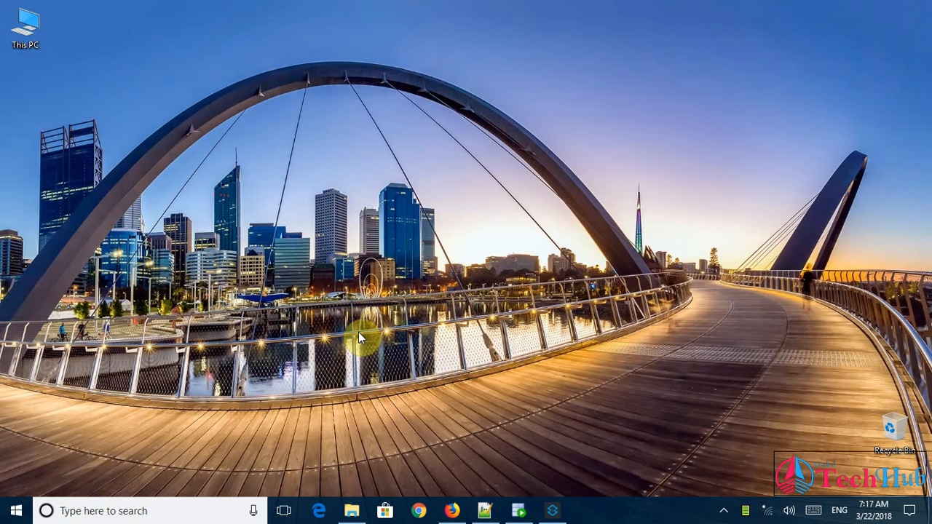
pyautogui.moveTo(523, 386)
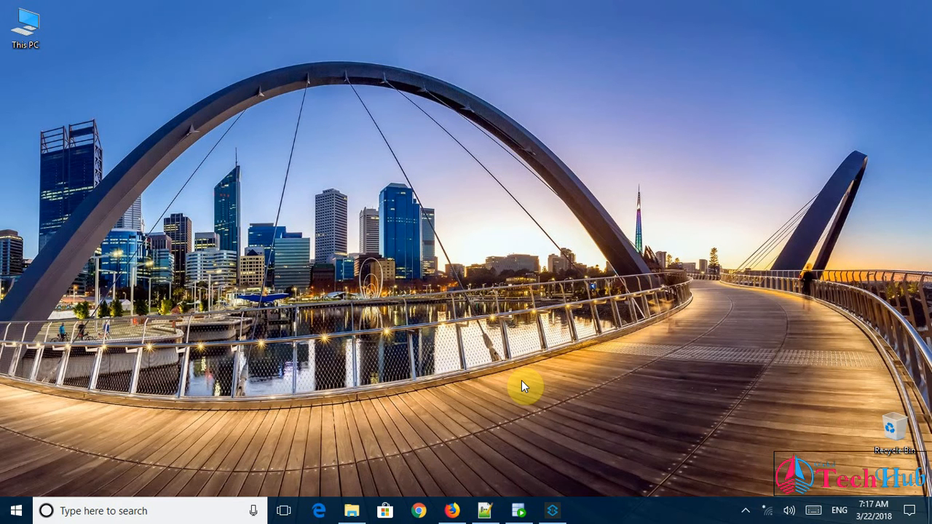
# Step: Launch Anypoint Studio from the taskbar icon
pyautogui.click(554, 511)
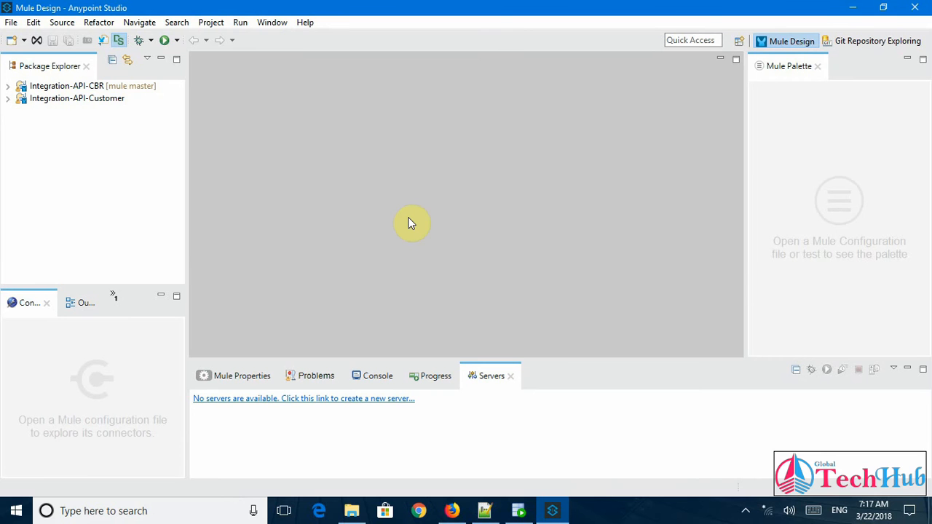
pyautogui.moveTo(292, 155)
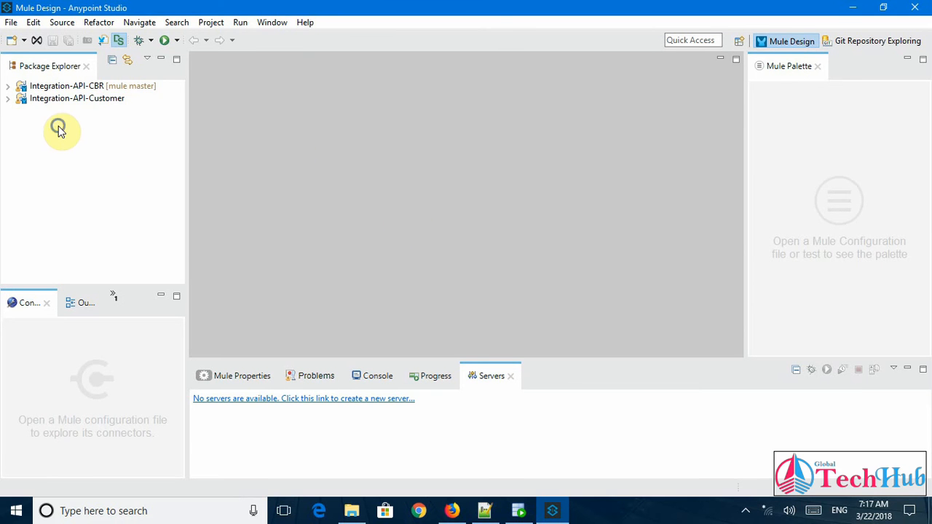
# Step: Create Mule project Integration-API-DB2 with runtime Mule Server 3.9.0 EE from Package Explorer
pyautogui.rightClick(59, 128)
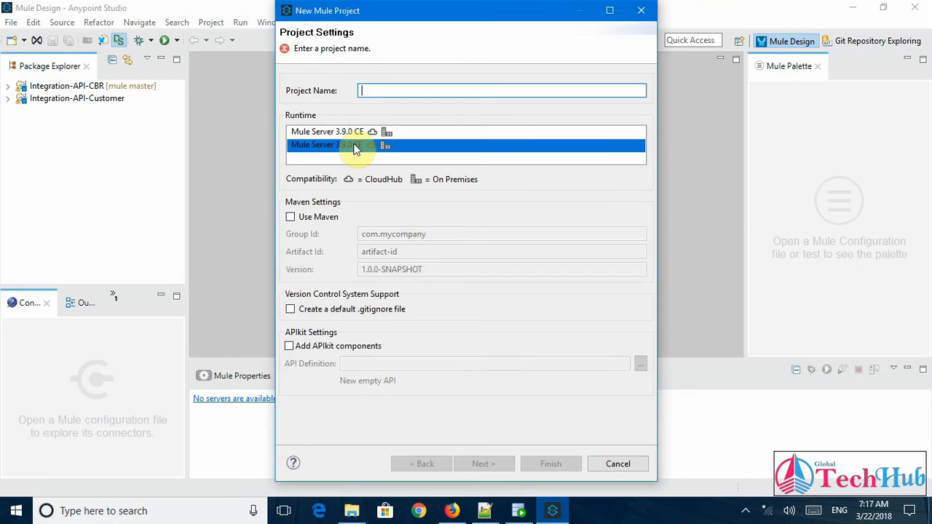
pyautogui.click(503, 90)
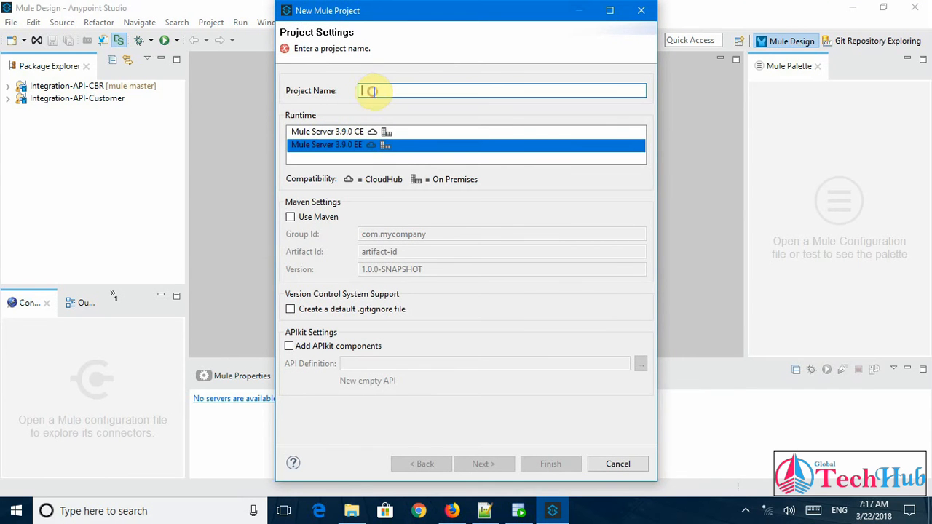
pyautogui.write('Integration-API-DB2')
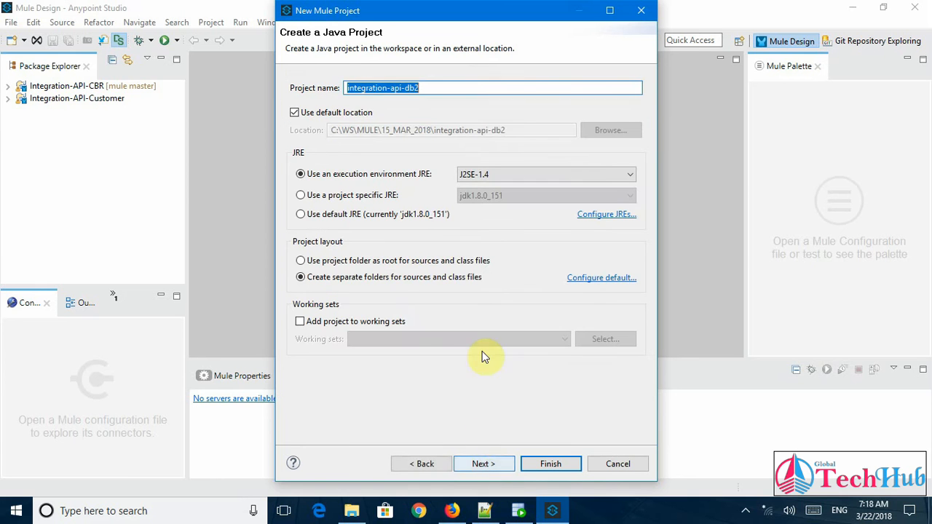
pyautogui.moveTo(323, 40)
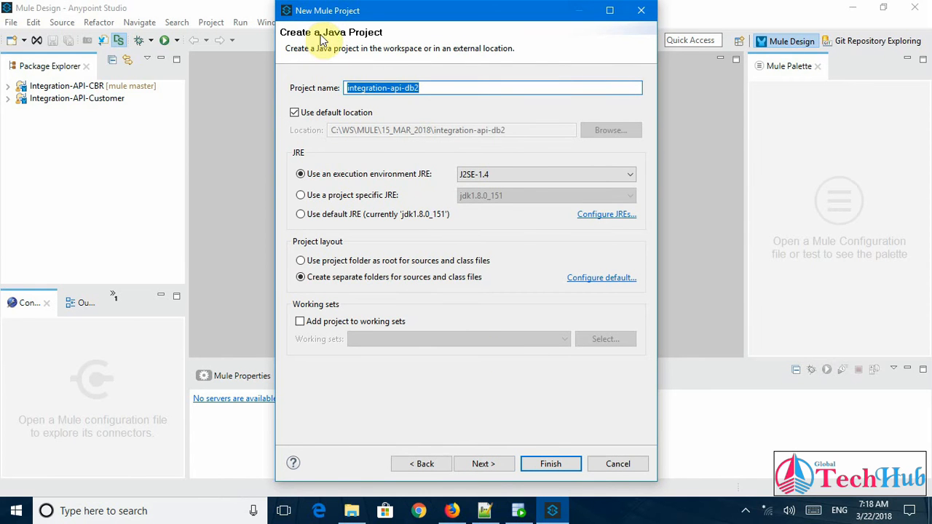
pyautogui.rightClick(494, 88)
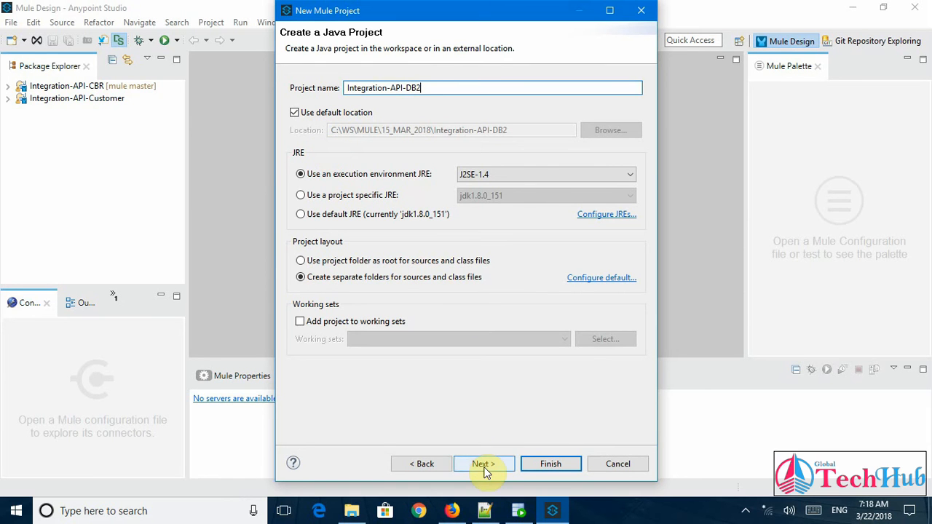
pyautogui.click(484, 464)
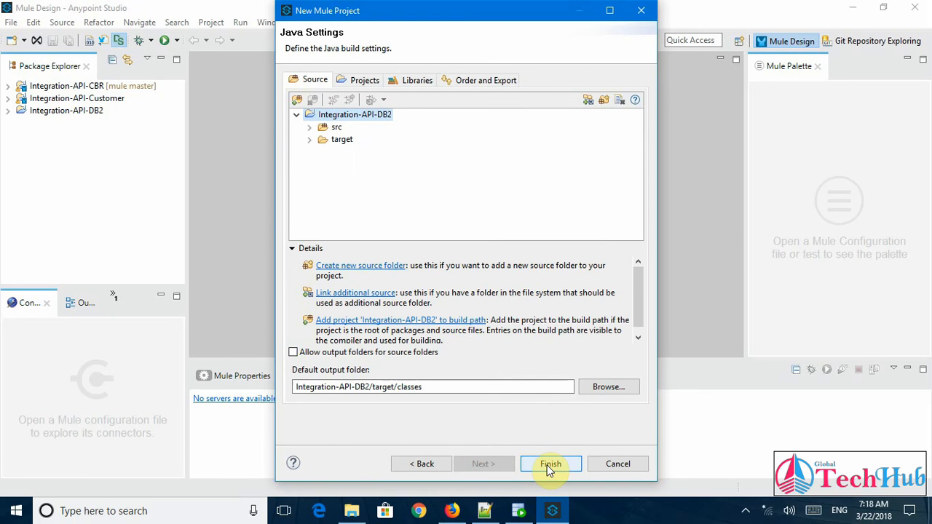
pyautogui.click(551, 464)
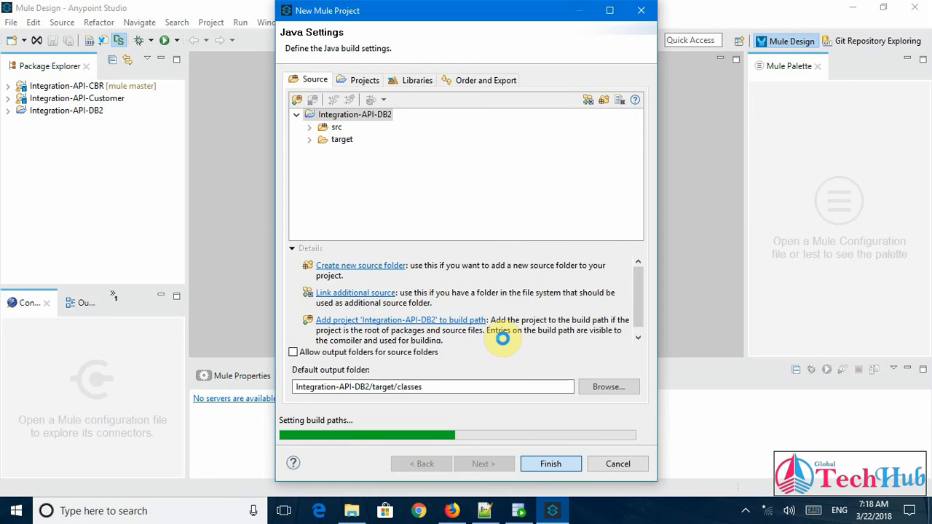
pyautogui.click(551, 464)
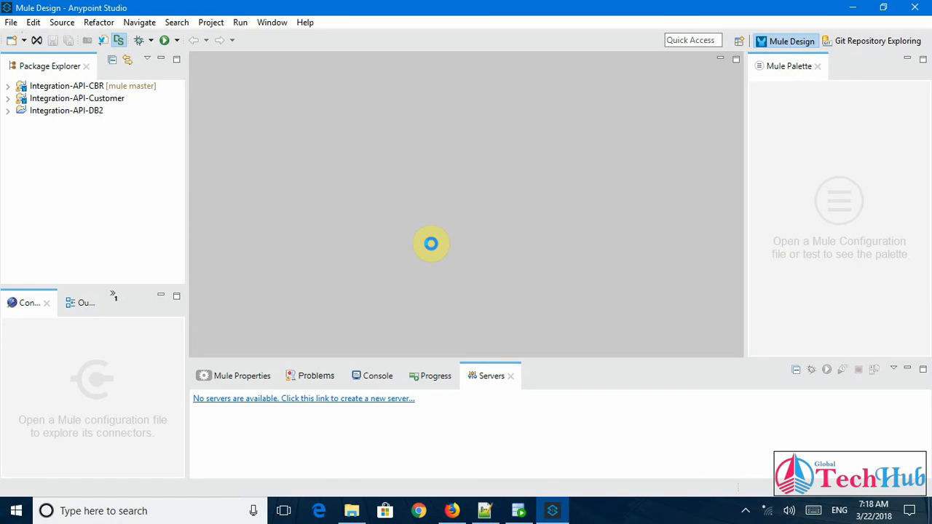
# Step: Open Integration-API-DB2.xml and place an HTTP listener as the flow source
pyautogui.doubleClick(65, 110)
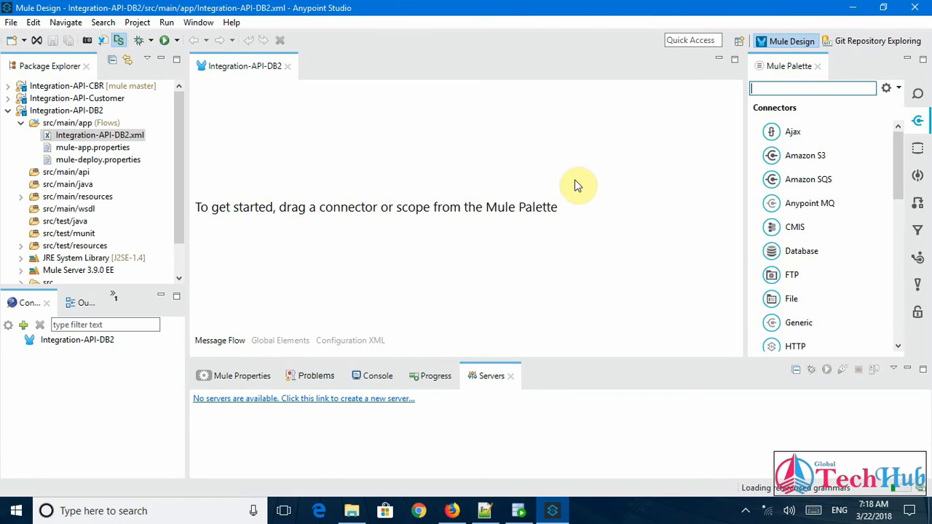
pyautogui.click(812, 88)
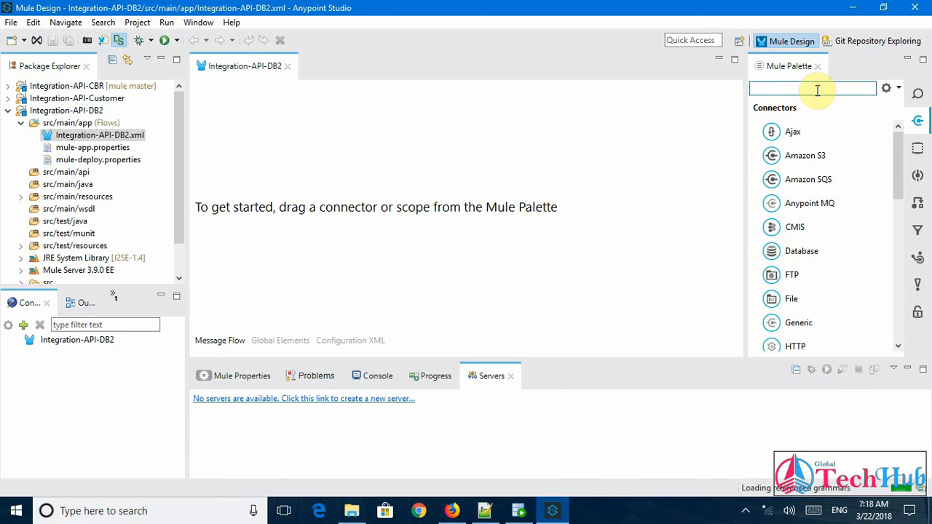
pyautogui.moveTo(791, 346)
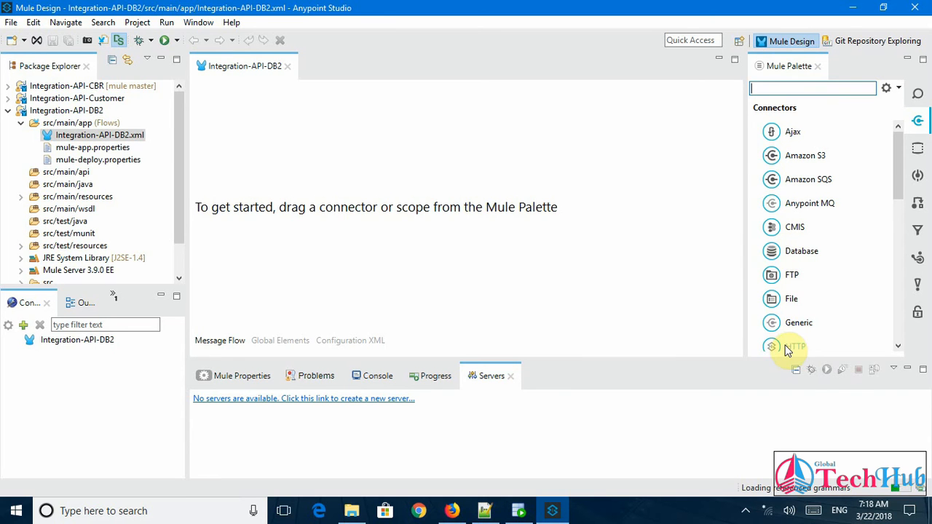
pyautogui.moveTo(790, 346)
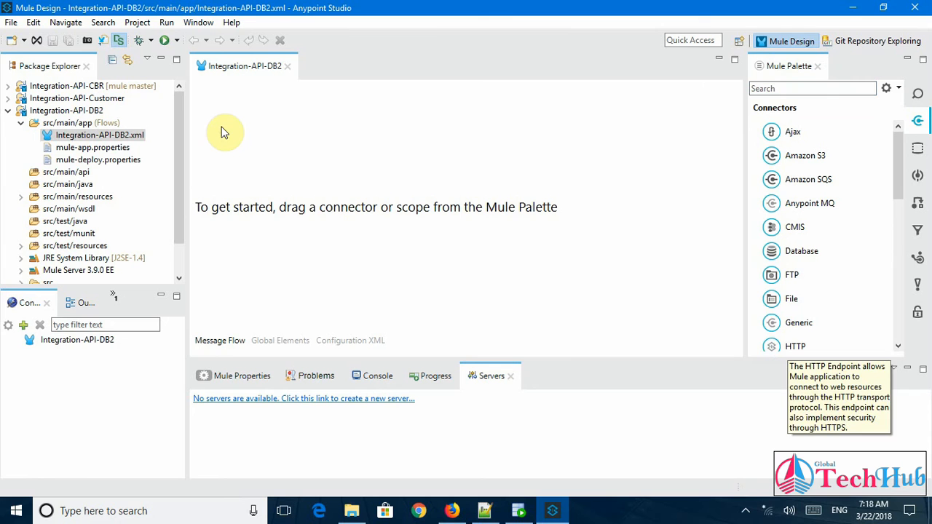
pyautogui.moveTo(795, 346)
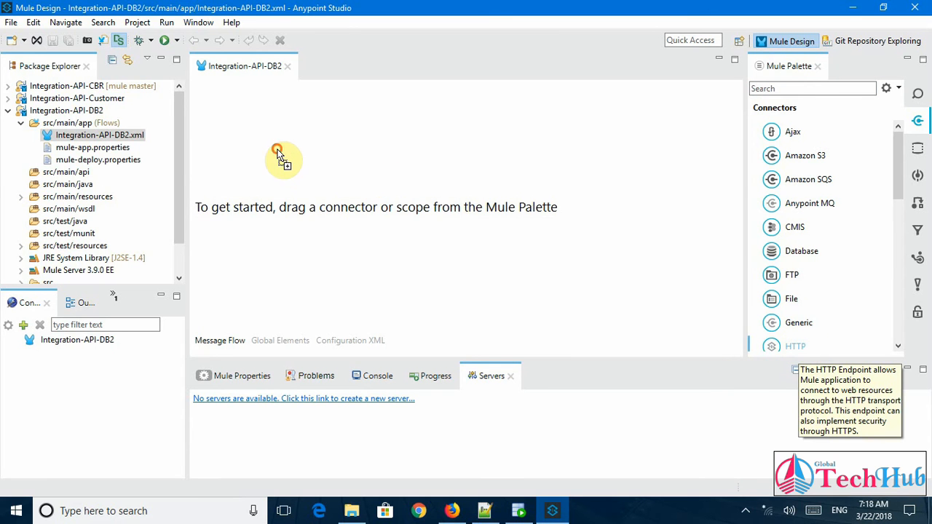
pyautogui.moveTo(283, 157)
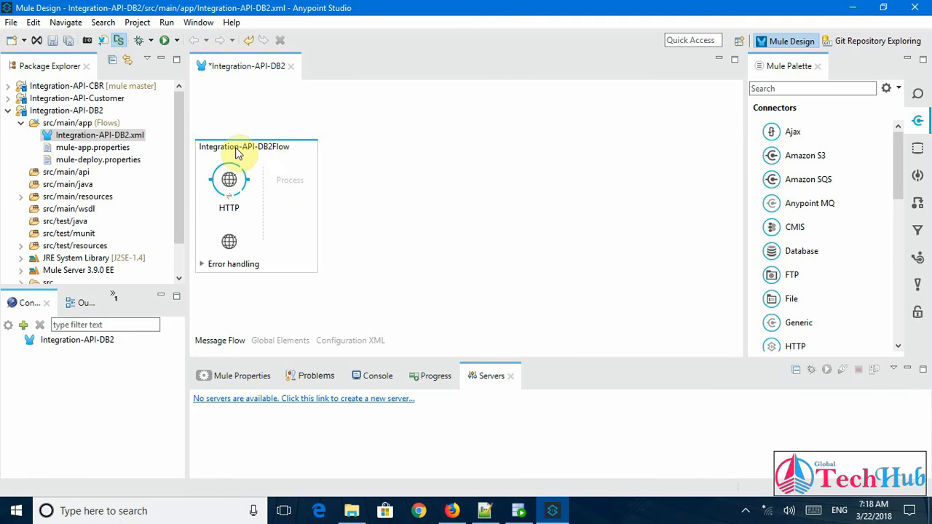
pyautogui.click(229, 180)
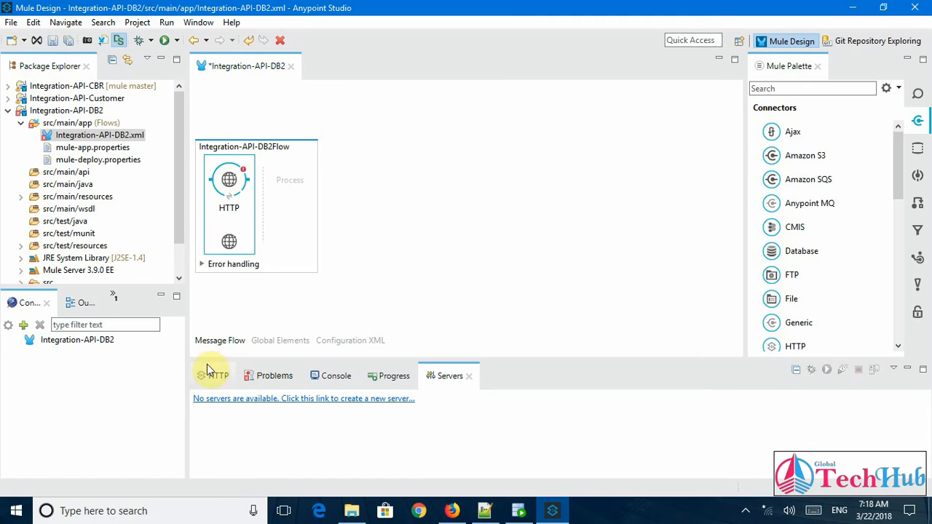
# Step: Create an HTTP listener configuration with host localhost, port 8081, and base path api
pyautogui.click(218, 375)
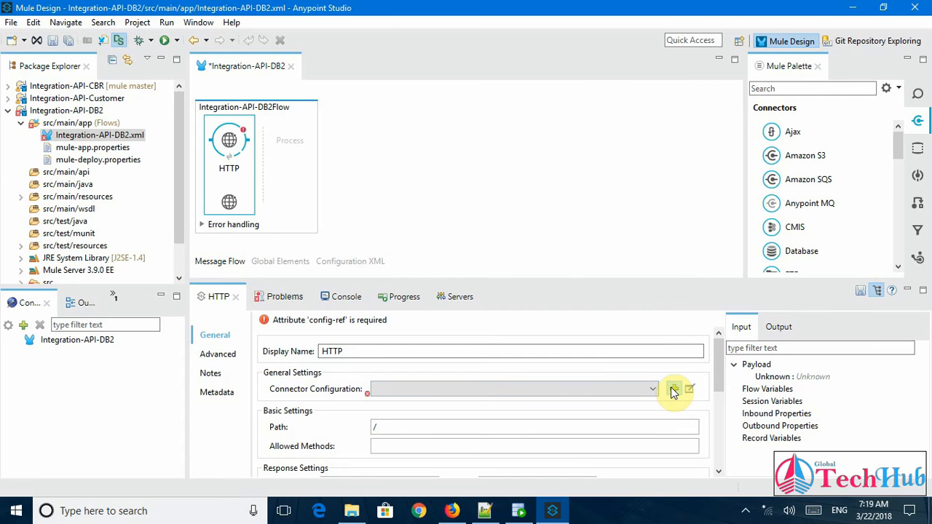
pyautogui.click(675, 389)
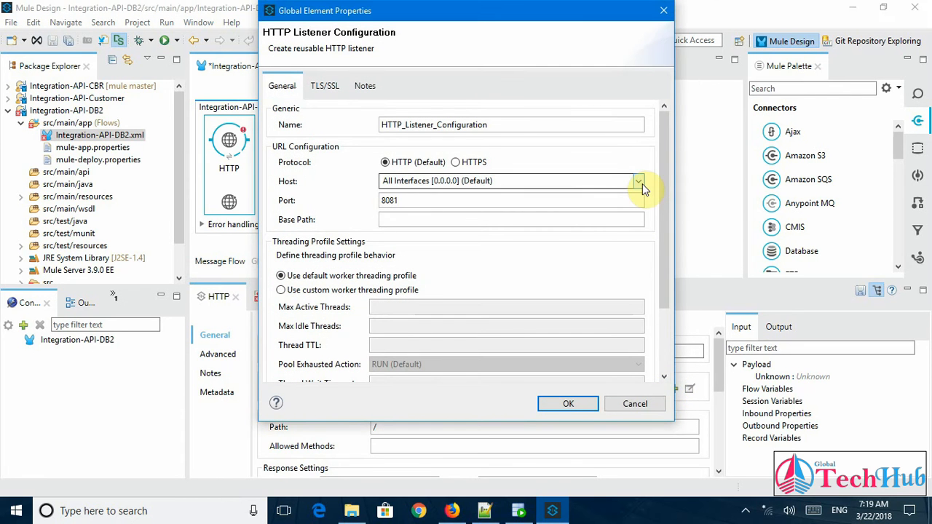
pyautogui.click(639, 181)
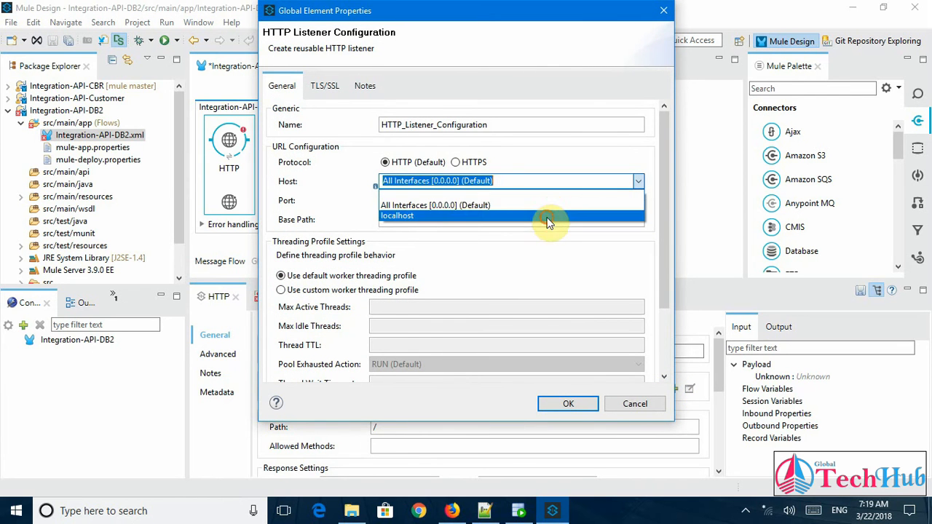
pyautogui.click(397, 215)
pyautogui.write('api')
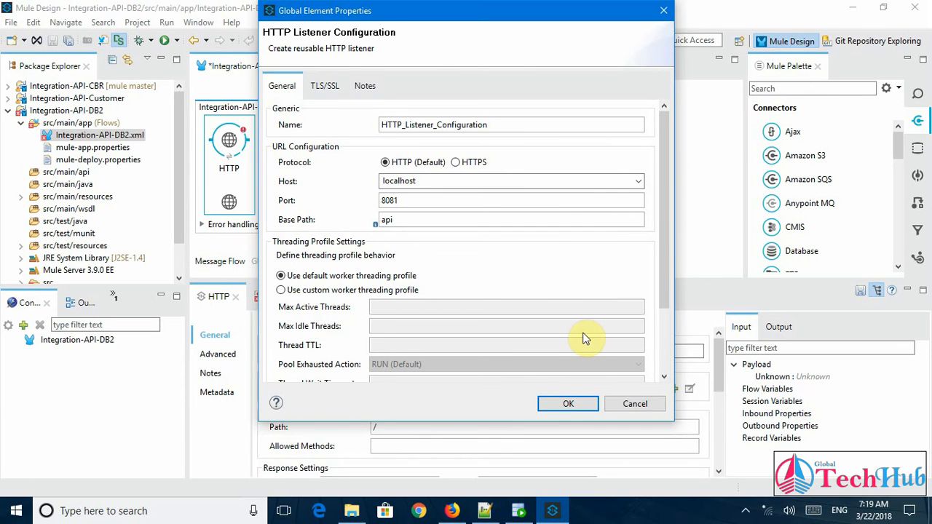
pyautogui.click(568, 404)
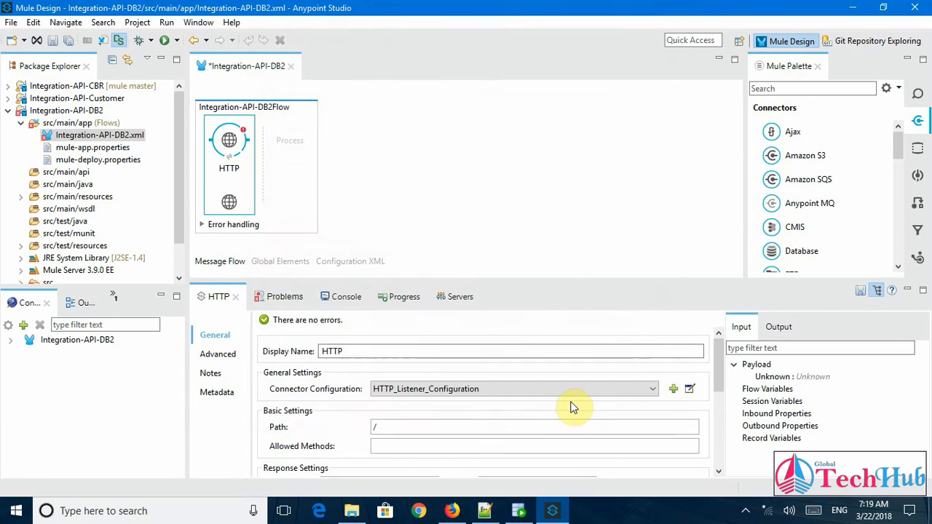
# Step: Set the listener path to /db2/customers/{customerID}
pyautogui.click(393, 427)
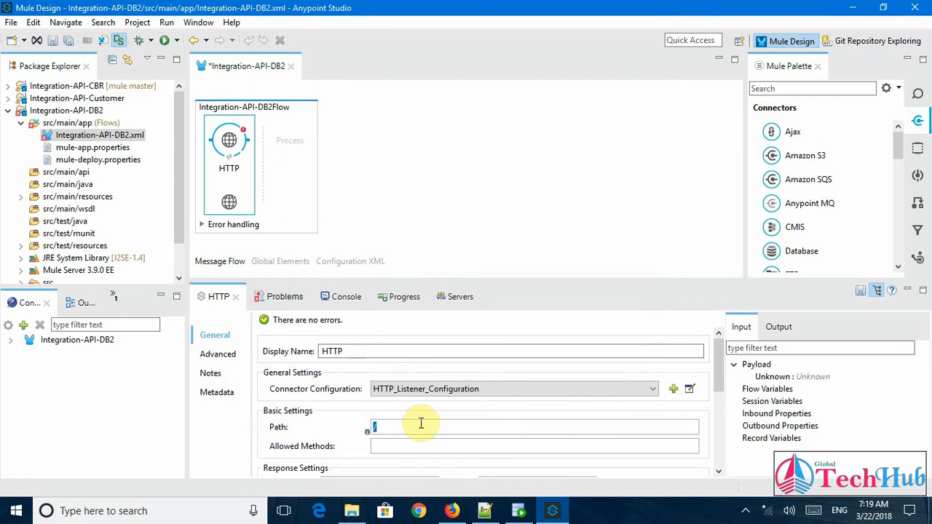
pyautogui.write('/db2/customers{customerID}')
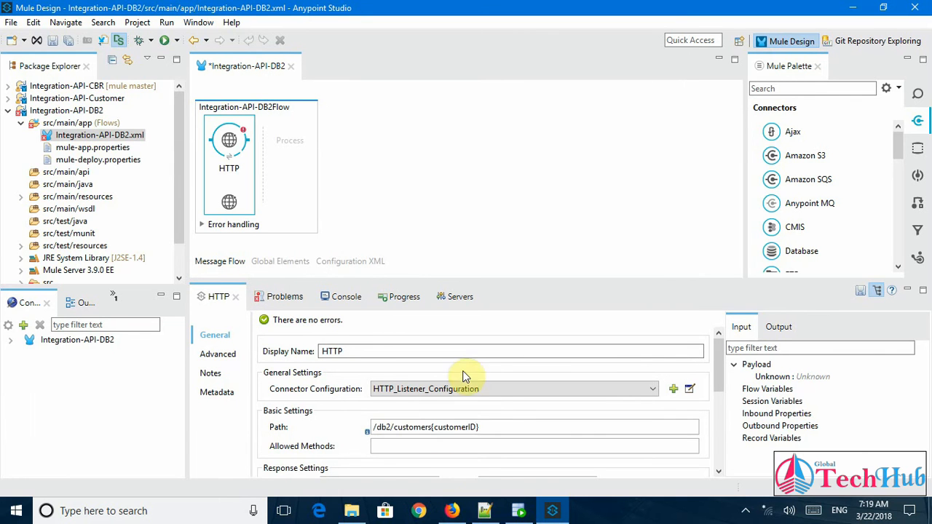
pyautogui.click(505, 428)
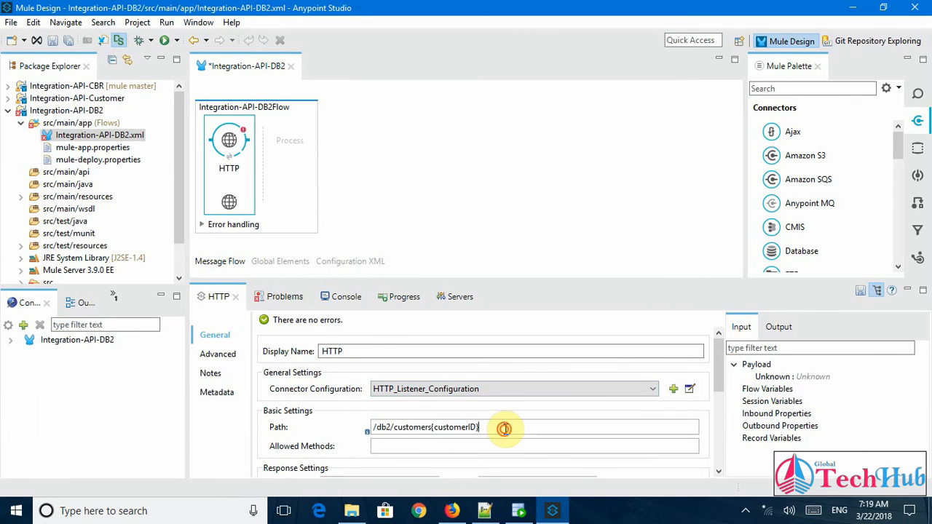
pyautogui.tripleClick(426, 426)
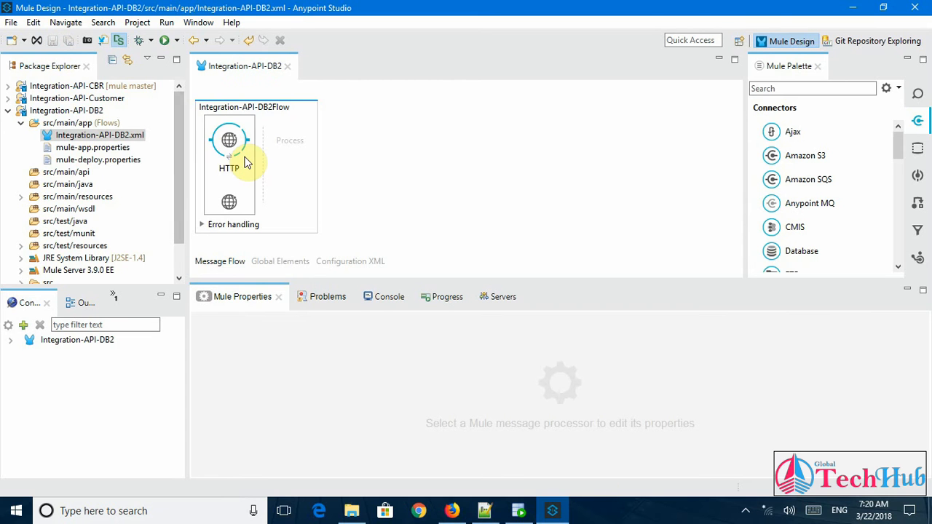
# Step: Add a Variable transformer after the listener and recheck the {customerID} path placeholder
pyautogui.click(813, 88)
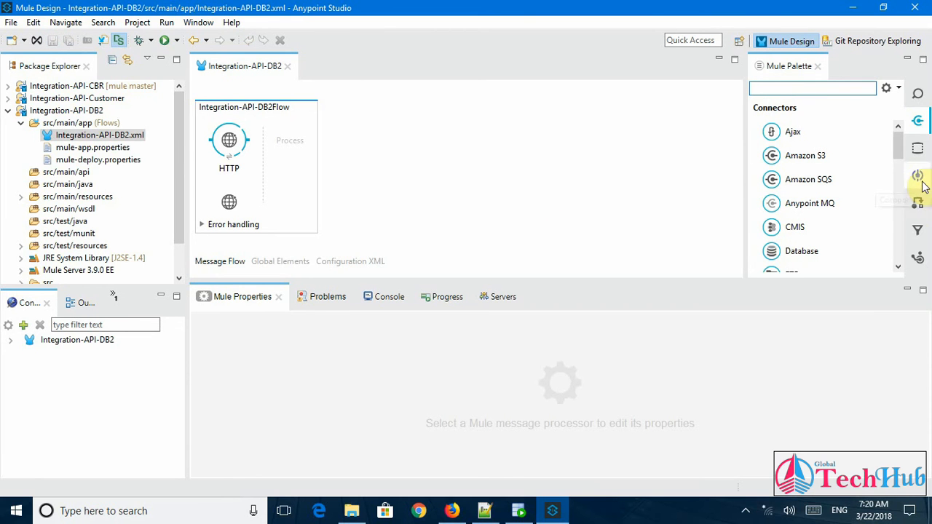
pyautogui.click(919, 204)
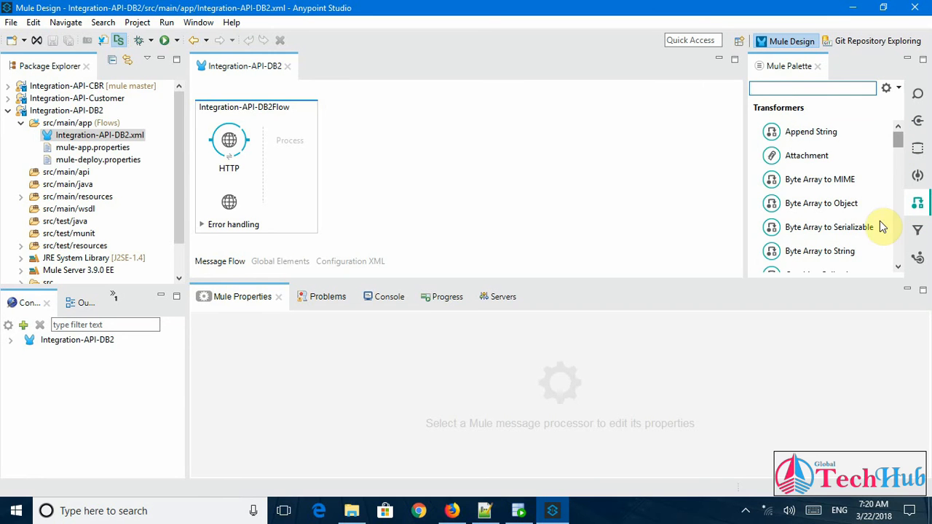
pyautogui.scroll(-3)
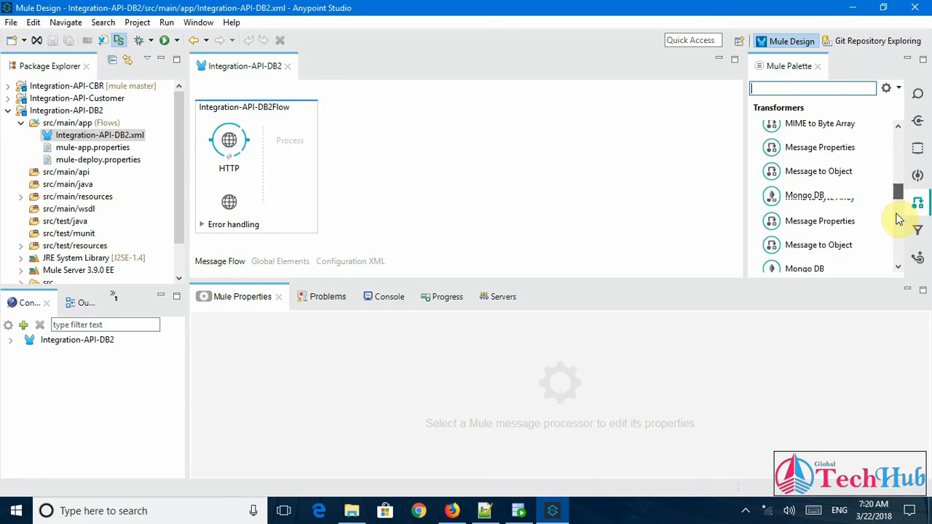
pyautogui.scroll(-3)
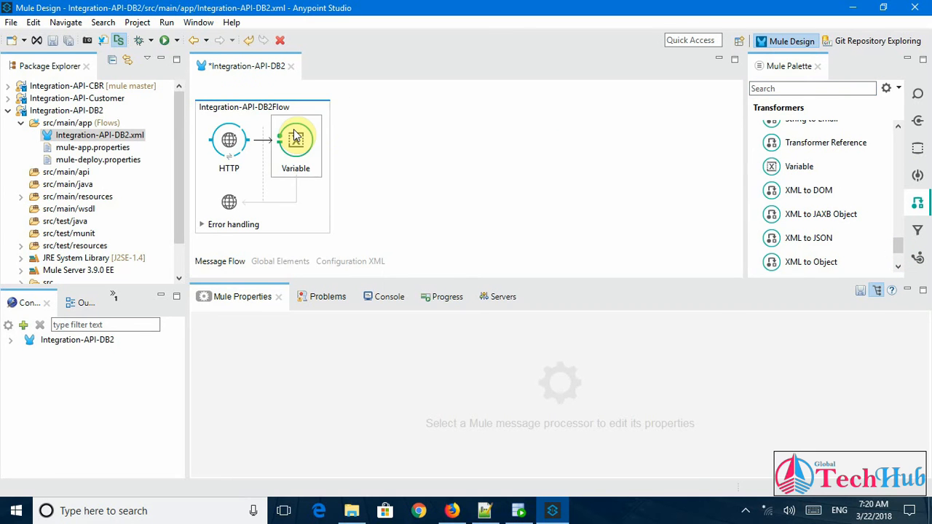
pyautogui.click(296, 139)
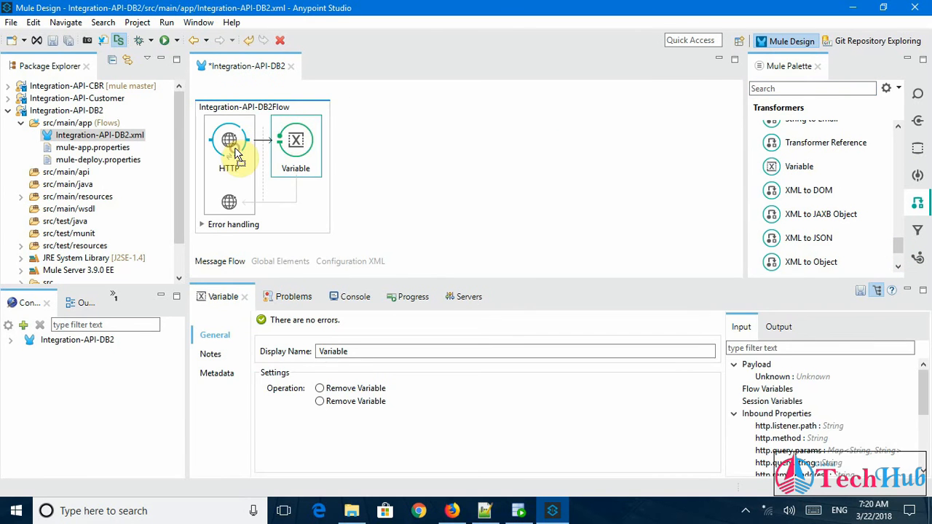
pyautogui.click(229, 140)
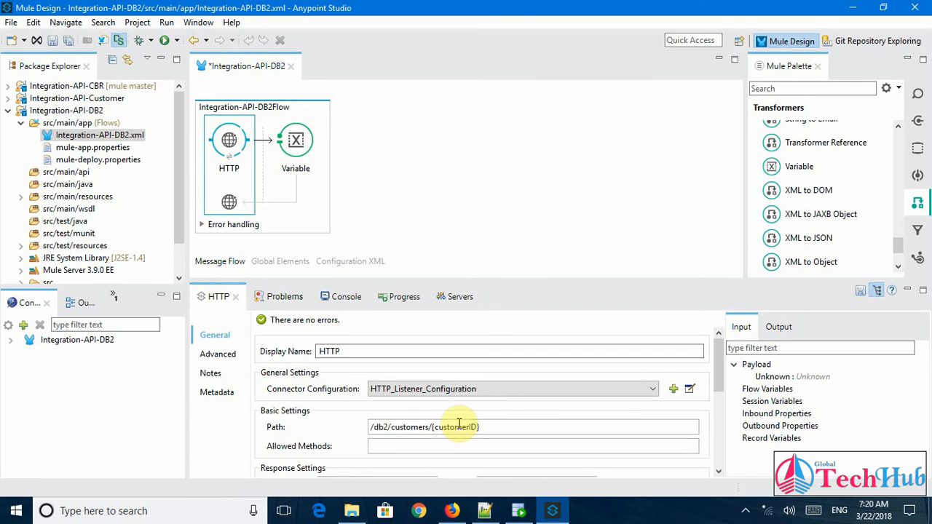
pyautogui.doubleClick(456, 427)
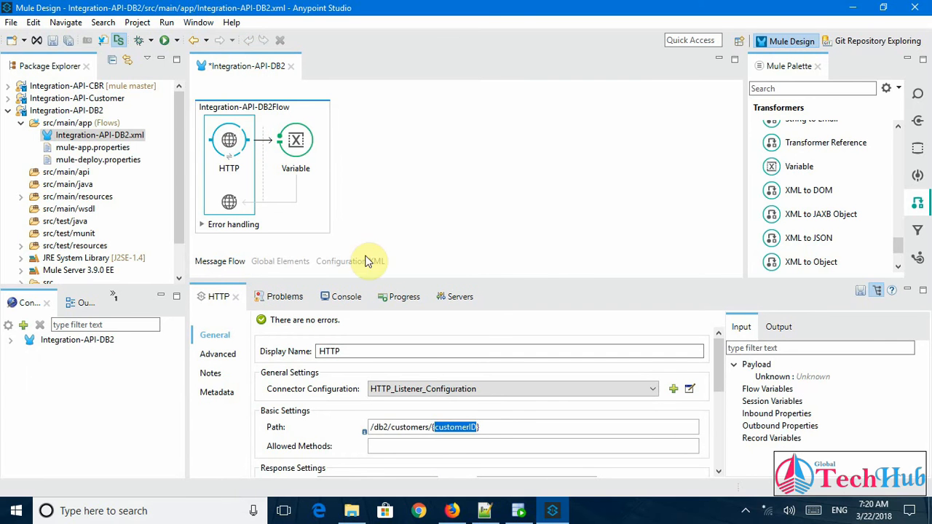
pyautogui.click(296, 139)
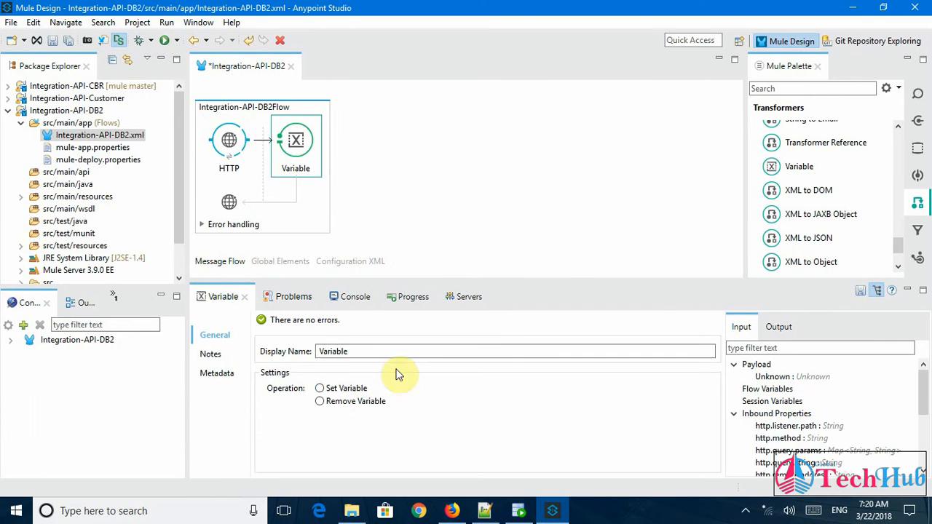
# Step: Set Variable customerId to #[message.inboundProperties.'http.uri.params'.customerID]
pyautogui.click(319, 388)
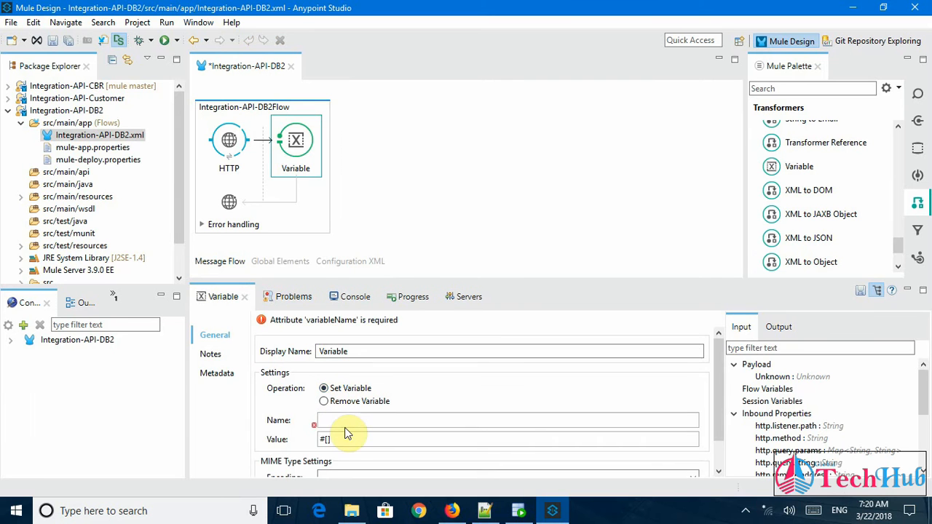
pyautogui.rightClick(346, 434)
pyautogui.write('customerId')
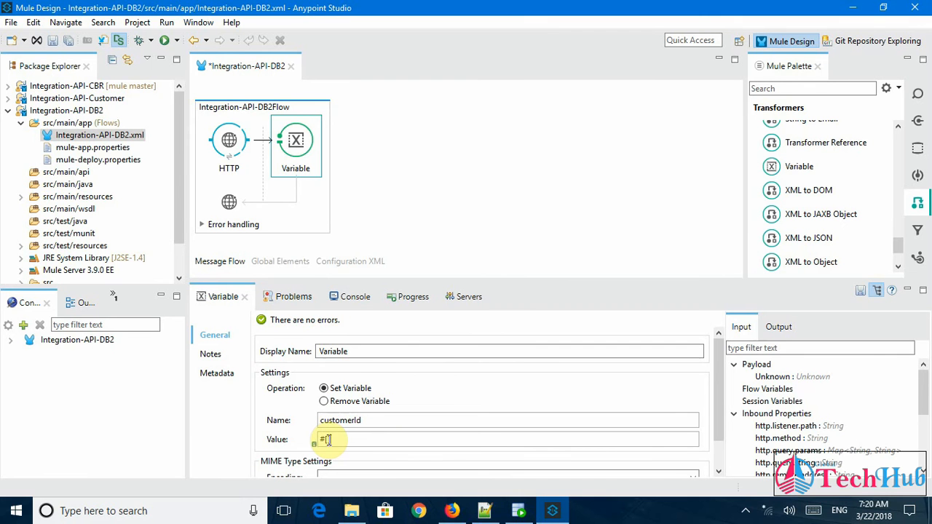
pyautogui.write('m')
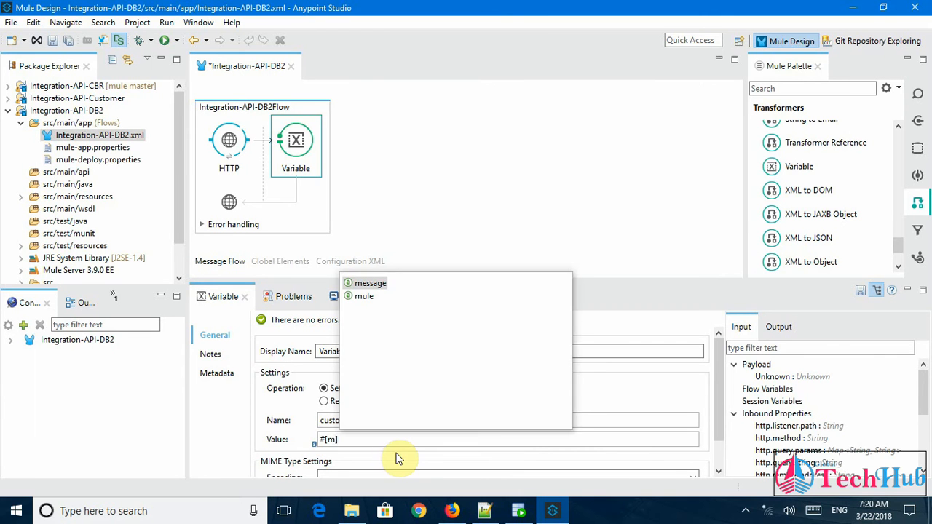
pyautogui.click(370, 282)
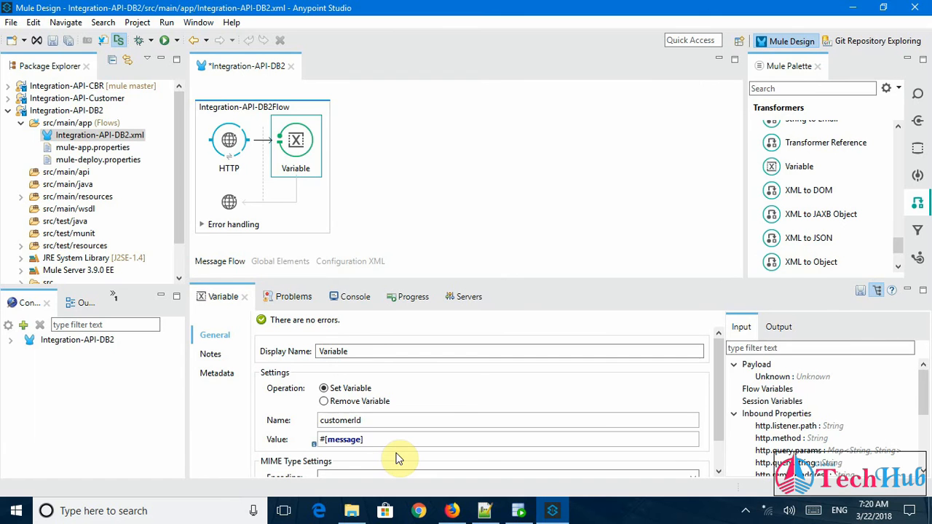
pyautogui.write('.inboundProperties.')
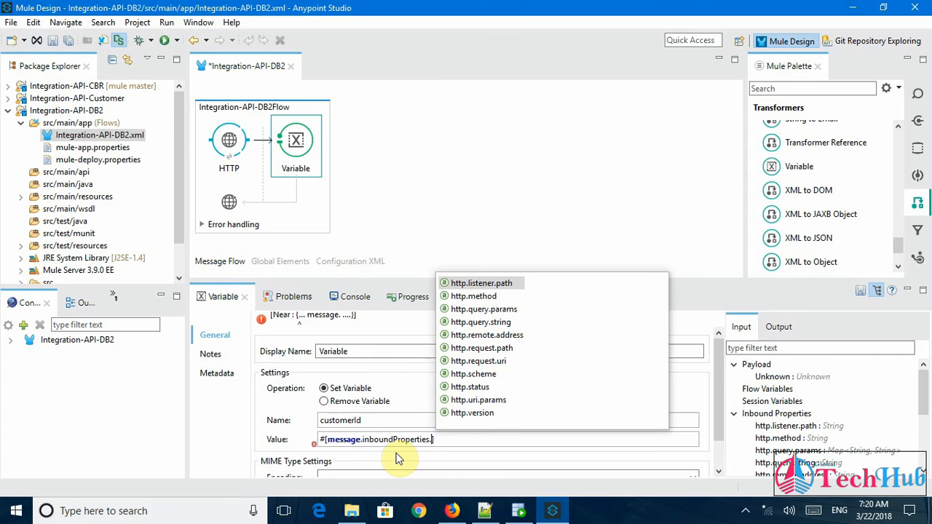
pyautogui.moveTo(487, 334)
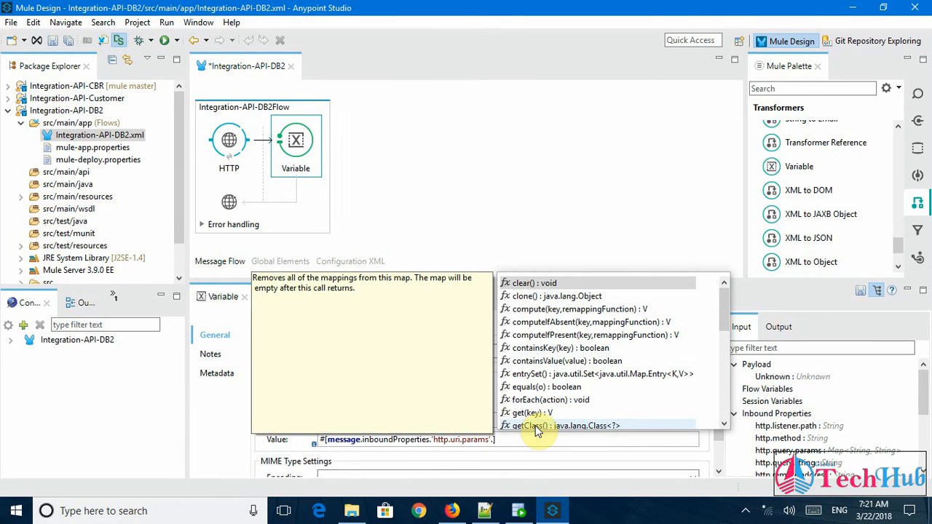
pyautogui.moveTo(728, 322)
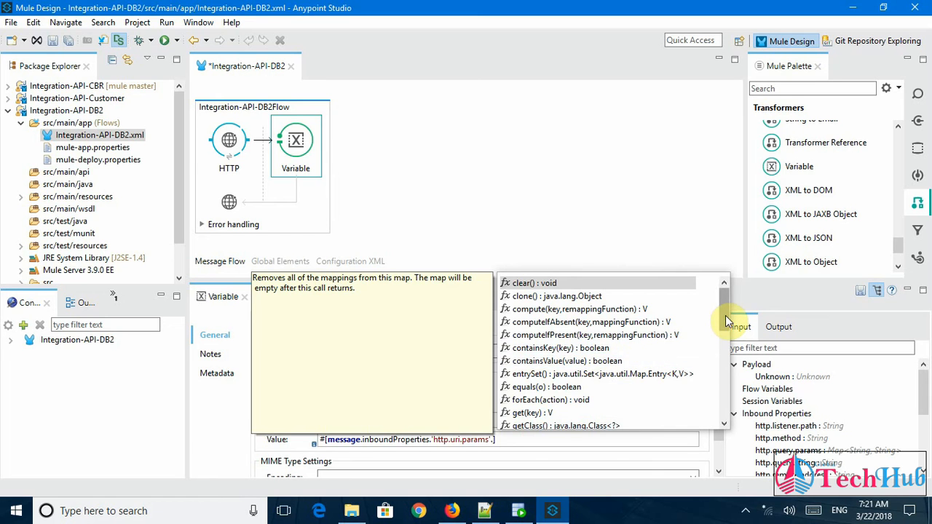
pyautogui.scroll(-3)
pyautogui.write('customerID')
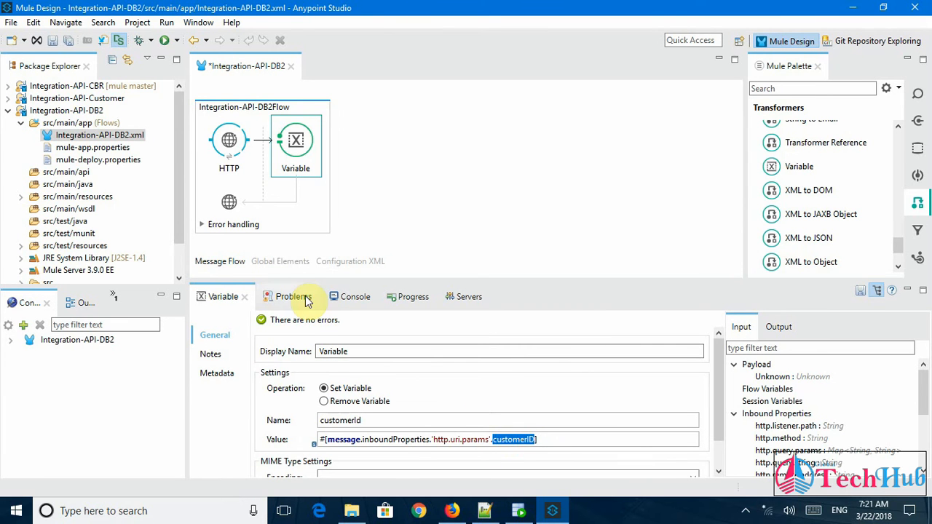
pyautogui.click(229, 140)
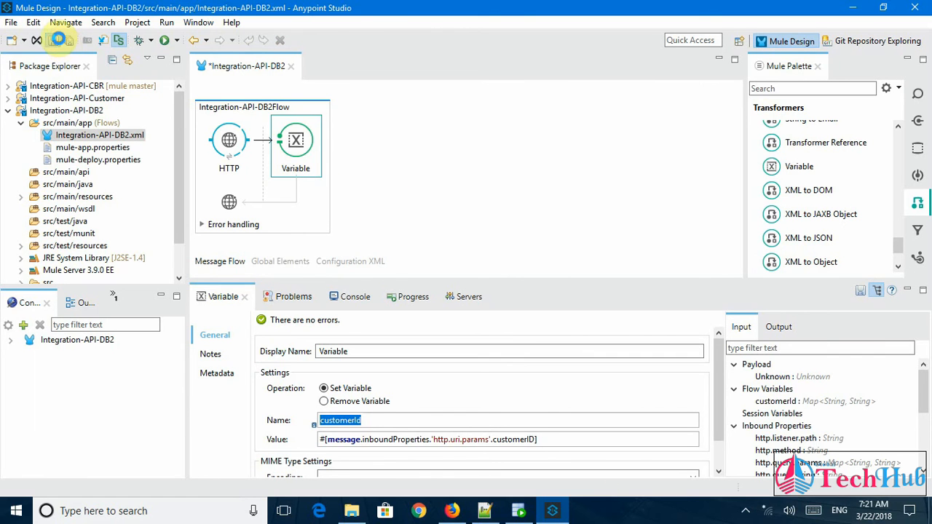
# Step: Save the flow and search the Mule Palette for 'da' to find Database
pyautogui.click(60, 40)
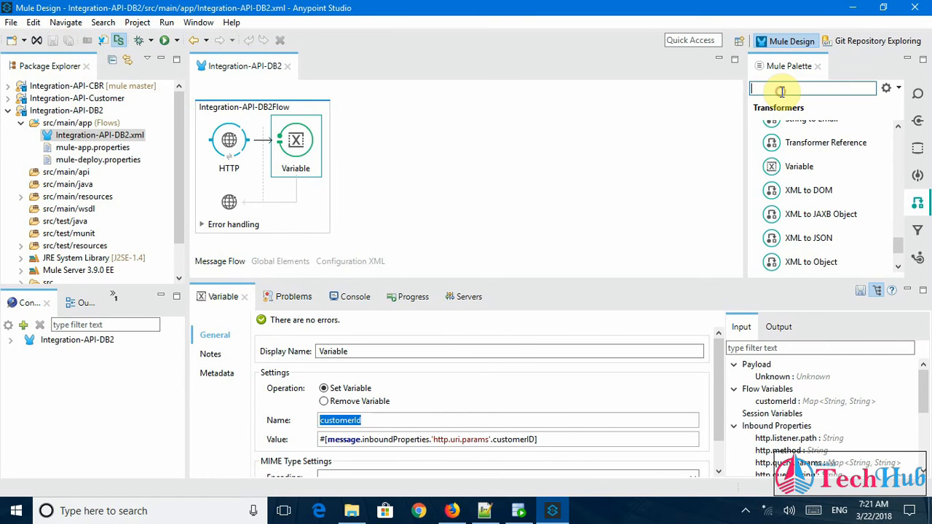
pyautogui.write('da')
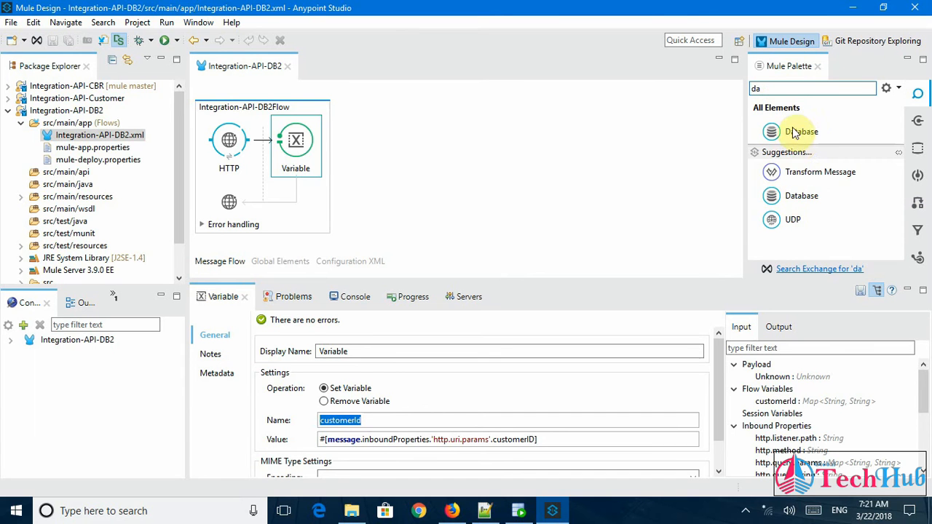
pyautogui.moveTo(801, 132)
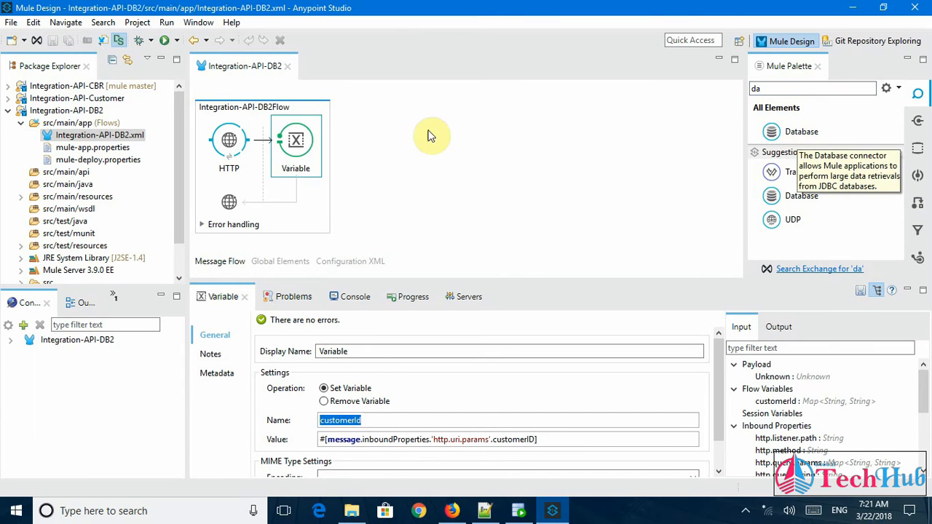
pyautogui.moveTo(801, 132)
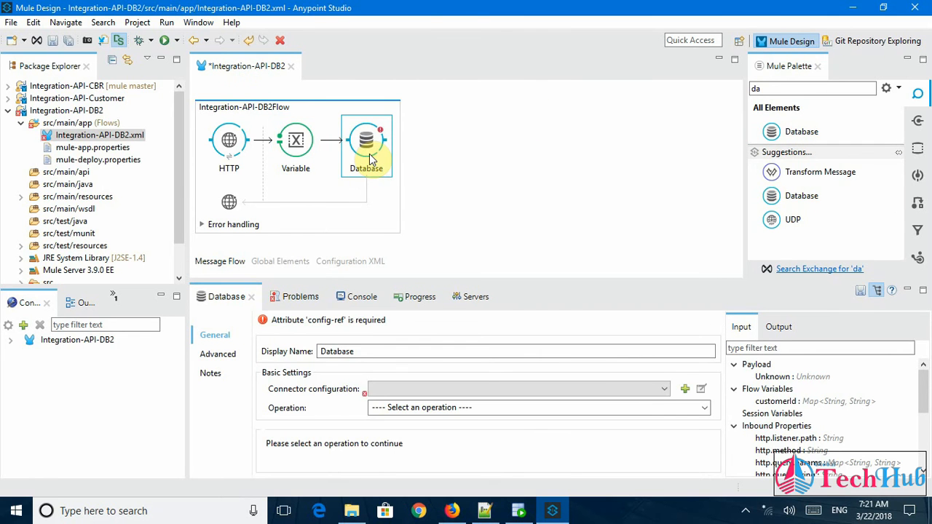
pyautogui.moveTo(539, 389)
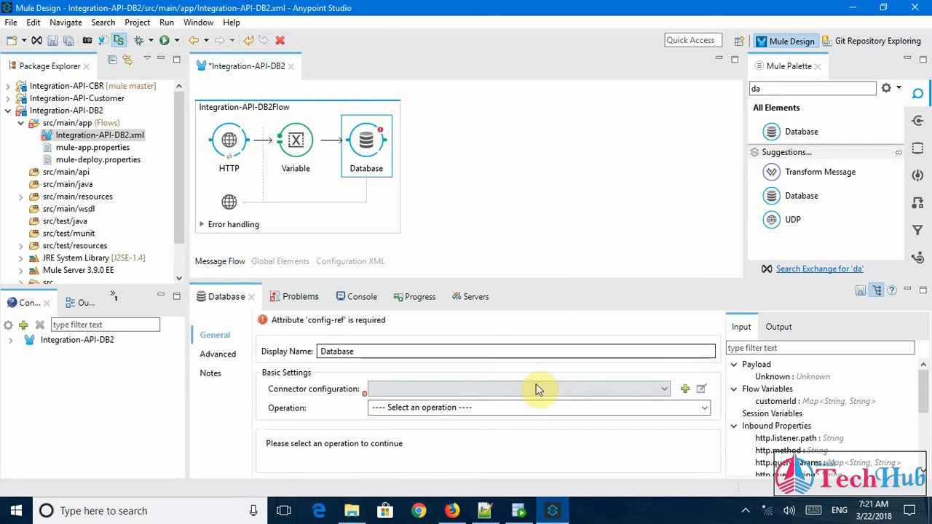
pyautogui.click(684, 389)
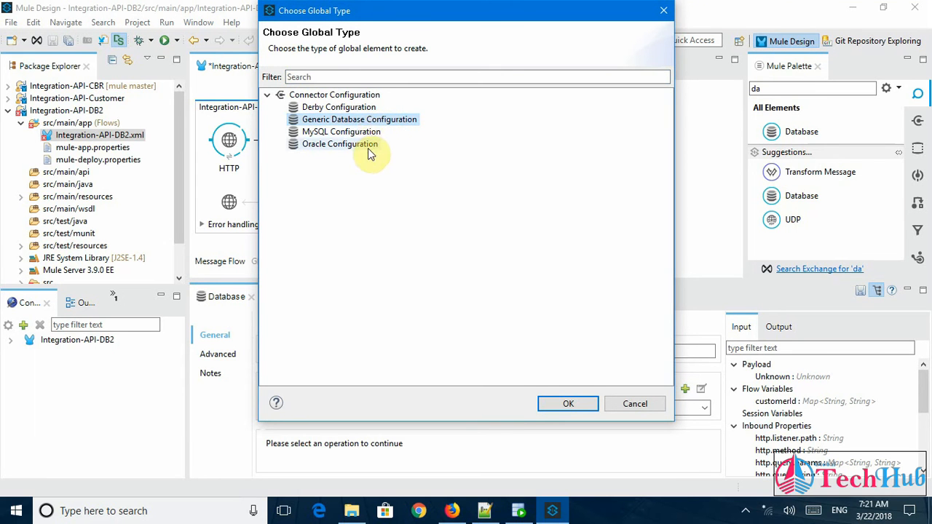
pyautogui.moveTo(528, 367)
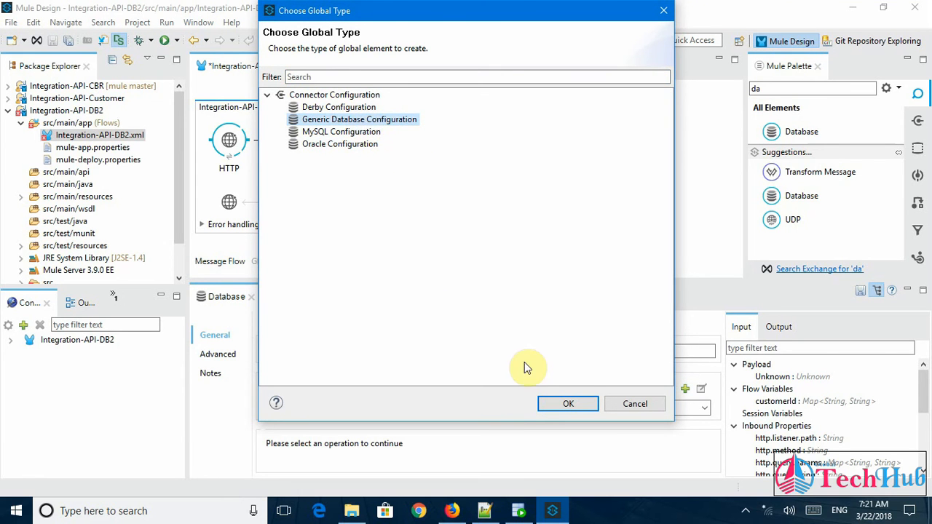
pyautogui.click(569, 404)
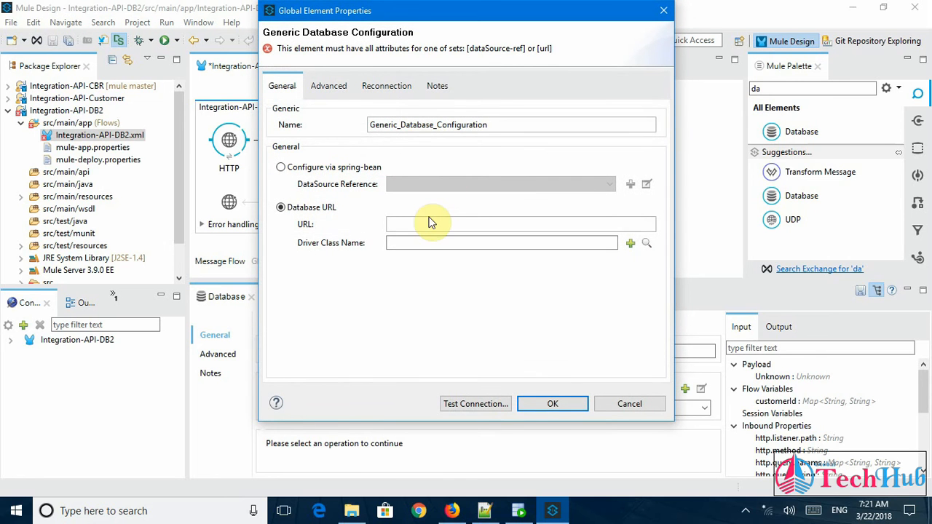
pyautogui.click(426, 225)
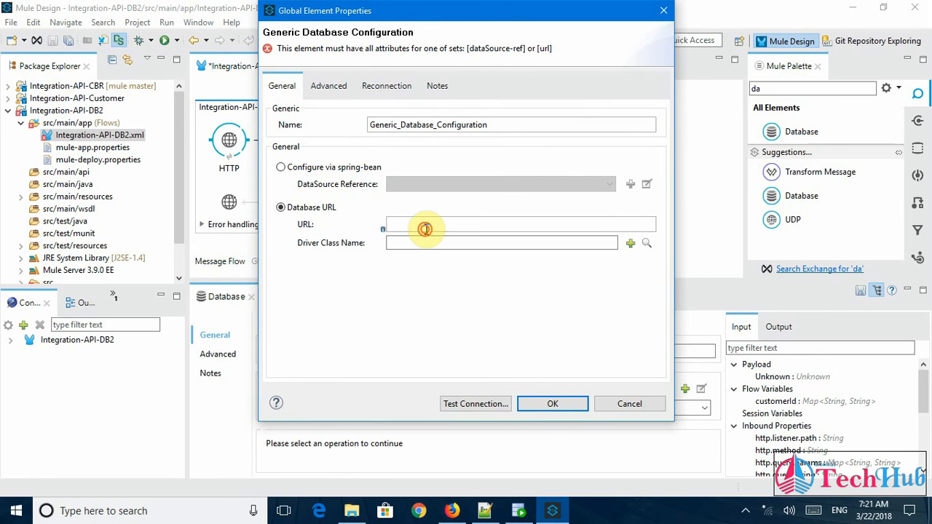
pyautogui.click(426, 224)
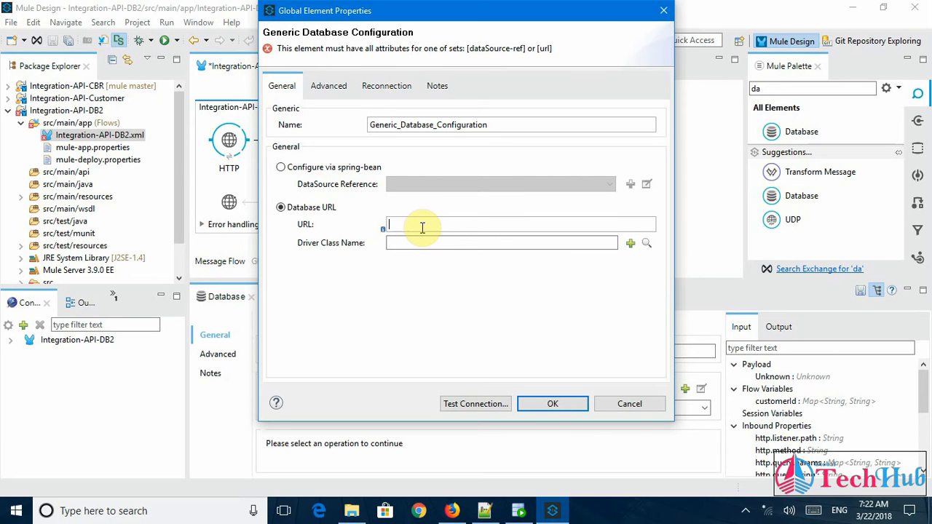
pyautogui.moveTo(393, 226)
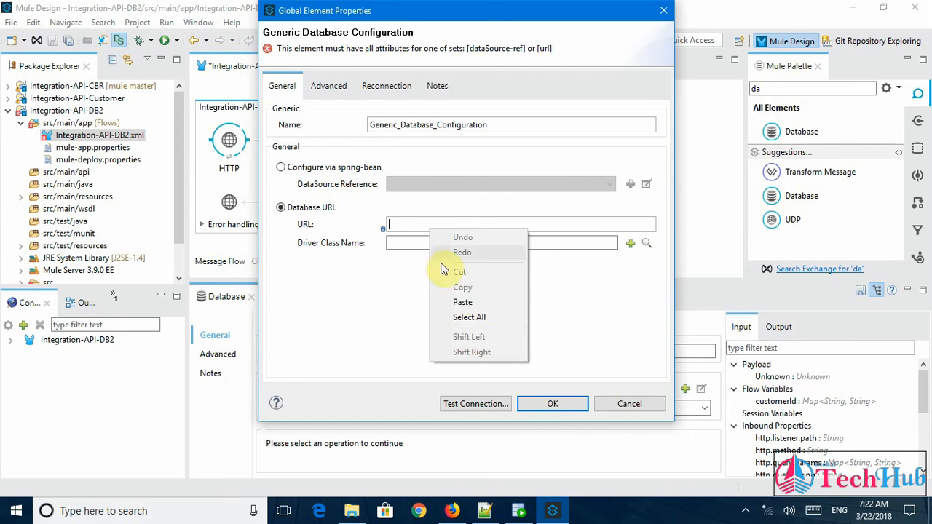
pyautogui.click(463, 302)
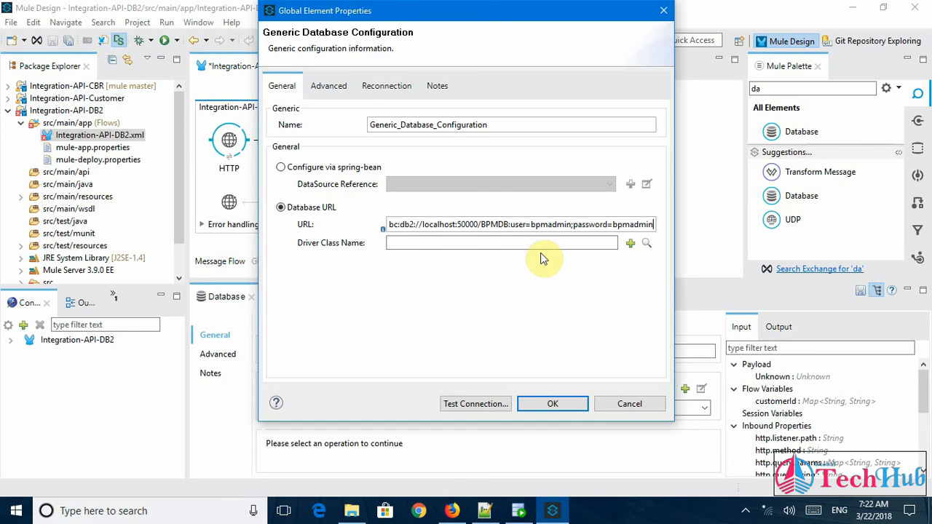
pyautogui.click(397, 225)
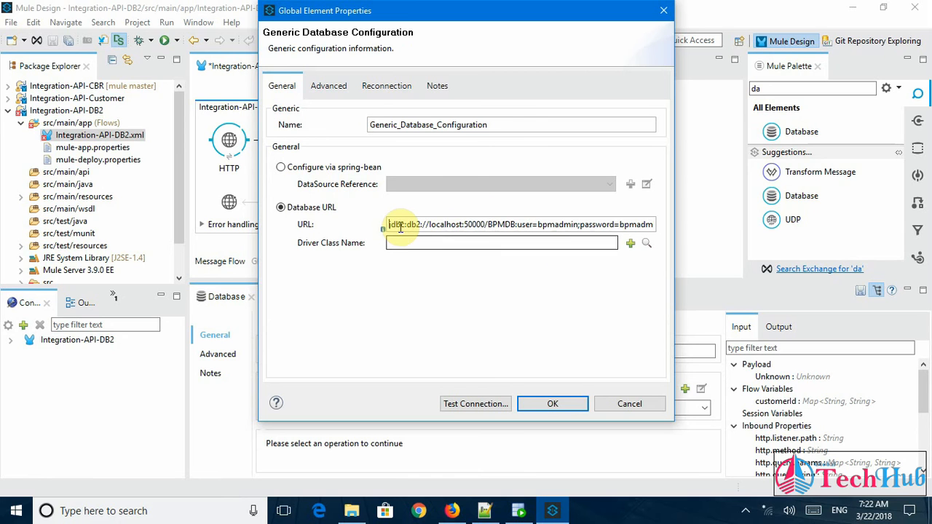
pyautogui.doubleClick(448, 224)
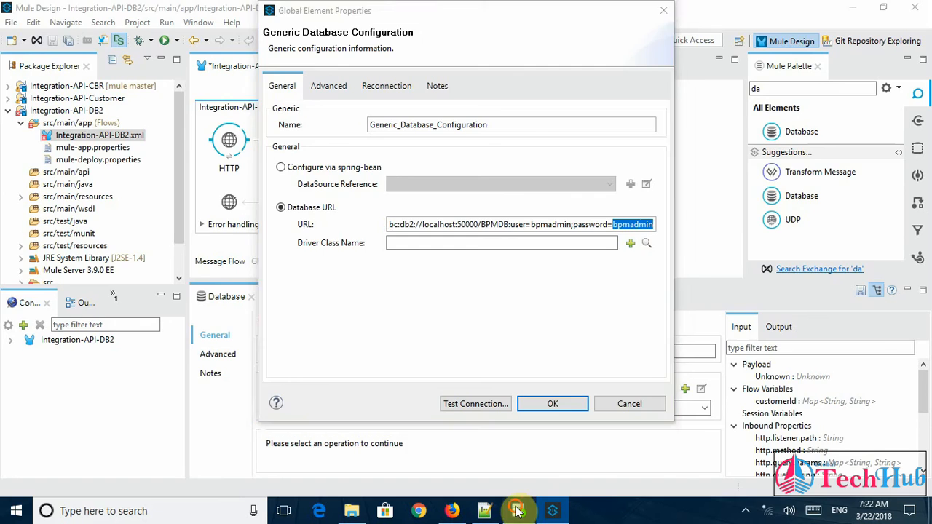
# Step: Reconnect to the BPMDB connection in SQL Developer, logging in as bpmadmin
pyautogui.click(519, 511)
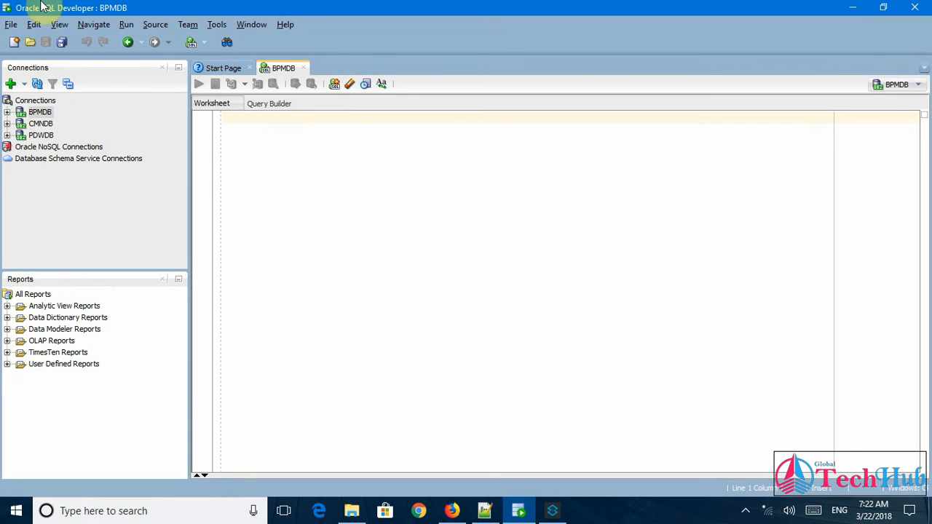
pyautogui.click(40, 111)
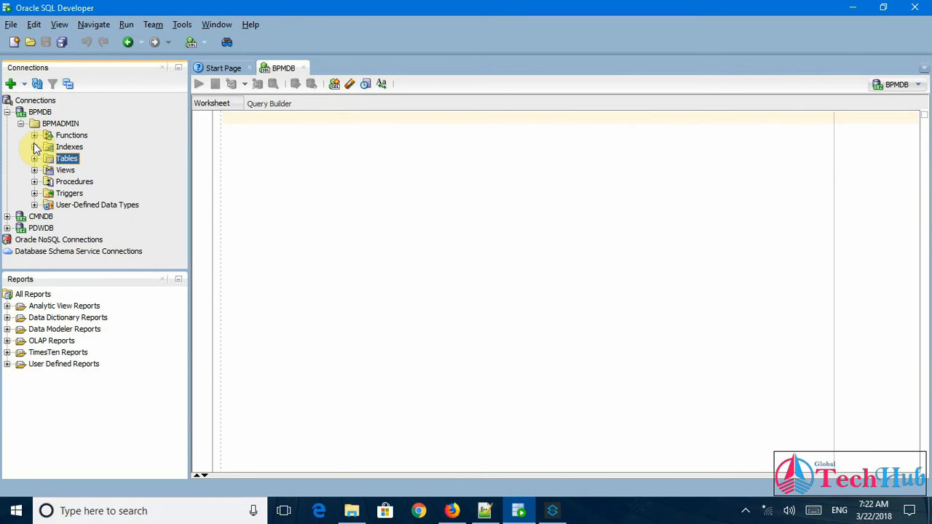
pyautogui.click(41, 112)
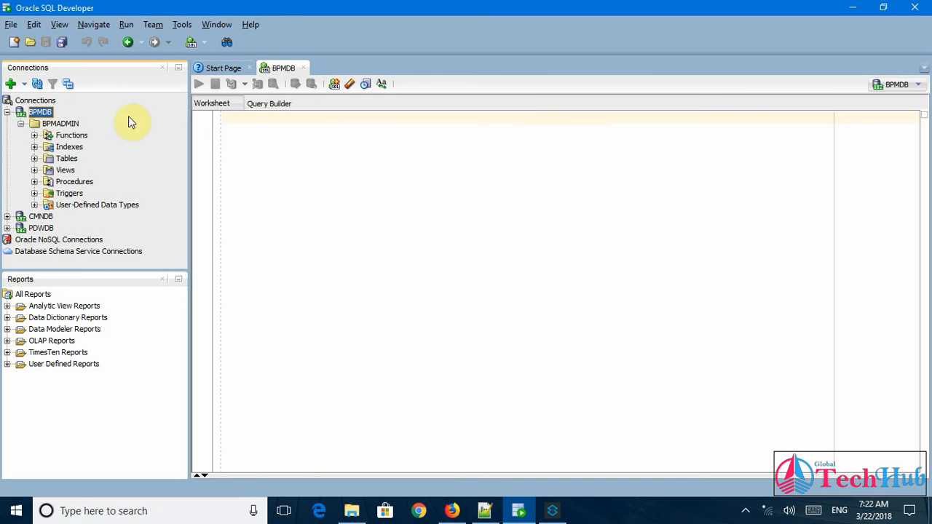
pyautogui.click(60, 123)
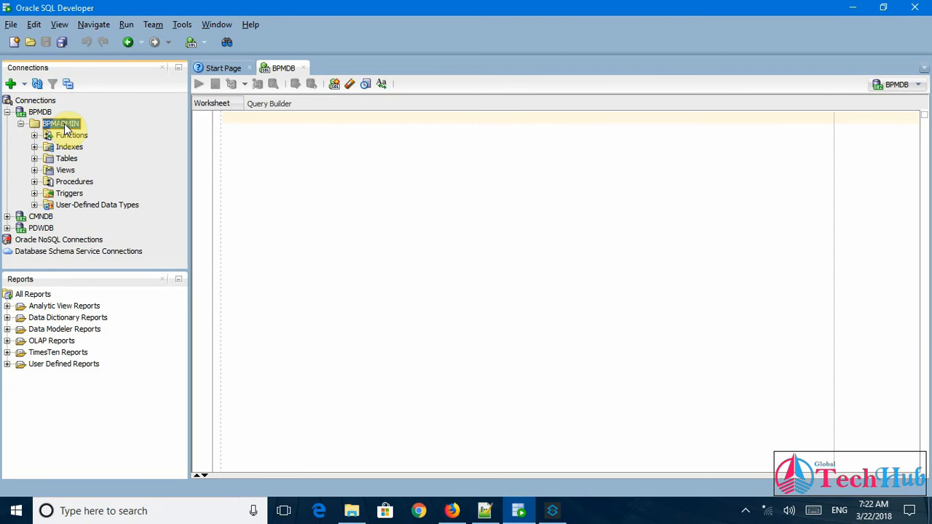
pyautogui.rightClick(61, 123)
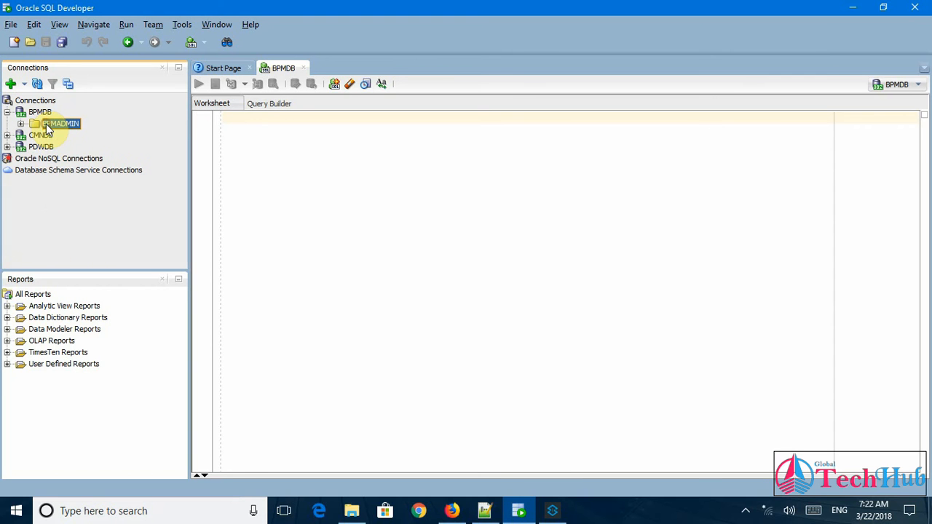
pyautogui.rightClick(60, 123)
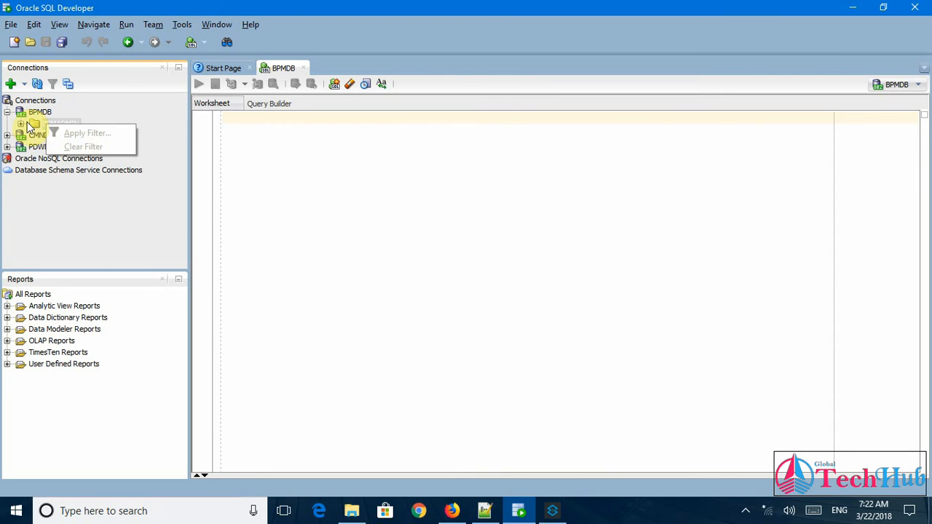
pyautogui.rightClick(33, 124)
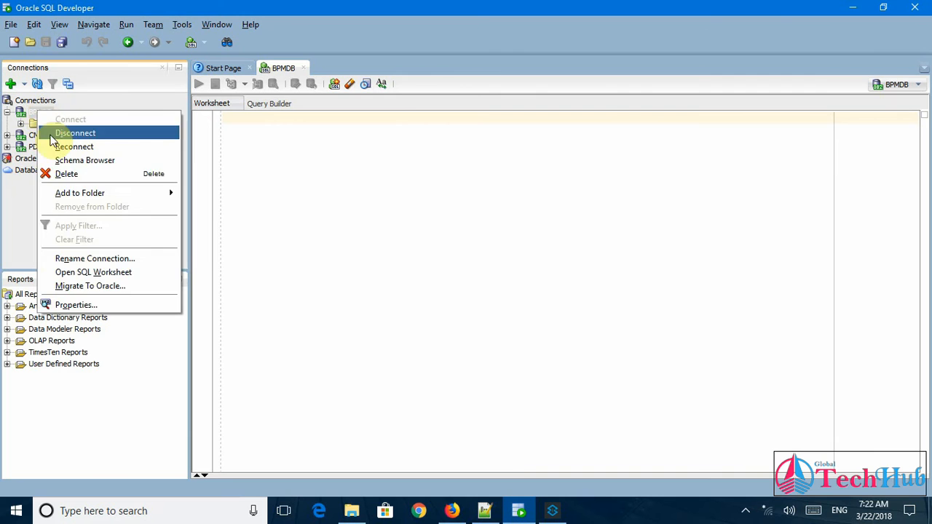
pyautogui.click(75, 133)
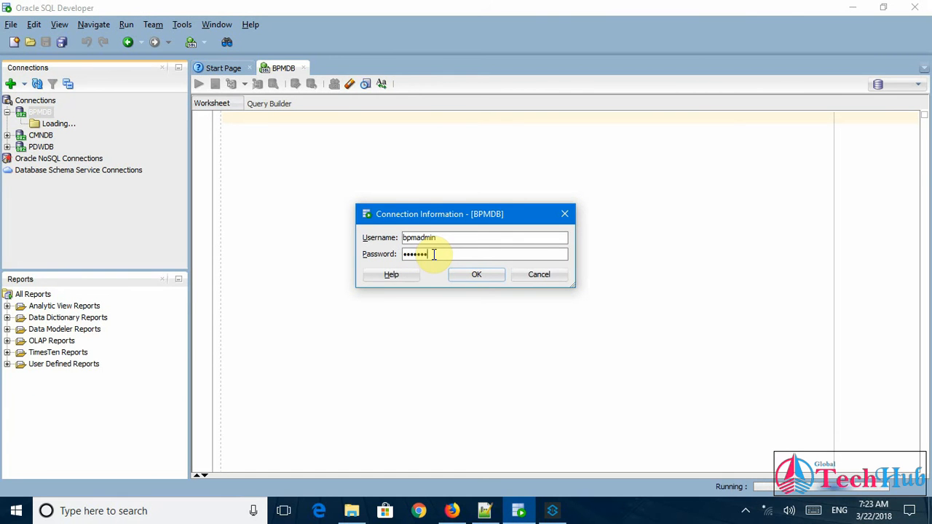
pyautogui.click(476, 275)
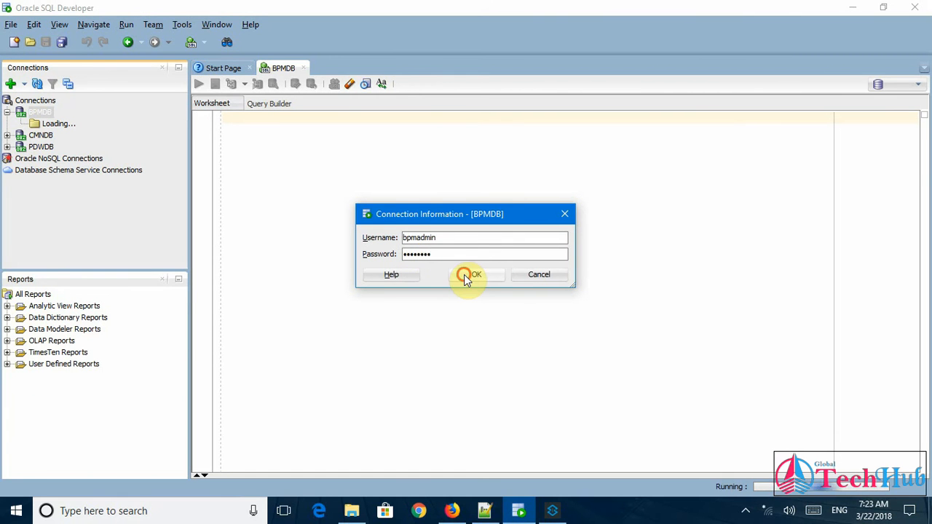
# Step: View BPMDB's connection properties: host localhost, port 50000, database BPMDB
pyautogui.rightClick(40, 113)
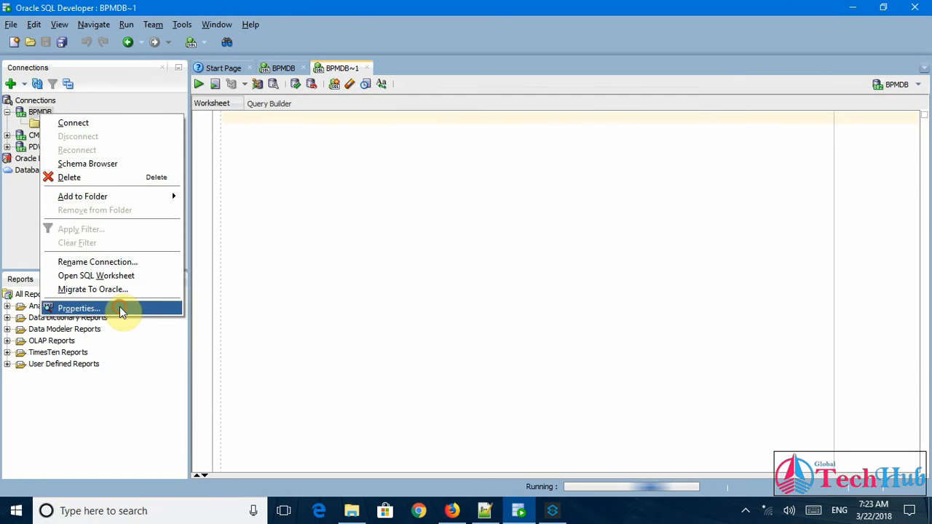
pyautogui.click(78, 308)
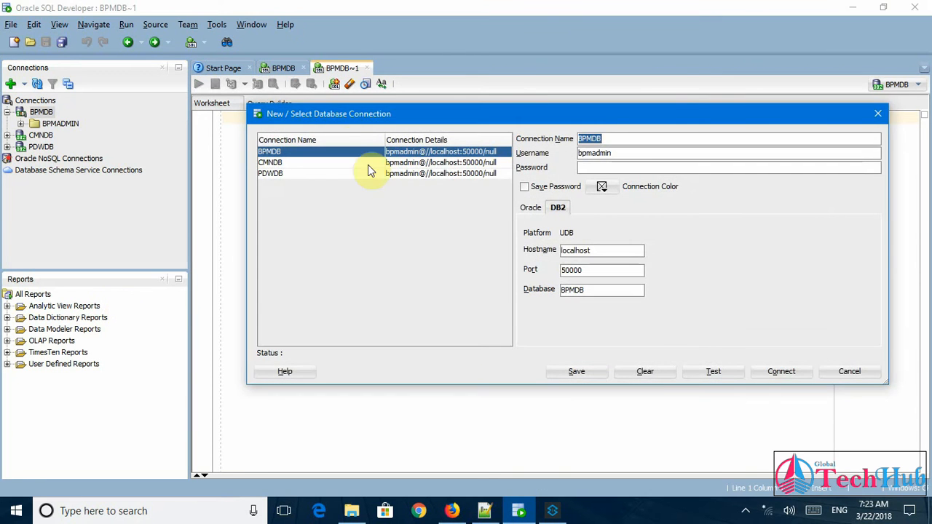
pyautogui.click(443, 152)
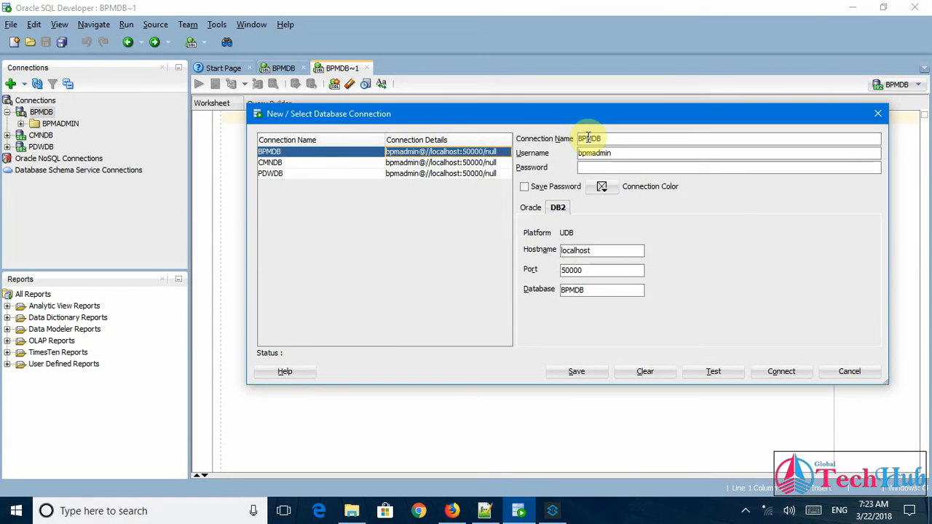
pyautogui.click(728, 167)
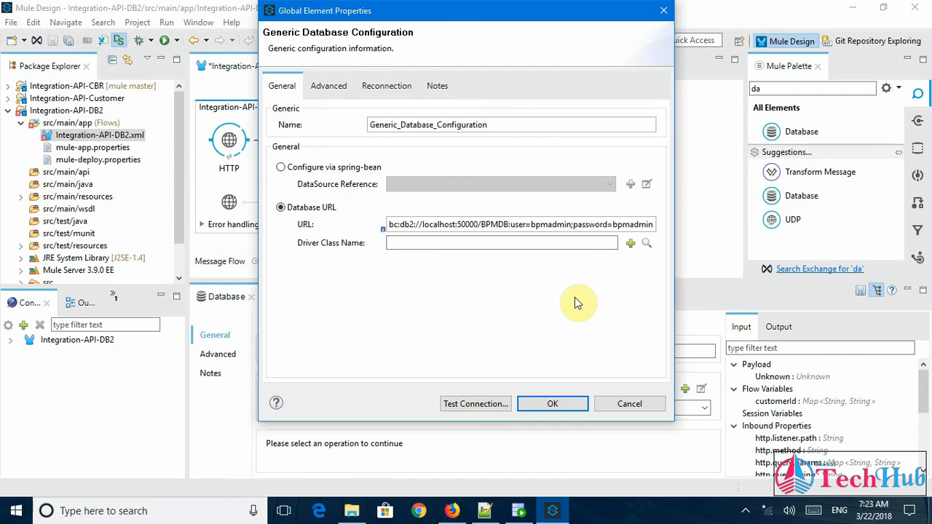
pyautogui.moveTo(641, 255)
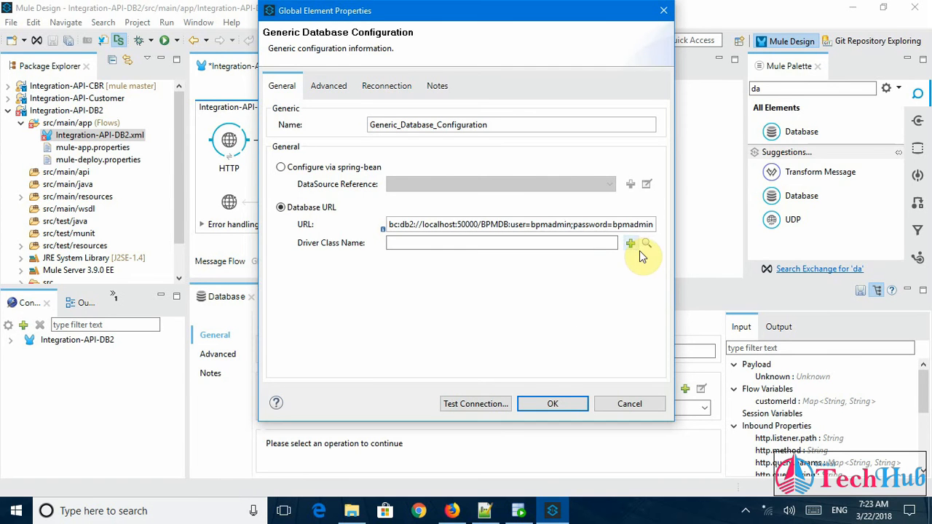
pyautogui.moveTo(646, 244)
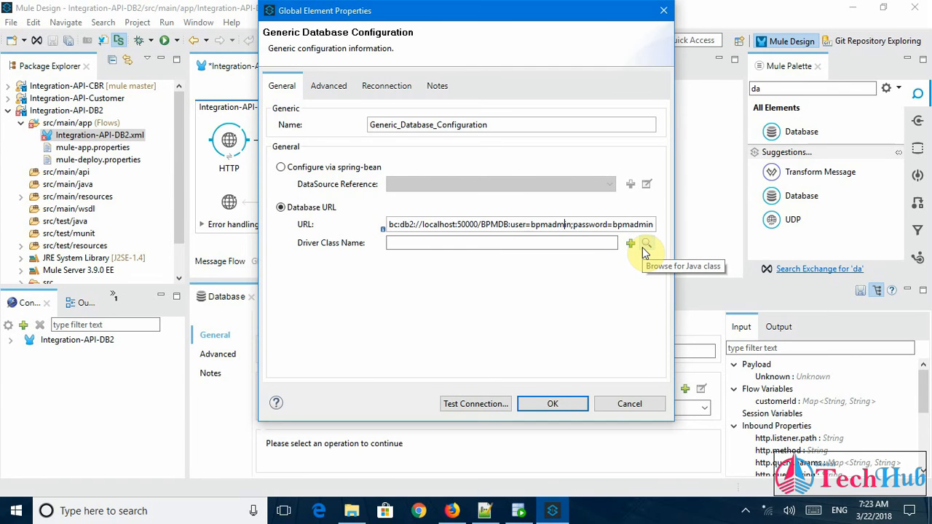
# Step: Look up driver class com.ibm.db2.jcc.DB2Driver, cancel on no match, and save the configuration
pyautogui.click(647, 242)
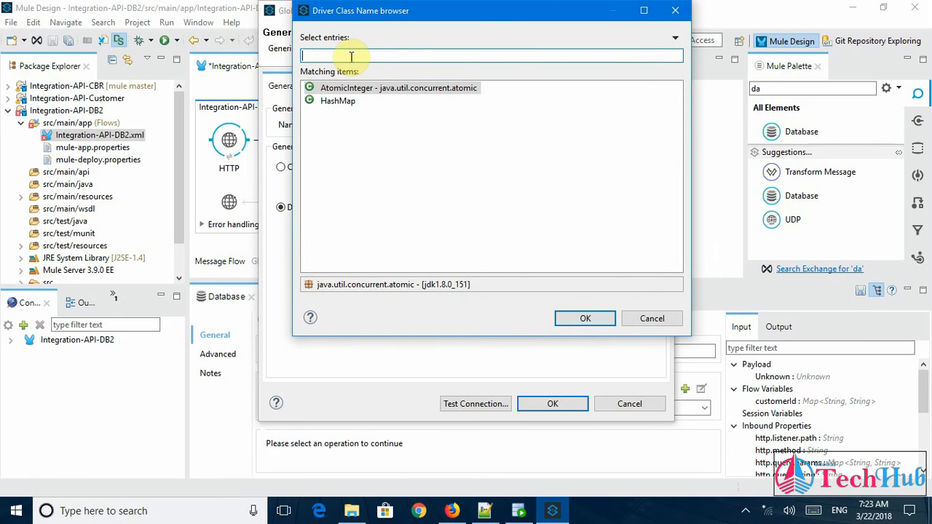
pyautogui.click(338, 100)
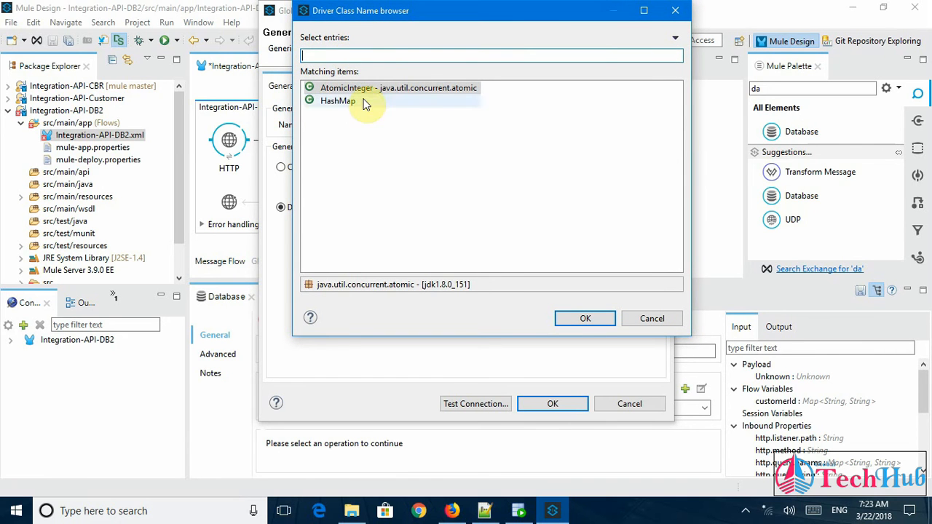
pyautogui.rightClick(492, 56)
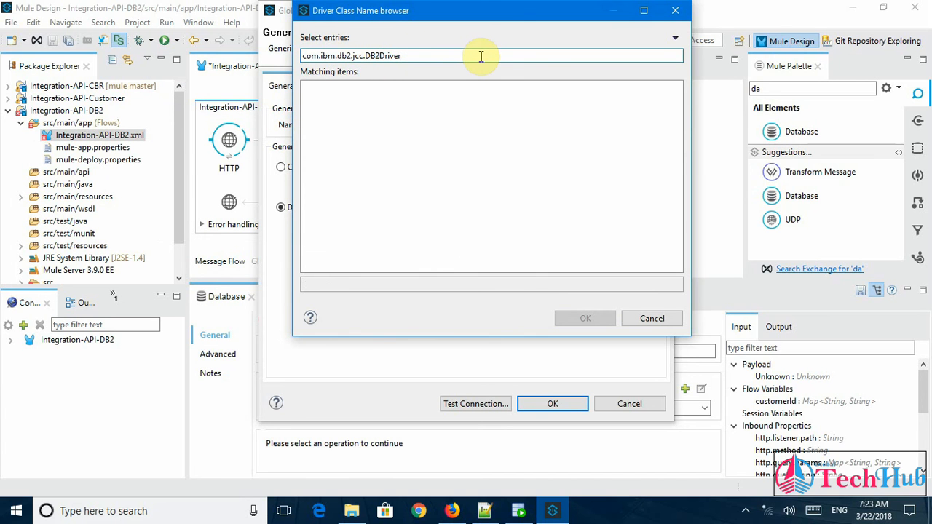
pyautogui.moveTo(599, 337)
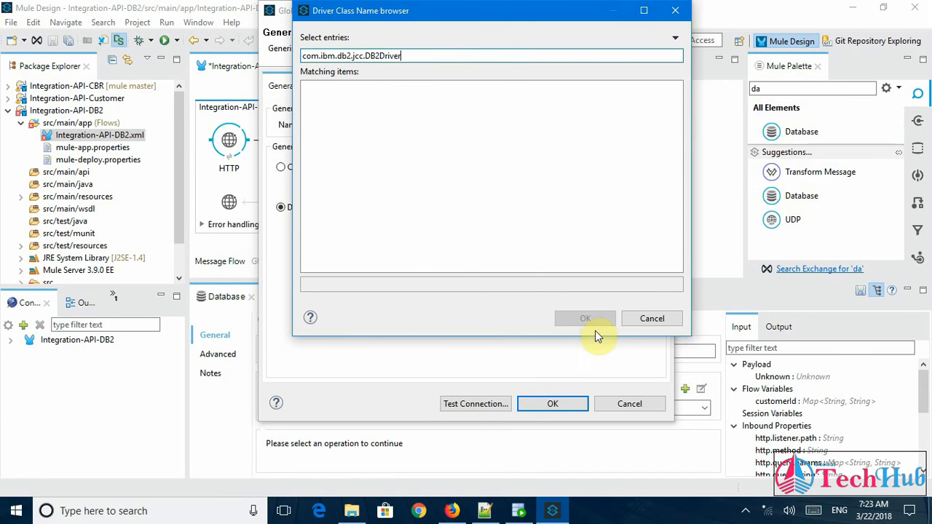
pyautogui.click(651, 319)
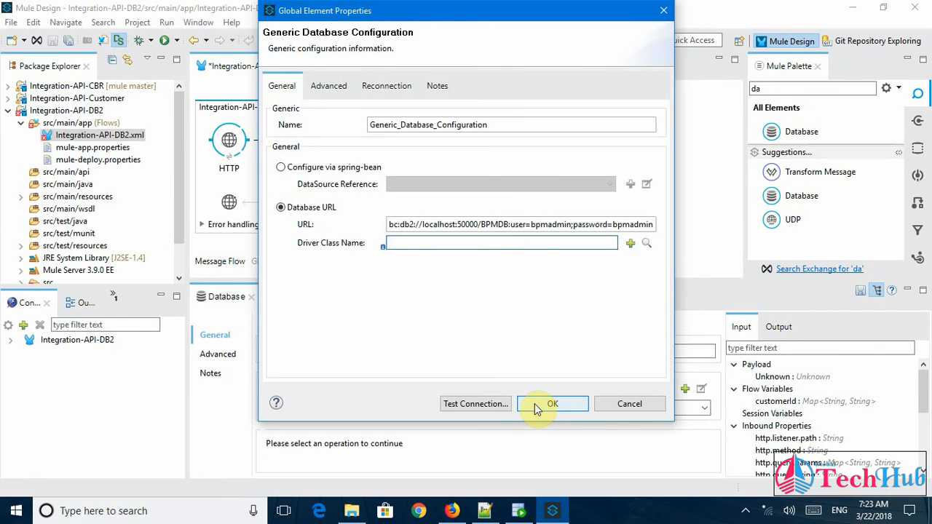
pyautogui.click(552, 403)
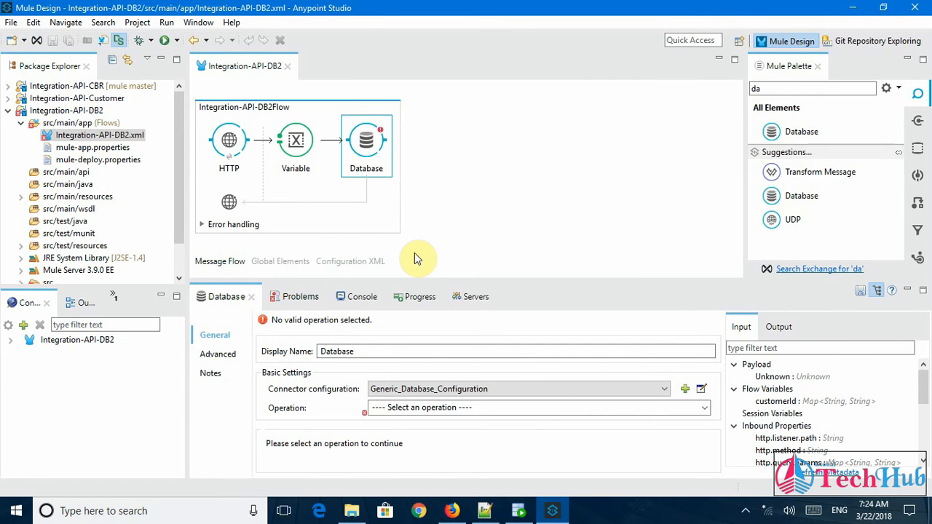
pyautogui.moveTo(22, 130)
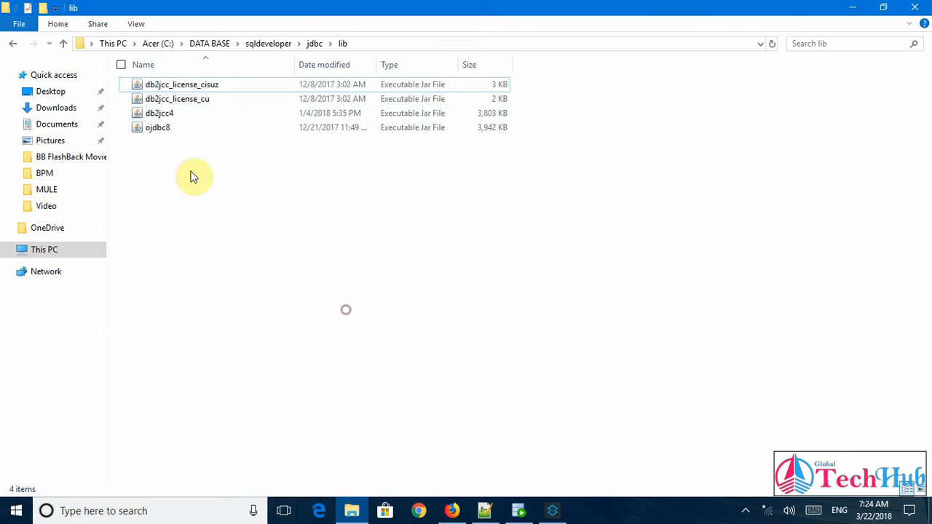
# Step: Paste the db2jcc4.jar driver library into the Integration-API-DB2 project
pyautogui.click(159, 113)
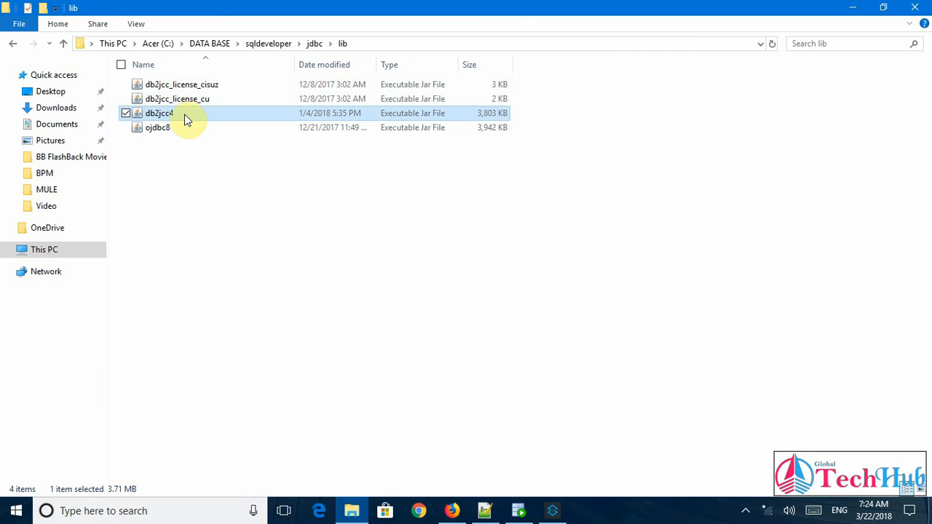
pyautogui.moveTo(360, 285)
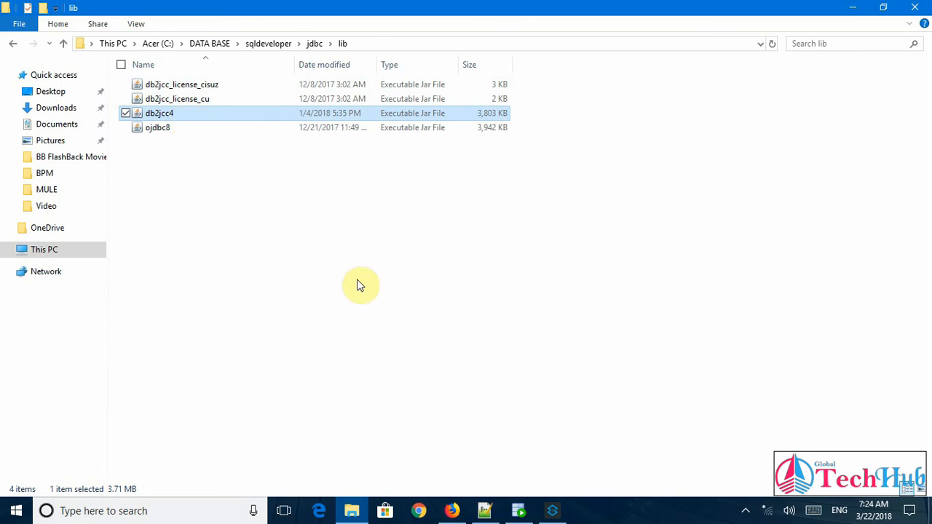
pyautogui.moveTo(554, 513)
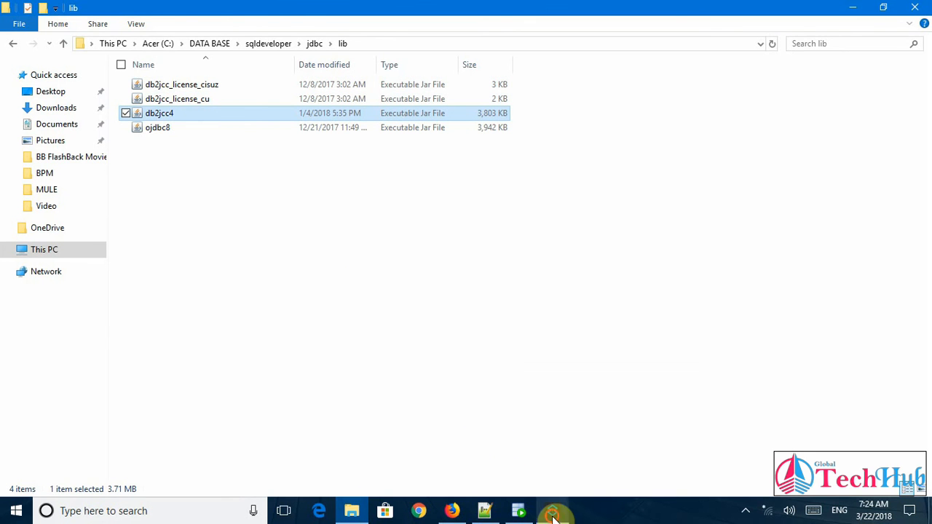
pyautogui.click(554, 510)
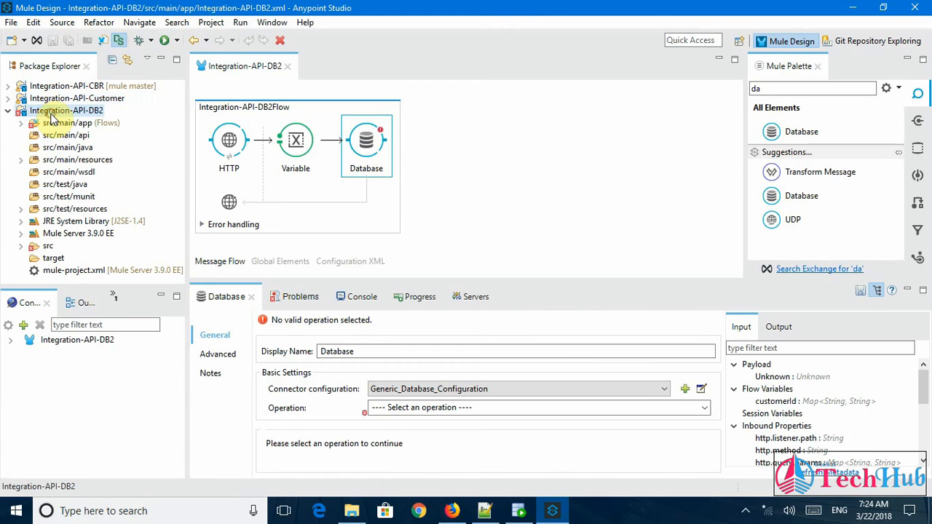
pyautogui.rightClick(67, 110)
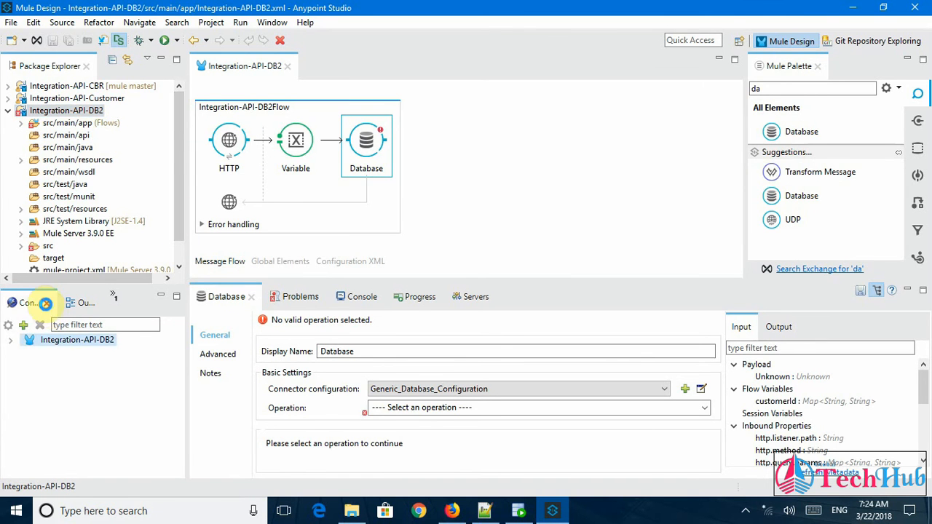
pyautogui.click(28, 303)
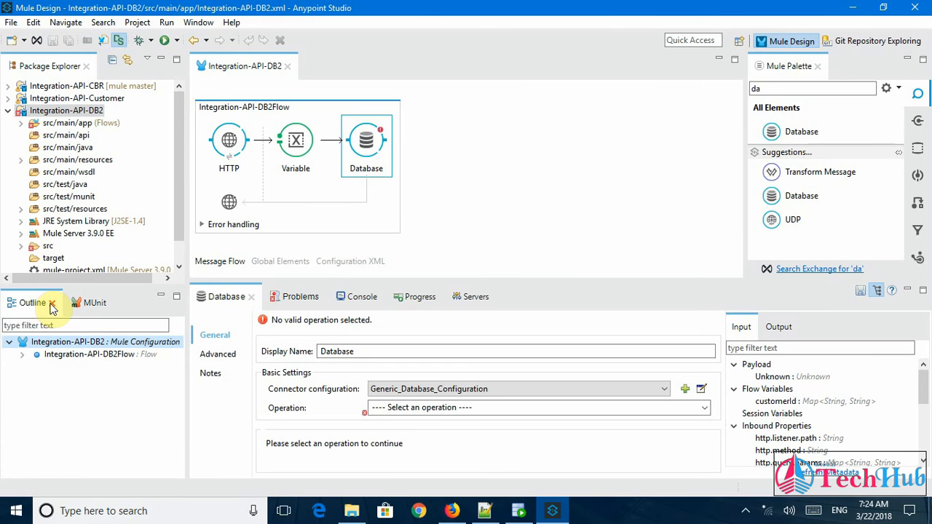
pyautogui.click(94, 302)
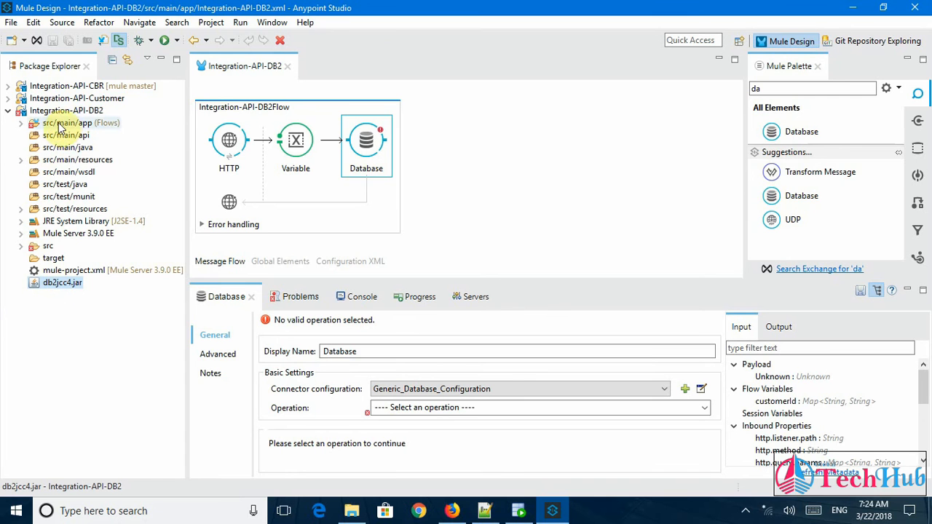
# Step: Add the project's db2jcc4.jar to the Java Build Path libraries and save the properties
pyautogui.rightClick(65, 122)
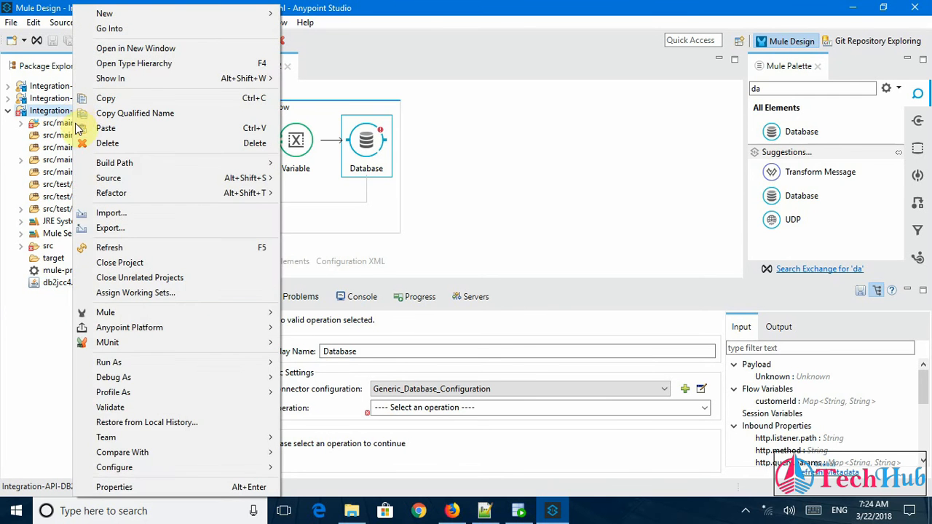
pyautogui.click(114, 486)
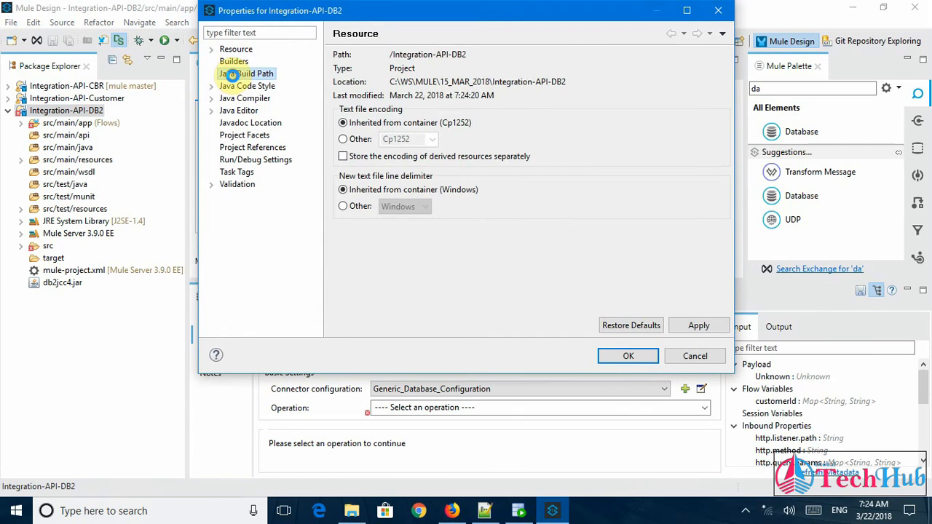
pyautogui.click(247, 73)
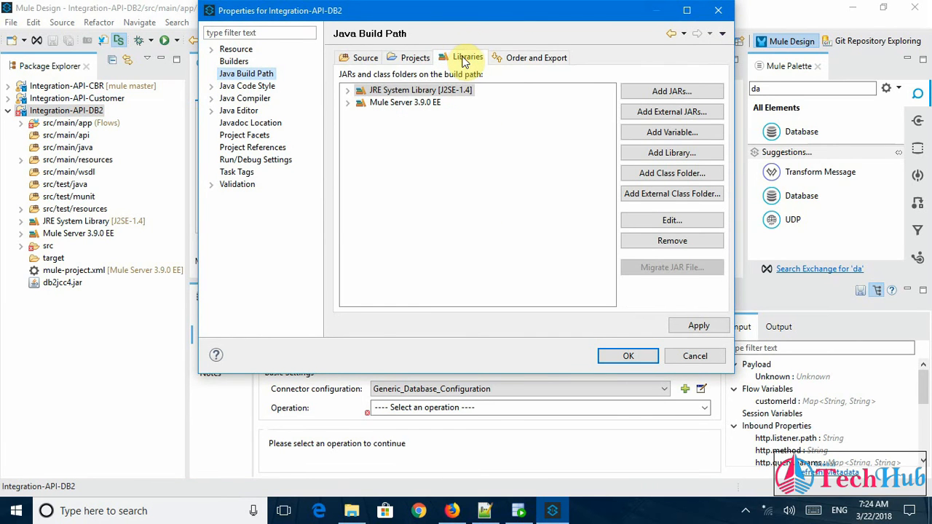
pyautogui.click(670, 91)
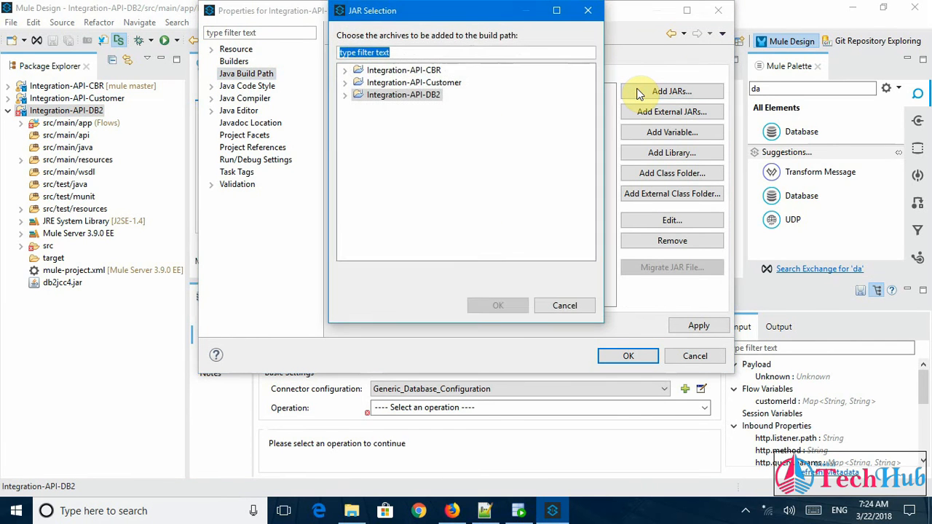
pyautogui.click(346, 94)
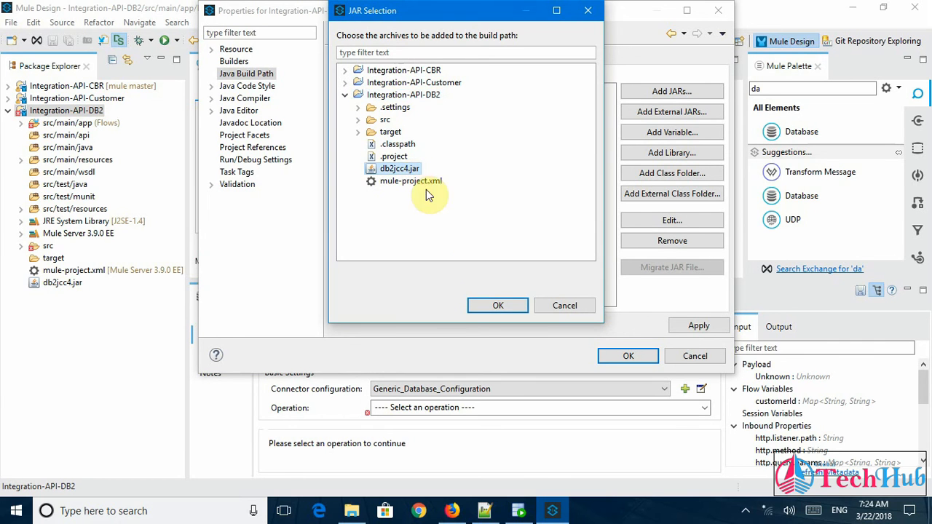
pyautogui.click(497, 305)
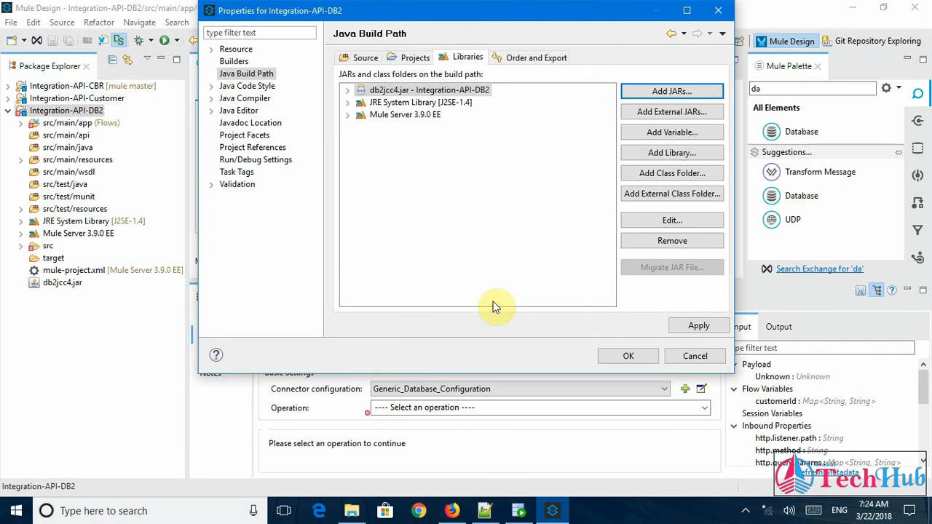
pyautogui.click(699, 326)
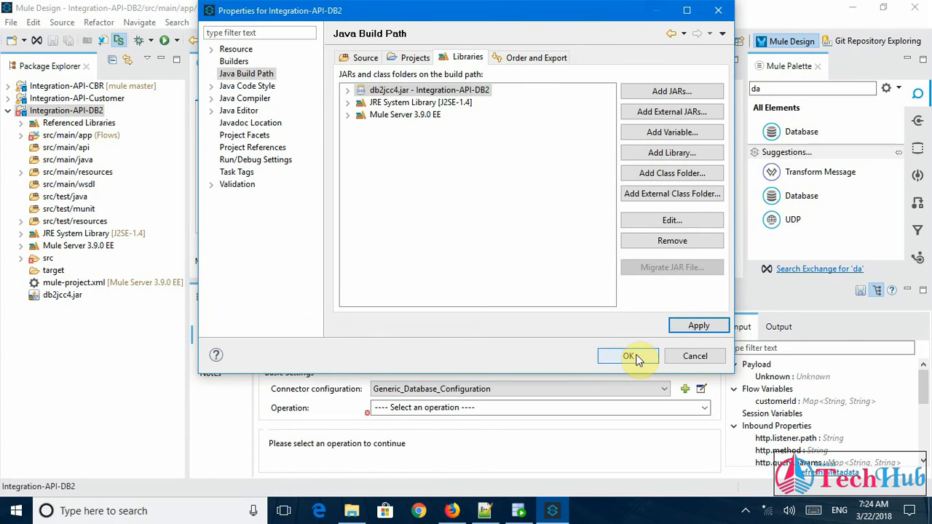
pyautogui.click(627, 356)
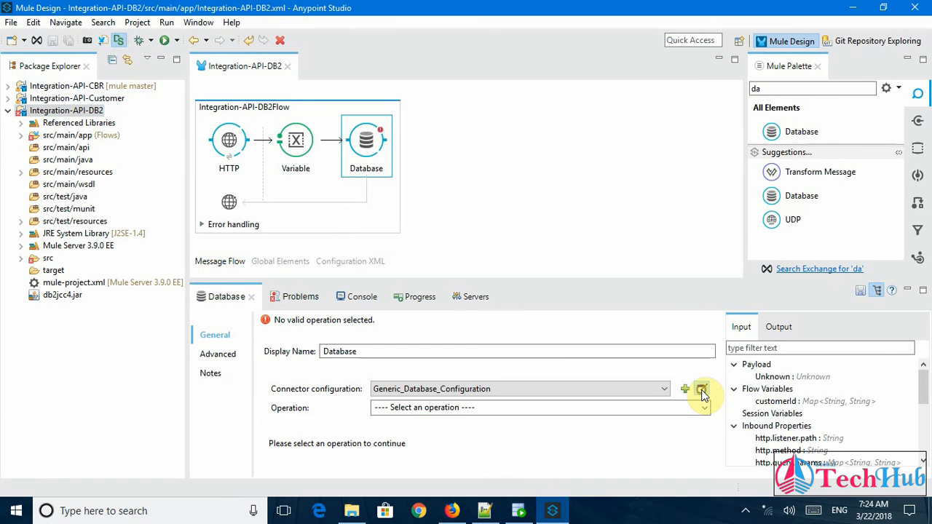
# Step: Set the generic database configuration's Driver Class Name to com.ibm.db2.jcc.DB2Driver
pyautogui.click(701, 388)
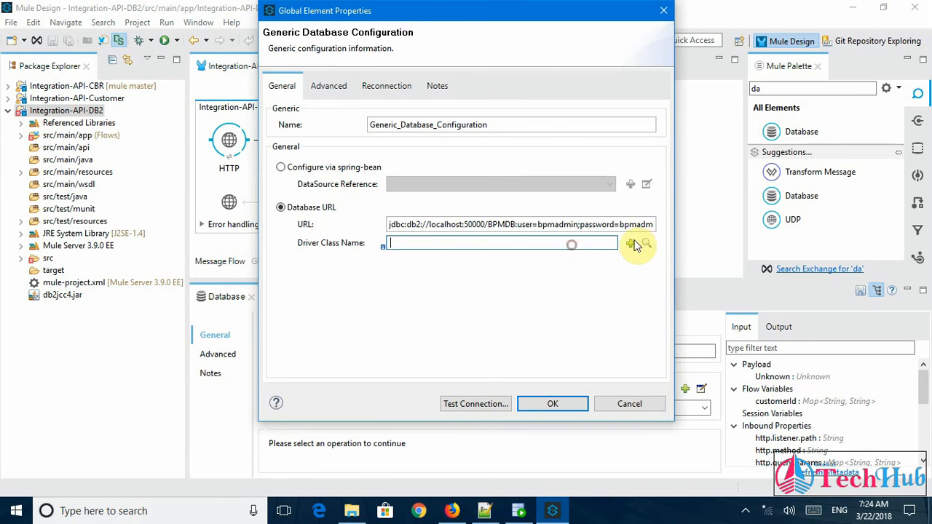
pyautogui.click(631, 244)
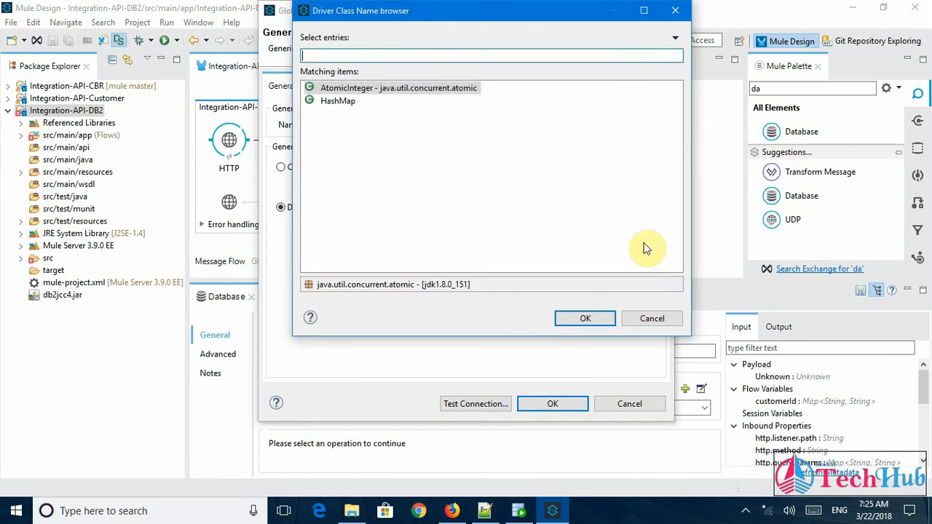
pyautogui.rightClick(390, 57)
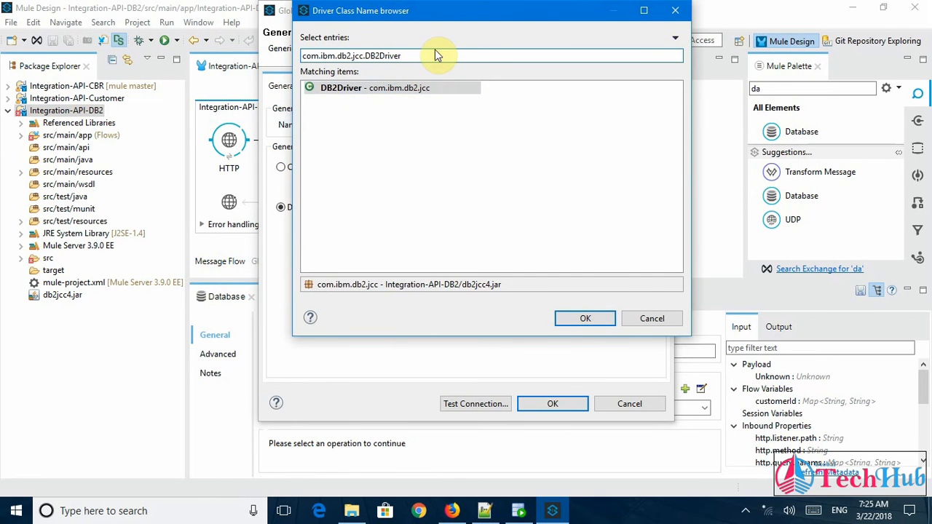
pyautogui.click(375, 87)
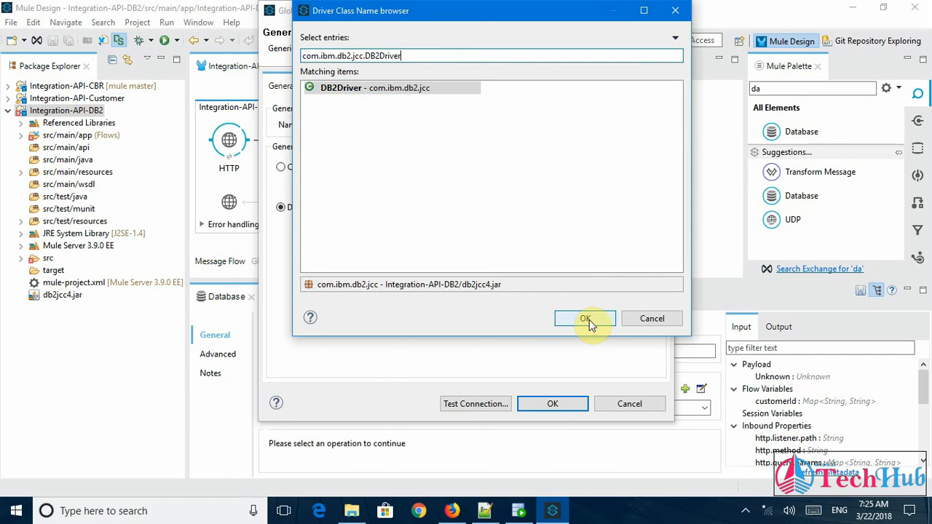
pyautogui.click(585, 319)
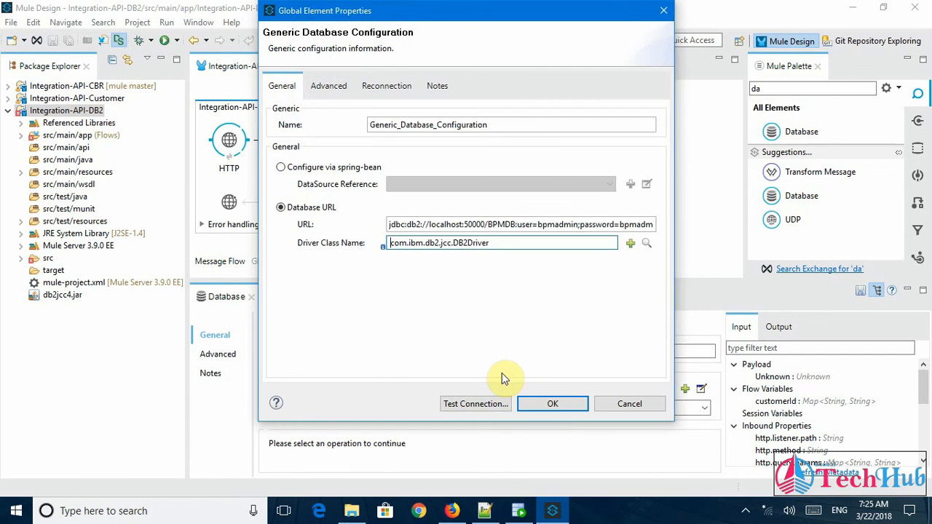
# Step: Confirm the database connection test succeeds and save the configuration
pyautogui.click(475, 404)
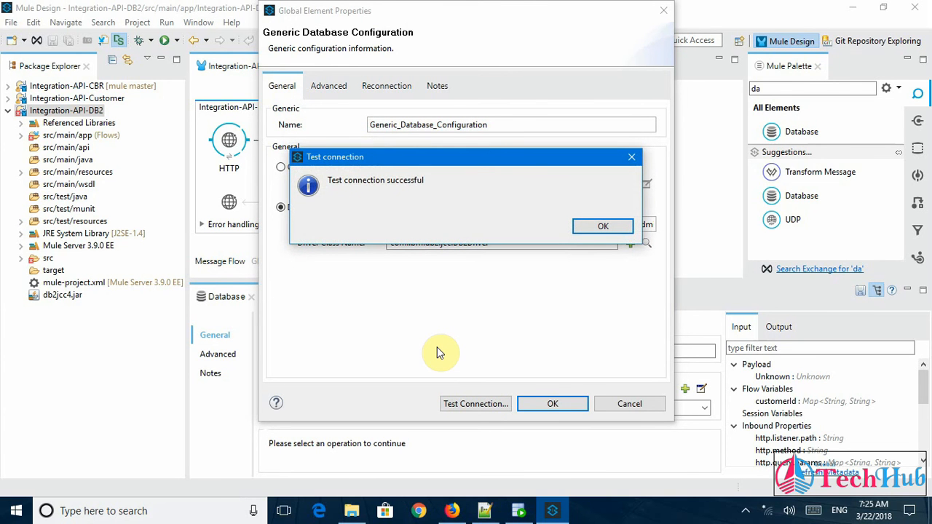
pyautogui.moveTo(603, 226)
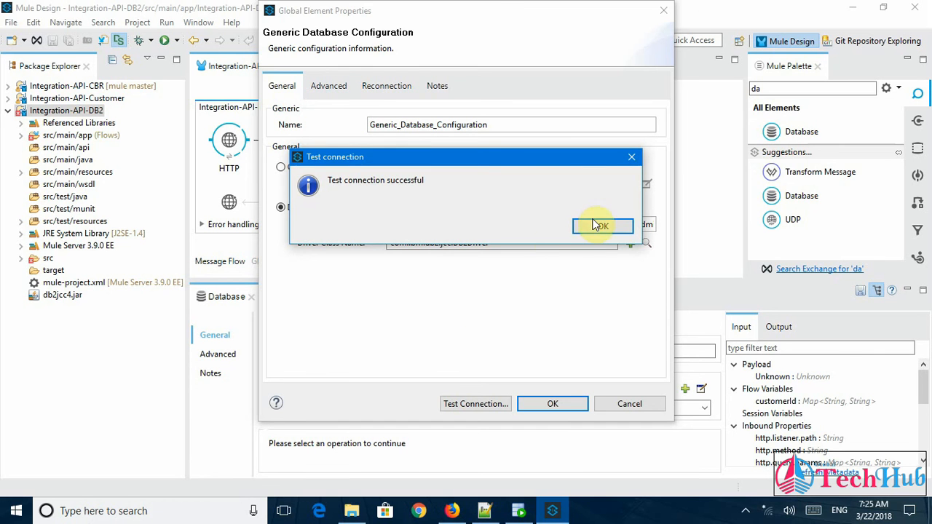
pyautogui.click(600, 226)
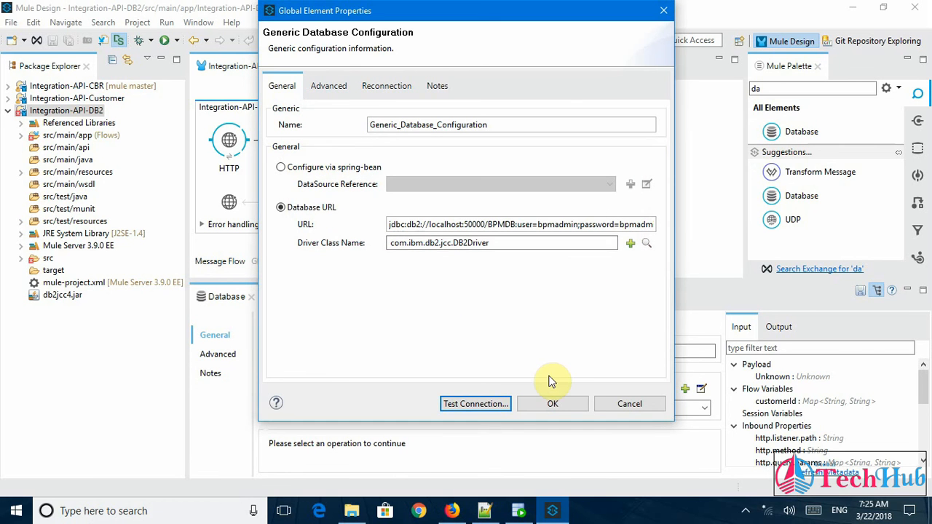
pyautogui.click(553, 404)
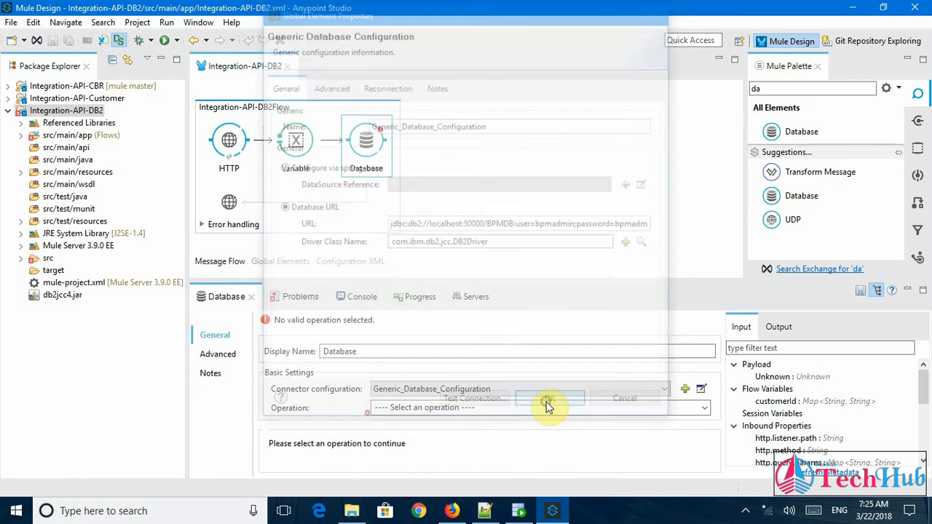
# Step: Set the Database connector operation to Select with a Dynamic query type
pyautogui.click(549, 398)
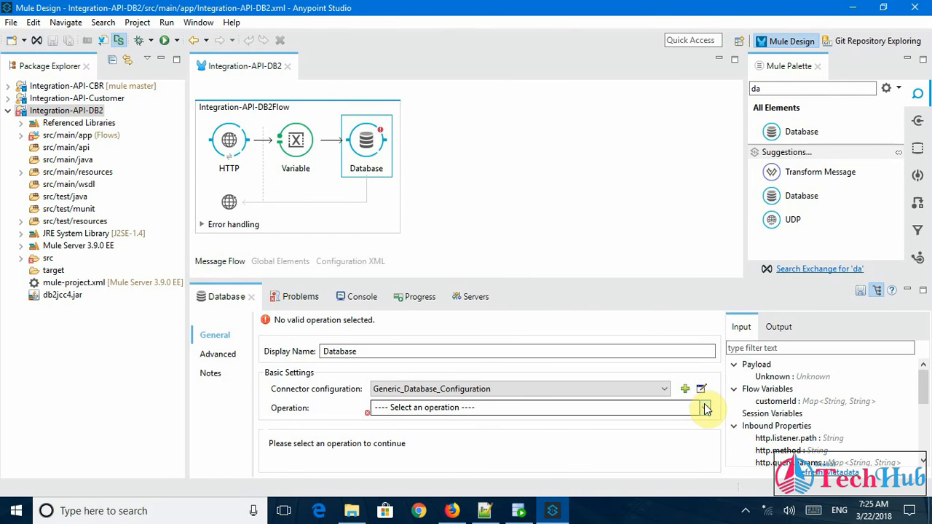
pyautogui.click(703, 408)
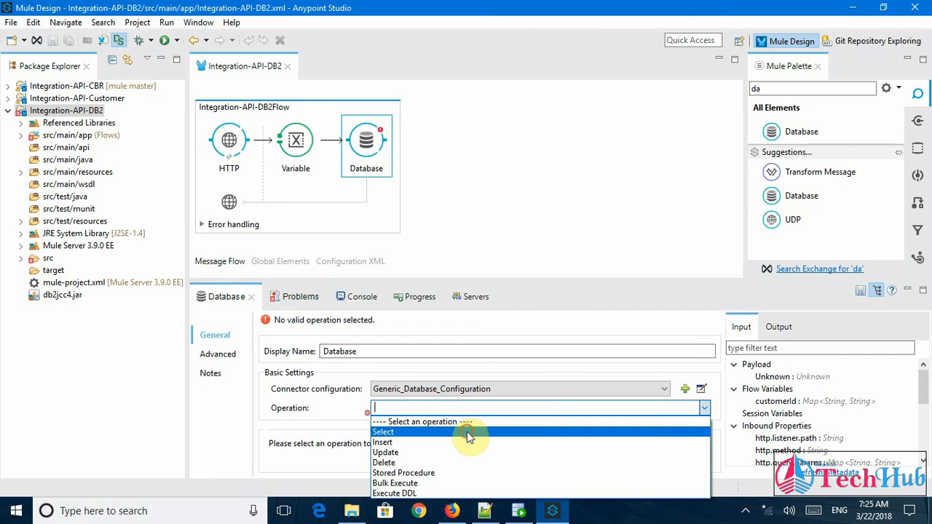
pyautogui.click(383, 432)
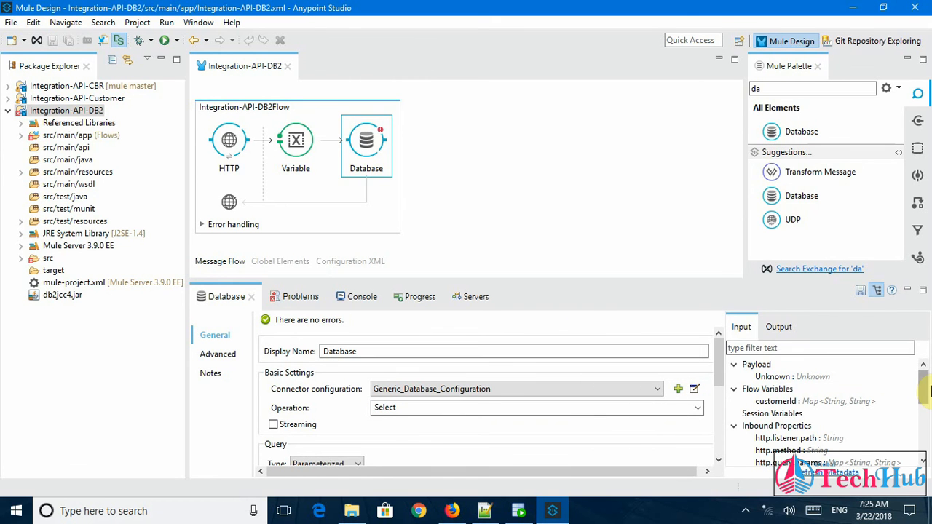
pyautogui.moveTo(692, 284)
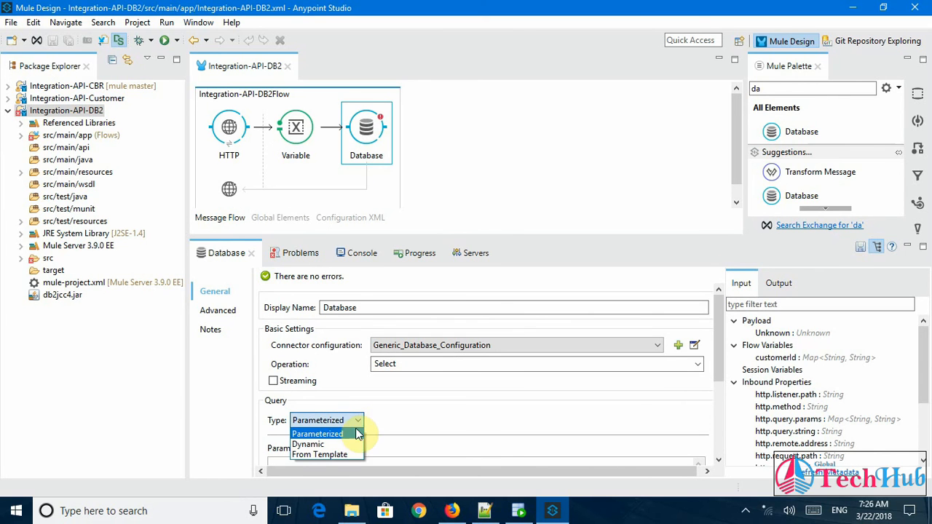
pyautogui.click(308, 445)
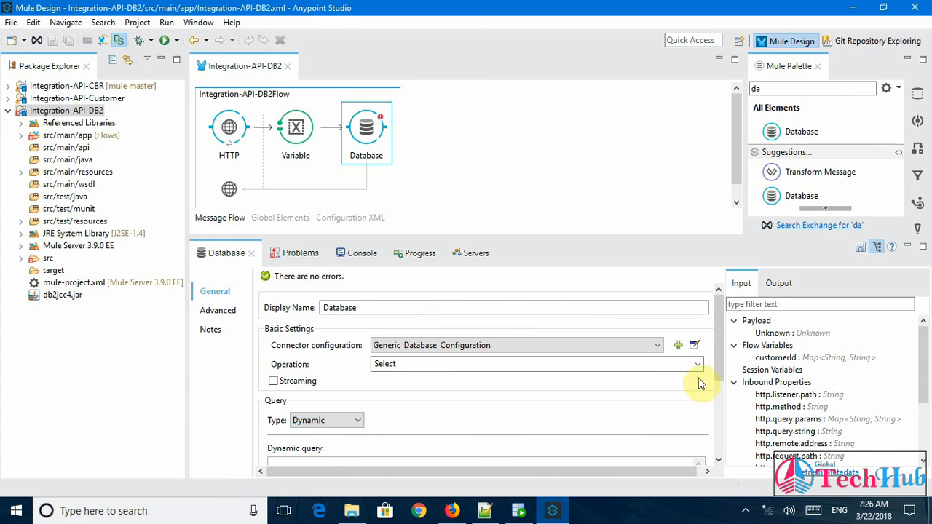
pyautogui.scroll(-3)
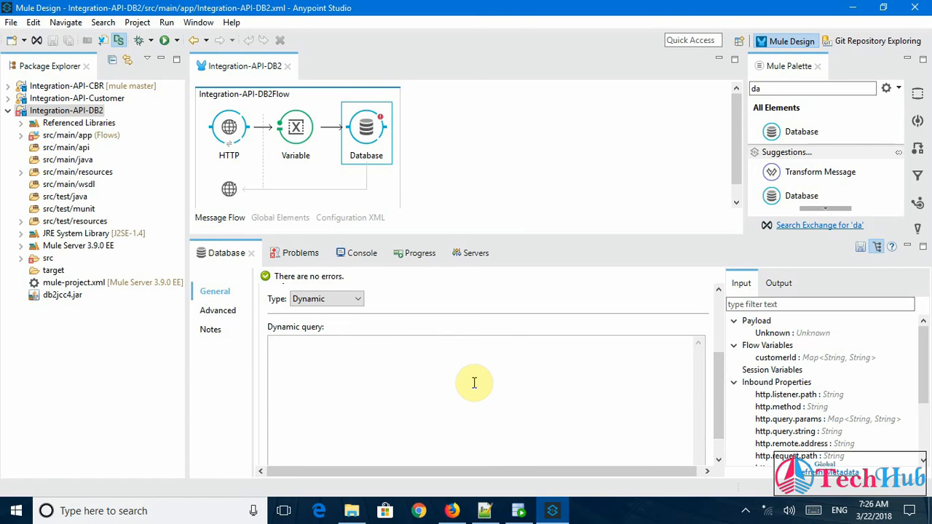
pyautogui.moveTo(316, 348)
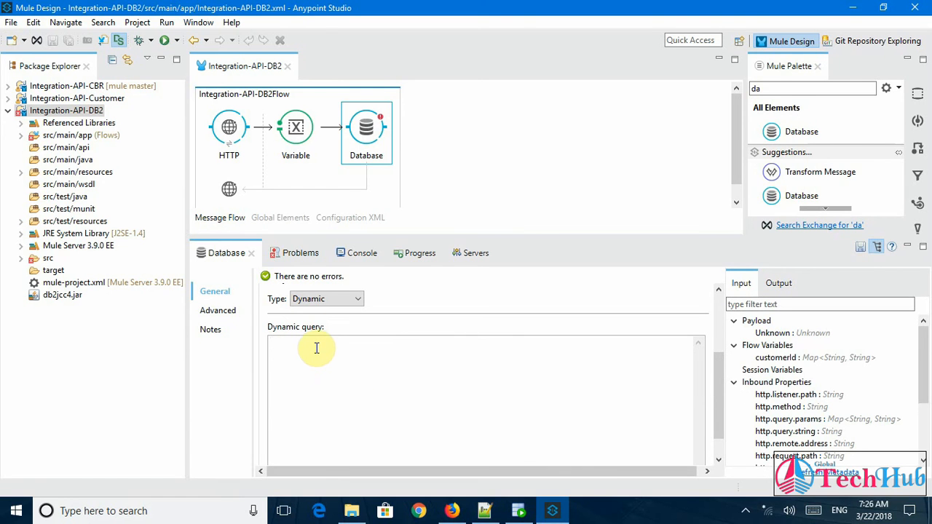
# Step: Paste the customers select query, matching id against '#[flowVars.customerId]'
pyautogui.rightClick(317, 348)
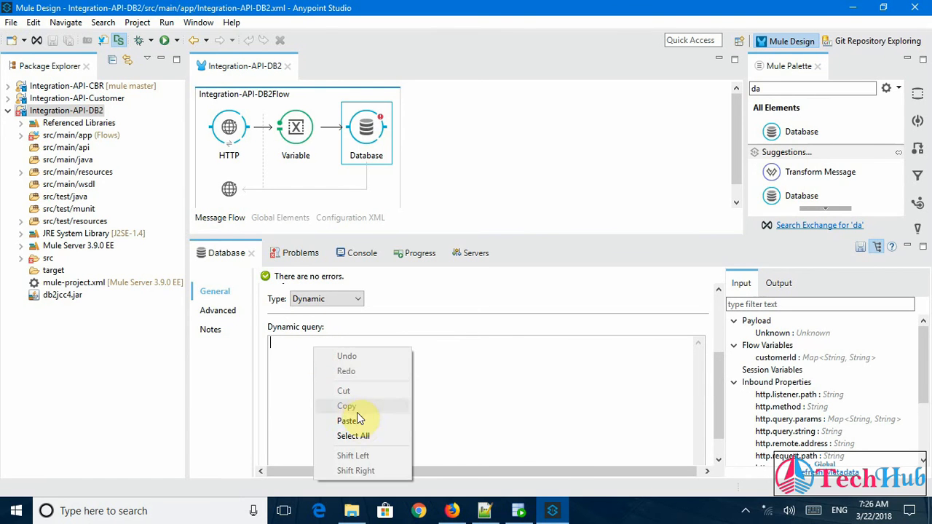
pyautogui.click(348, 420)
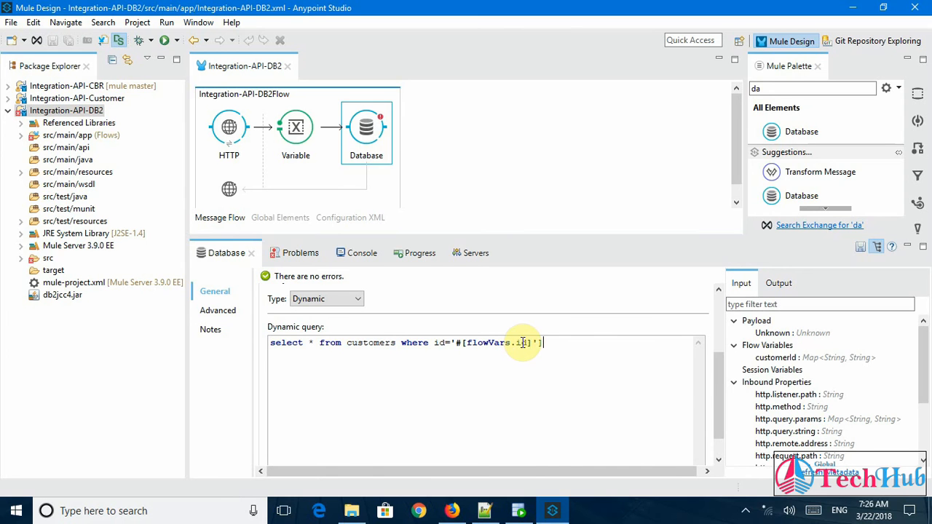
pyautogui.write('.')
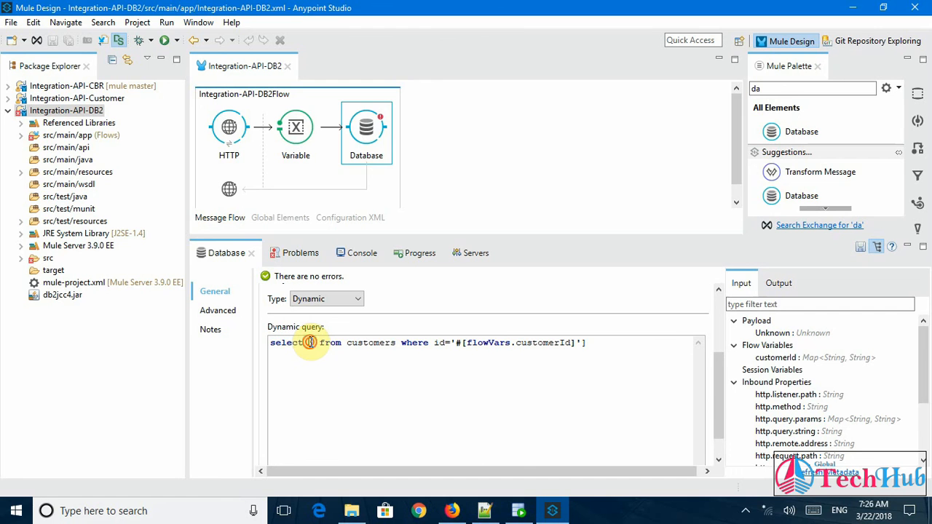
pyautogui.doubleClick(371, 343)
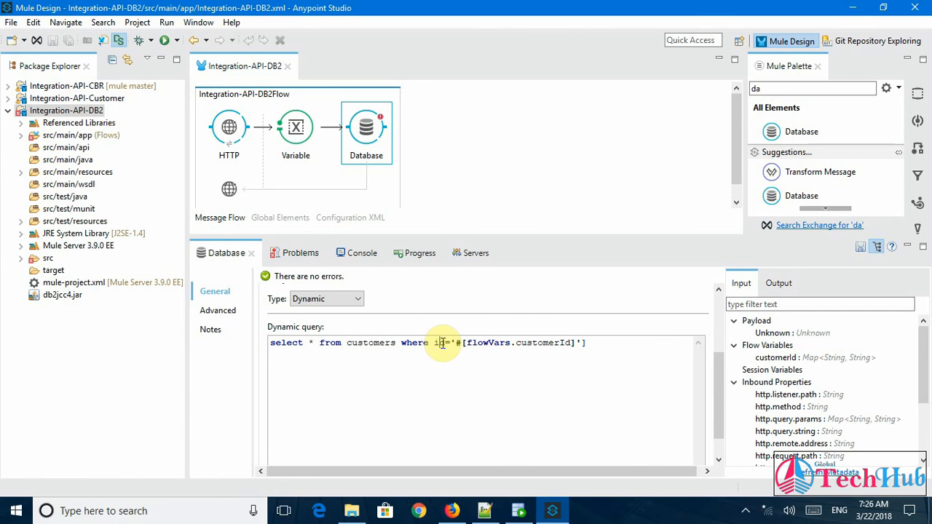
pyautogui.doubleClick(486, 342)
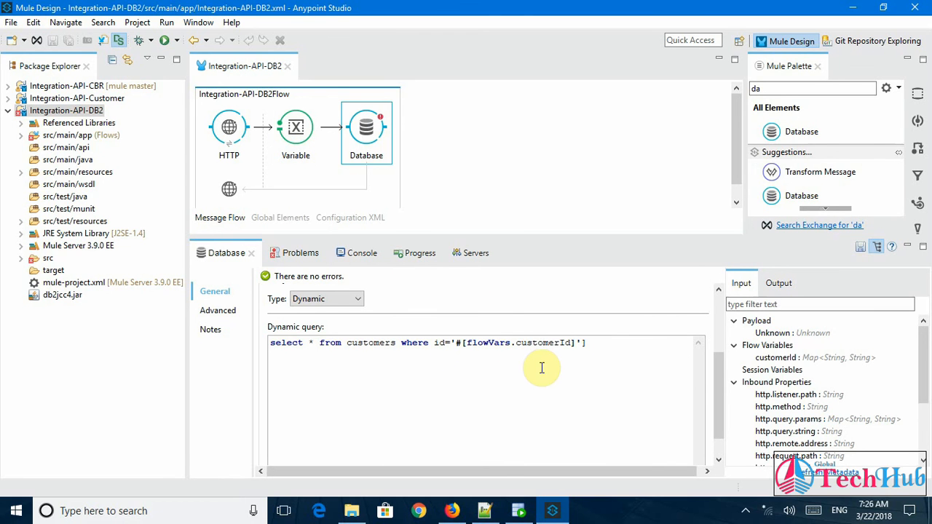
pyautogui.doubleClick(370, 343)
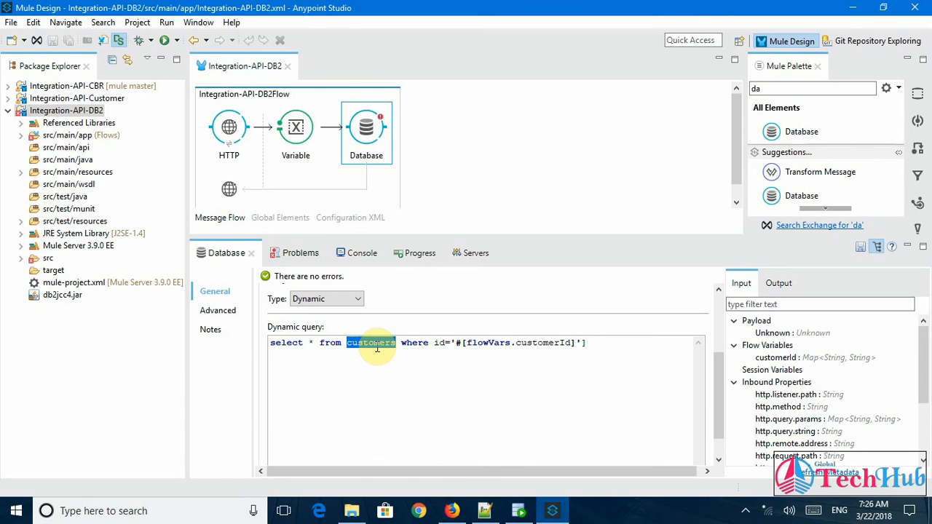
# Step: Deselect the Database step and select the Variable step on the canvas
pyautogui.click(464, 161)
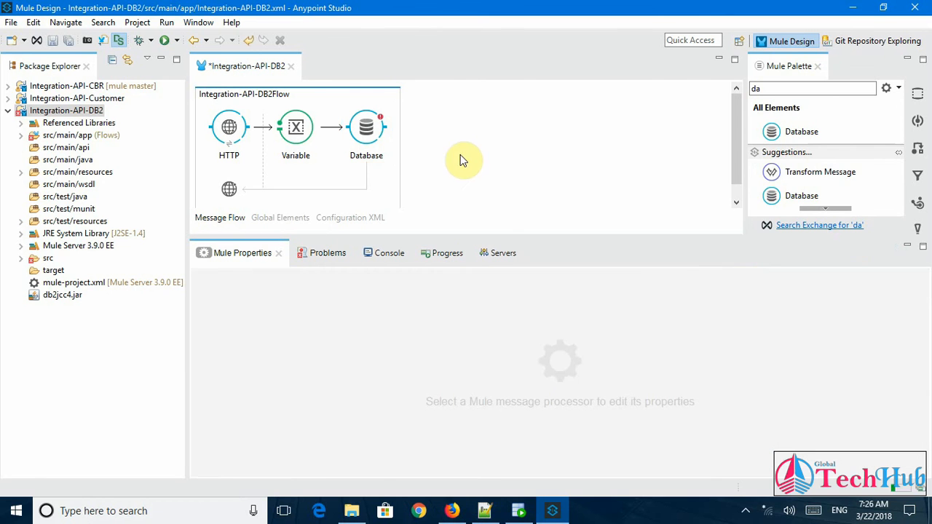
pyautogui.click(296, 128)
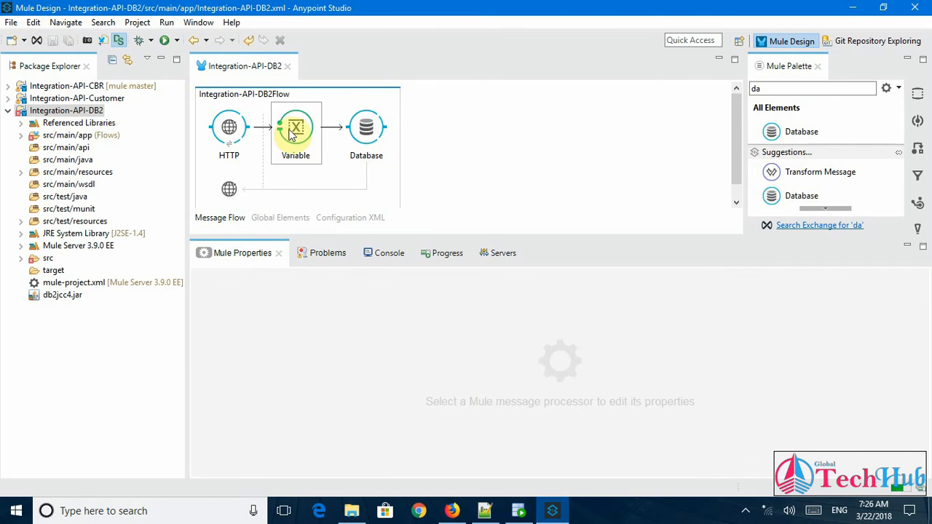
pyautogui.click(367, 127)
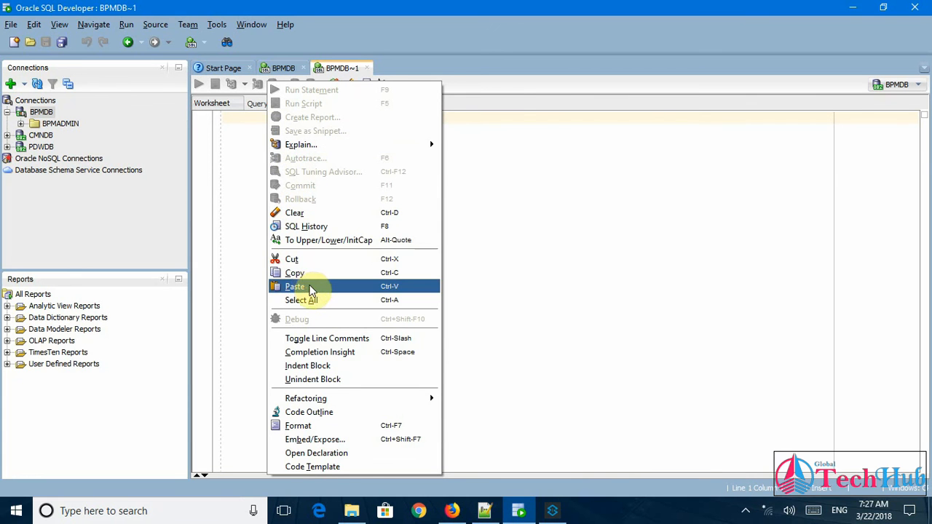
# Step: Paste the CREATE TABLE customers statement into the BPMDB worksheet and run it
pyautogui.click(294, 286)
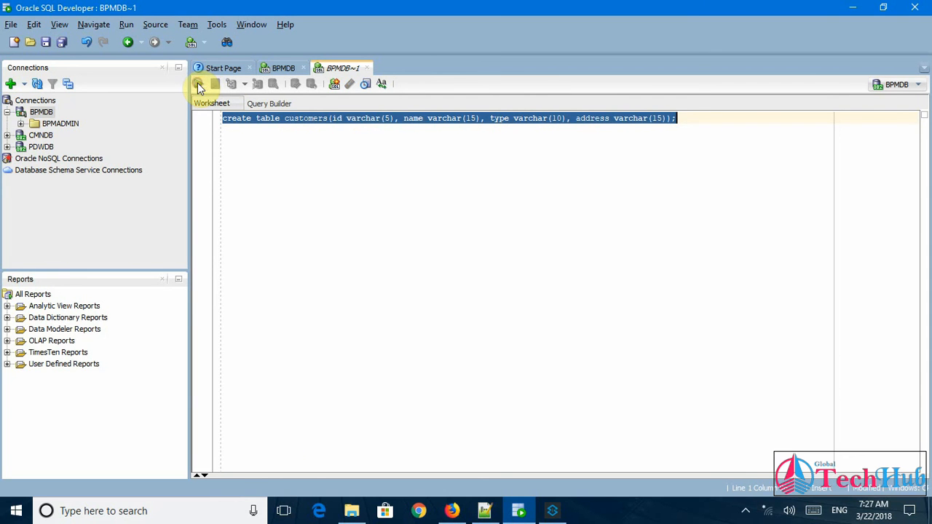
pyautogui.click(198, 83)
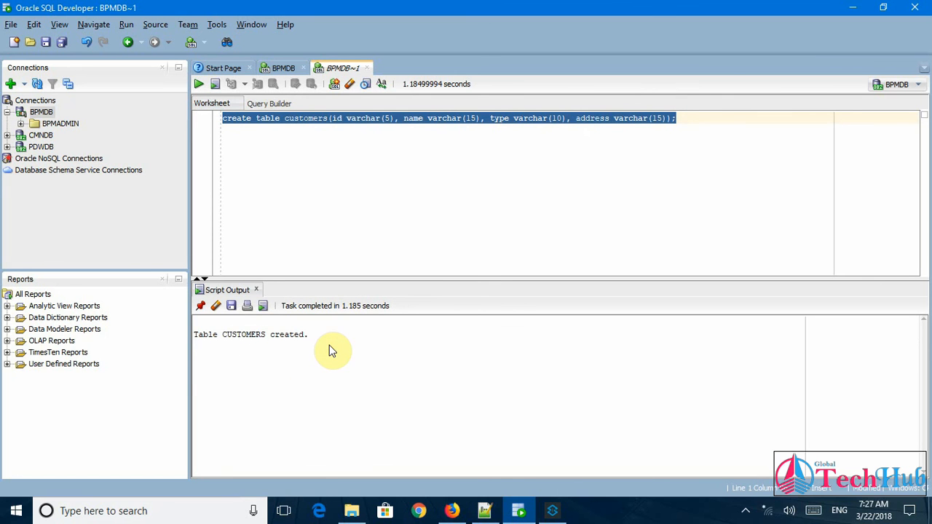
pyautogui.click(688, 124)
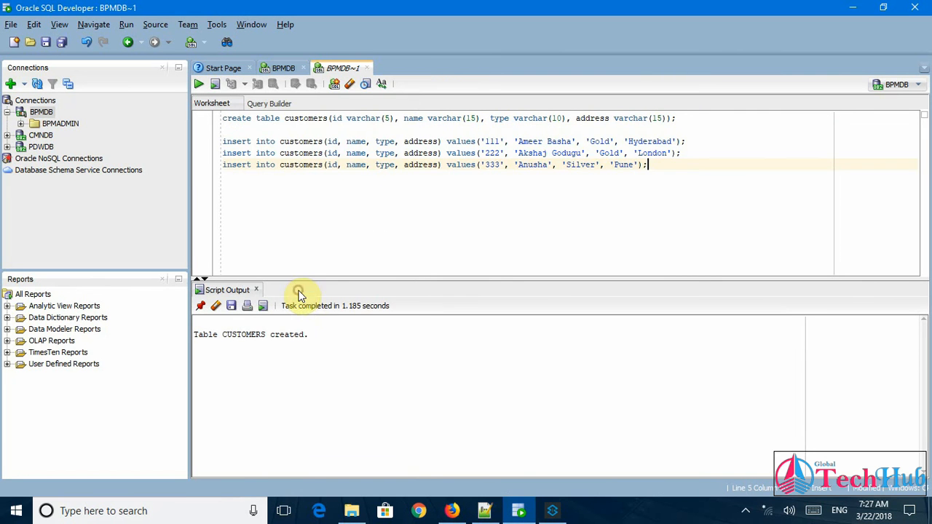
pyautogui.moveTo(302, 142)
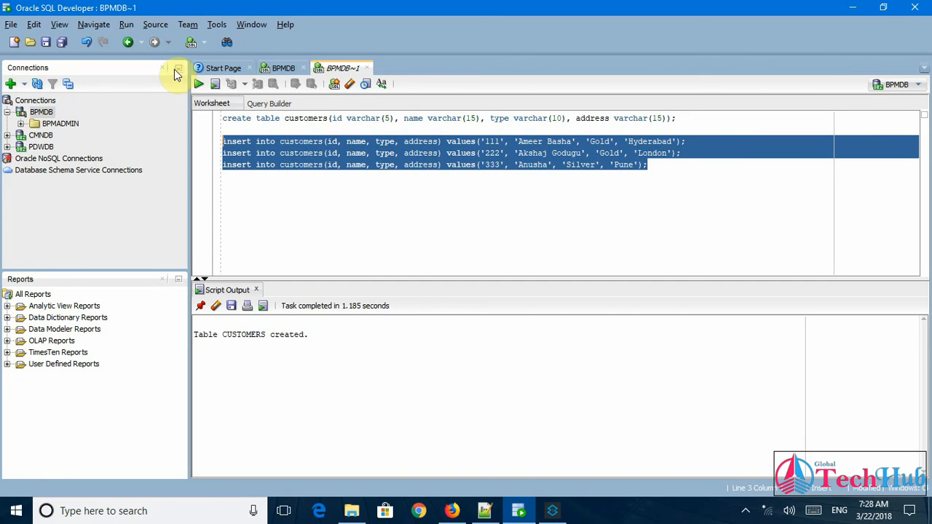
# Step: Run the three INSERT statements adding customers 111, 222 and 333
pyautogui.click(199, 83)
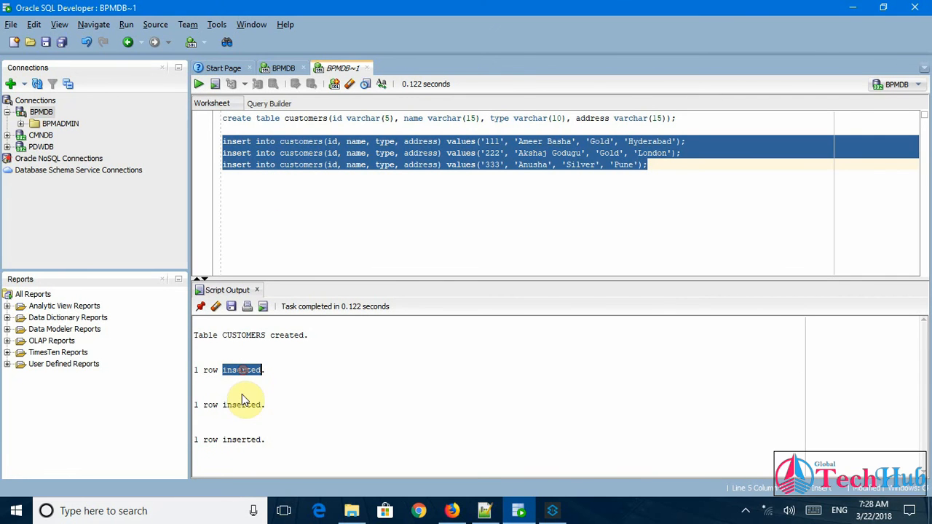
pyautogui.click(244, 439)
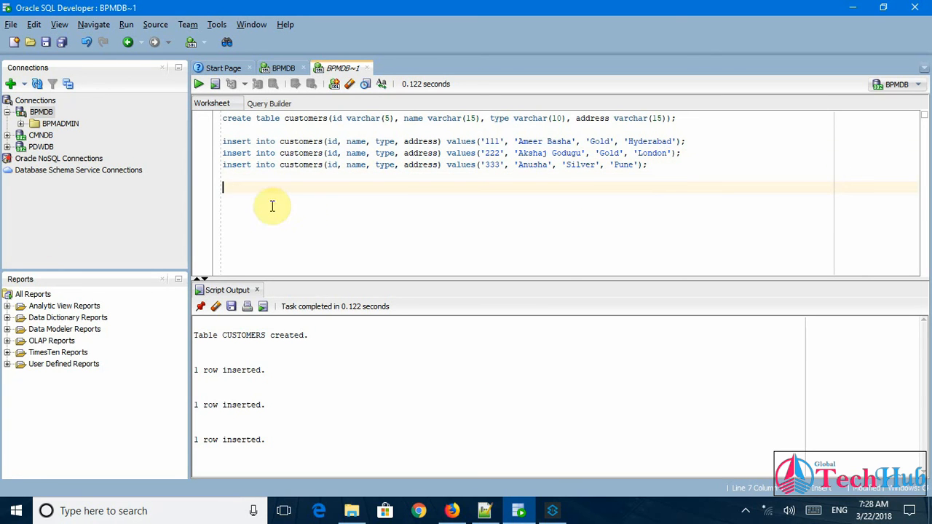
# Step: Run select * from customers in the worksheet
pyautogui.rightClick(272, 206)
pyautogui.write('select * from customers')
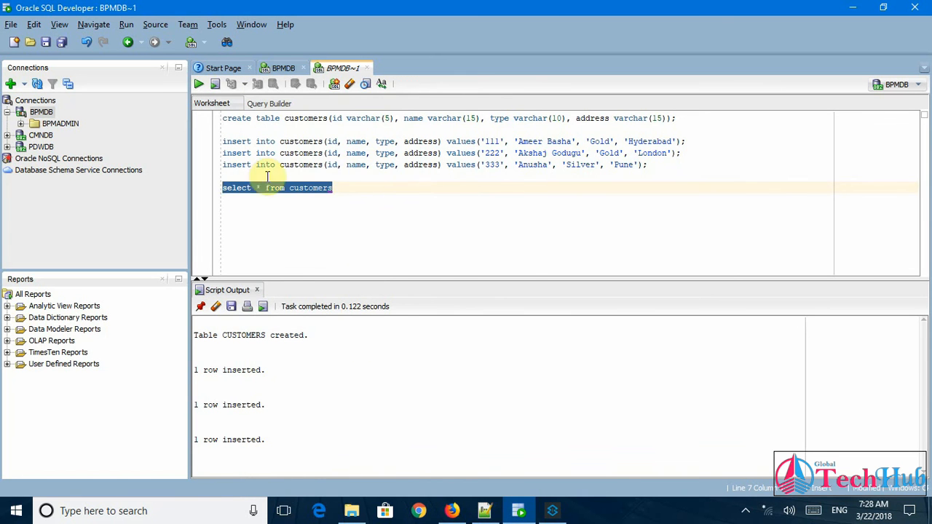
pyautogui.click(199, 84)
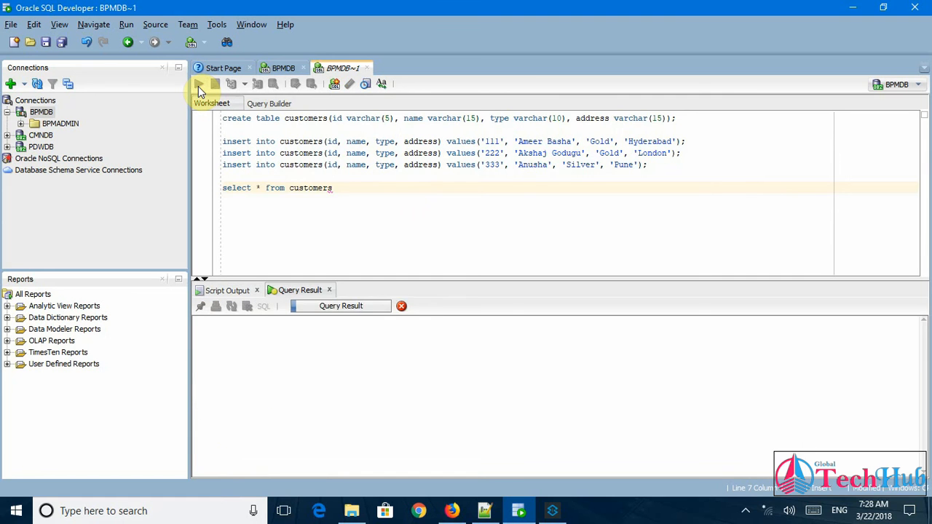
pyautogui.click(199, 83)
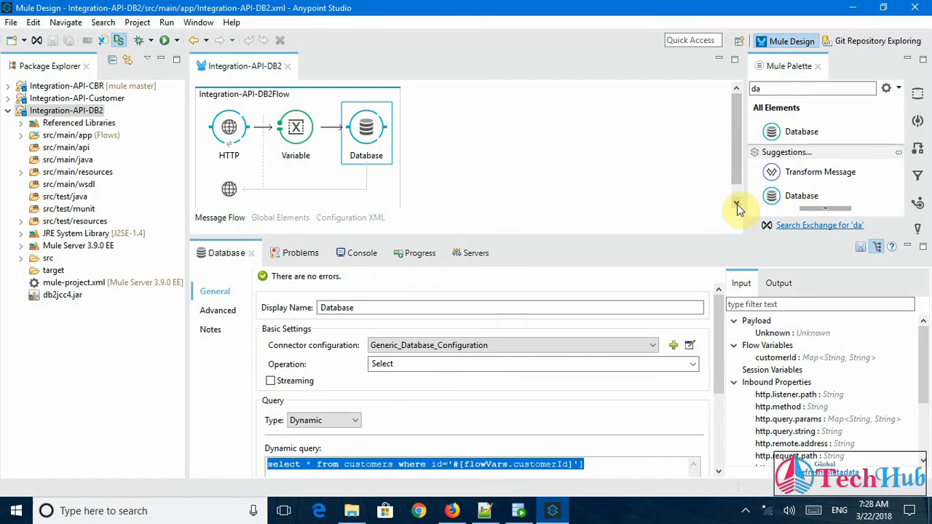
# Step: Search the Mule Palette for 'obj' to find the Object to JSON transformer
pyautogui.click(812, 88)
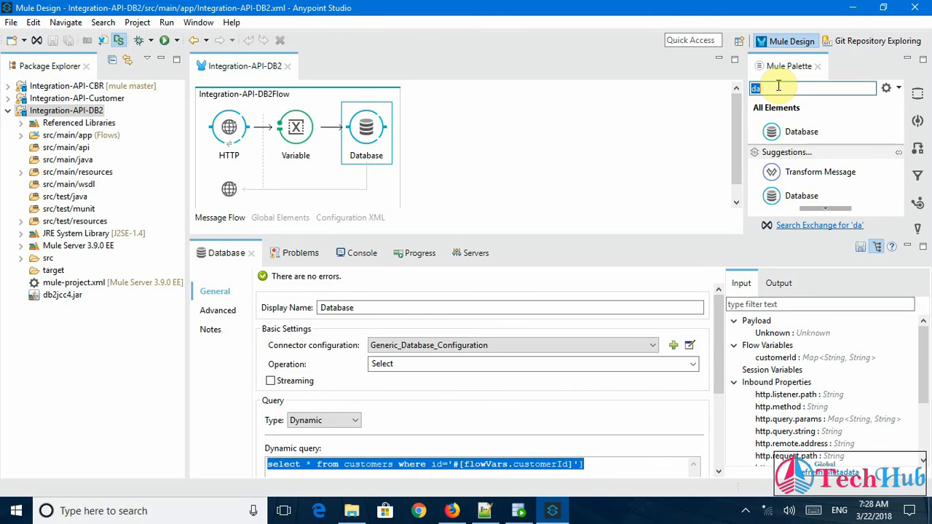
pyautogui.write('obj')
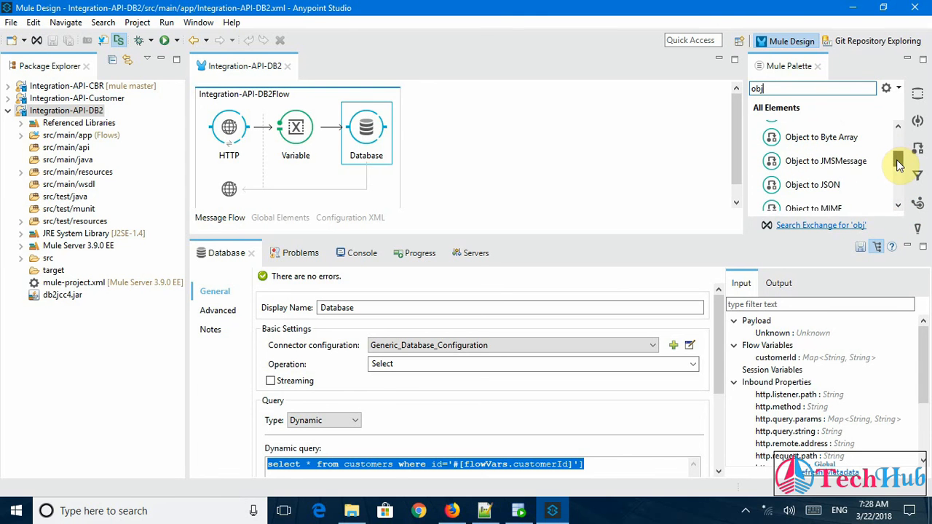
pyautogui.moveTo(812, 176)
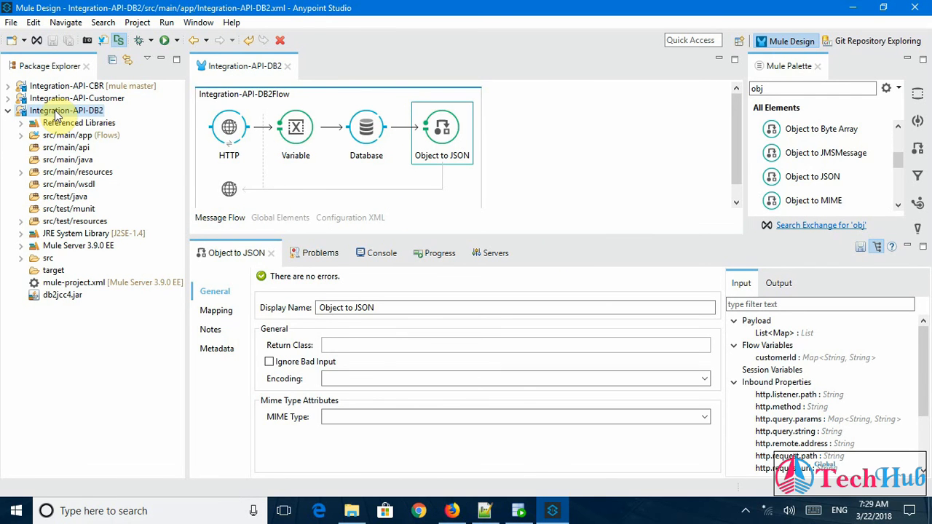
# Step: Run Integration-API-DB2 as a Mule Application and confirm DEPLOYED in the Console
pyautogui.rightClick(66, 110)
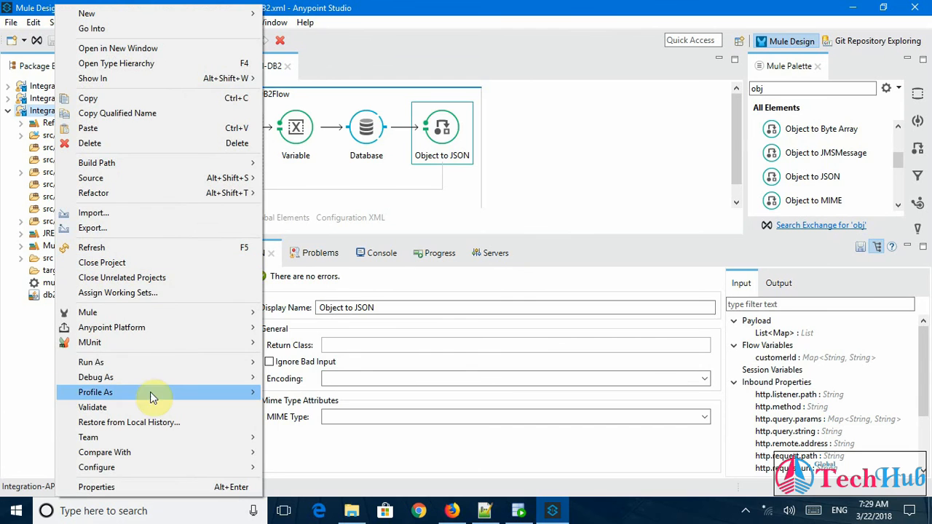
pyautogui.moveTo(91, 362)
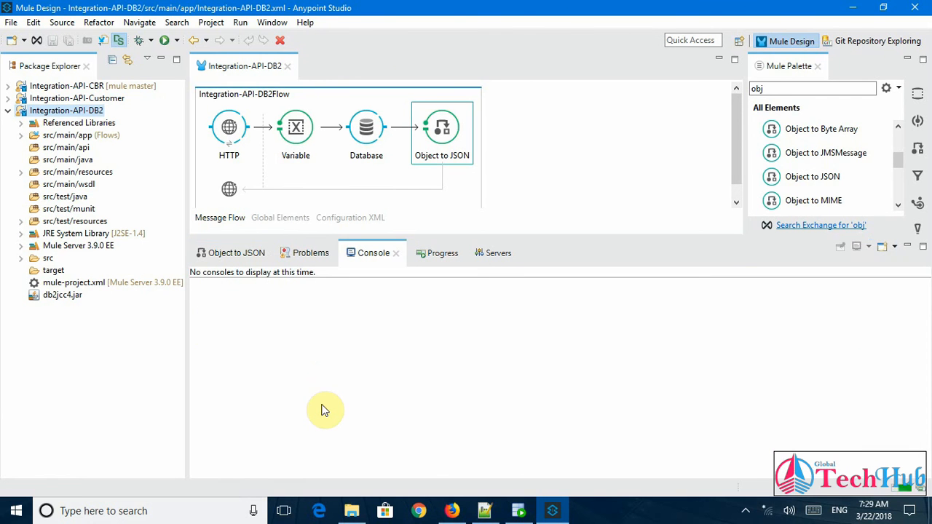
pyautogui.click(165, 40)
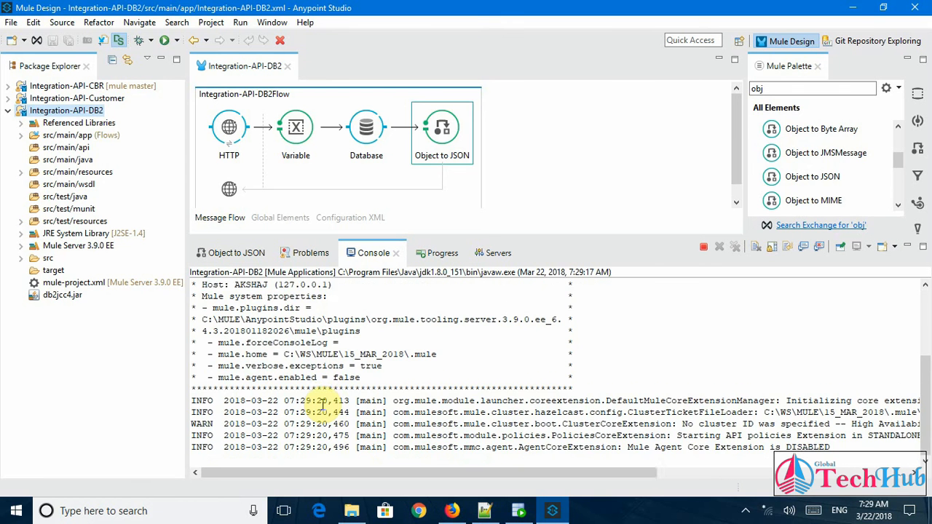
pyautogui.scroll(-3)
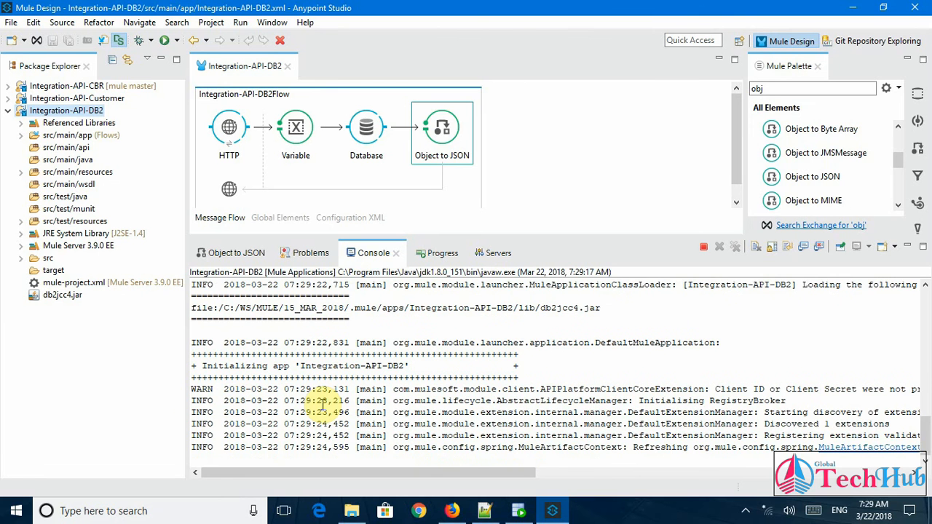
pyautogui.scroll(-3)
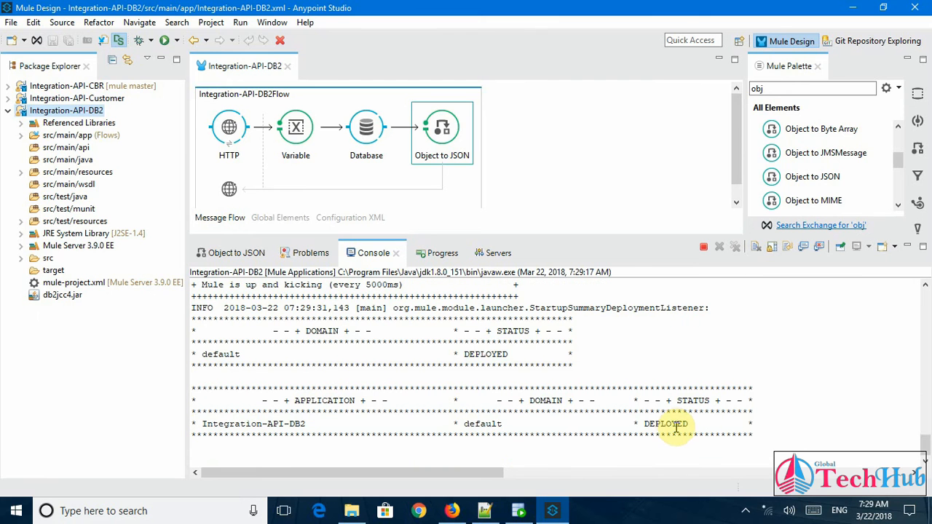
pyautogui.doubleClick(665, 424)
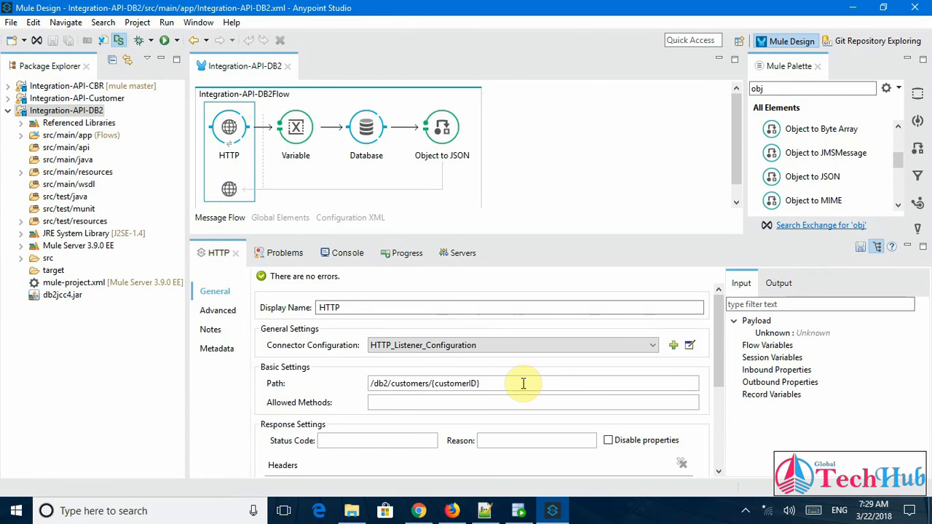
# Step: Enter localhost:8081/api/db2/customers/{customerID} in Chrome's address bar
pyautogui.tripleClick(424, 383)
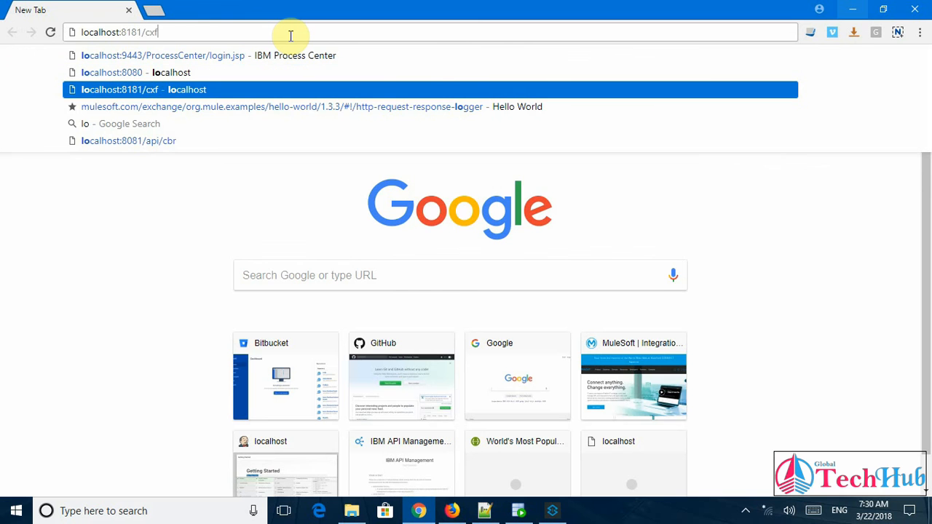
pyautogui.write('localhost:8081/api/')
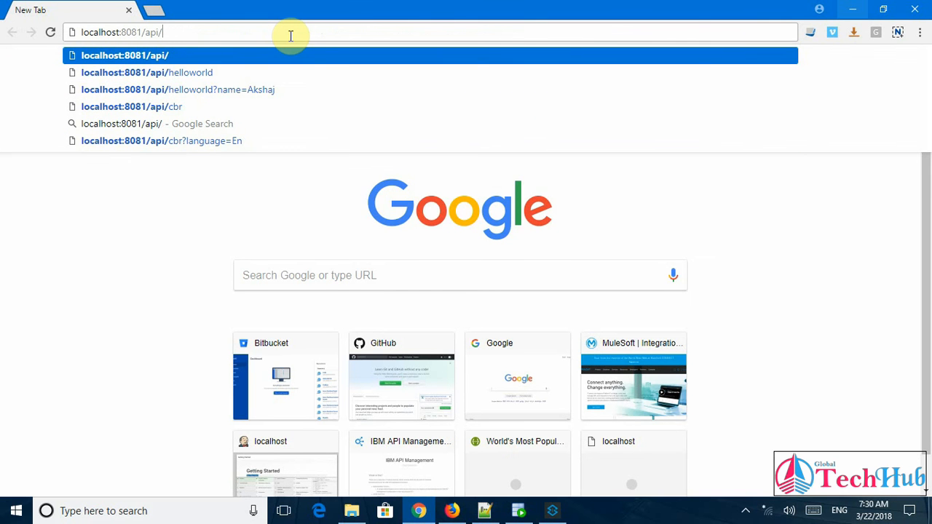
pyautogui.press('Backspace')
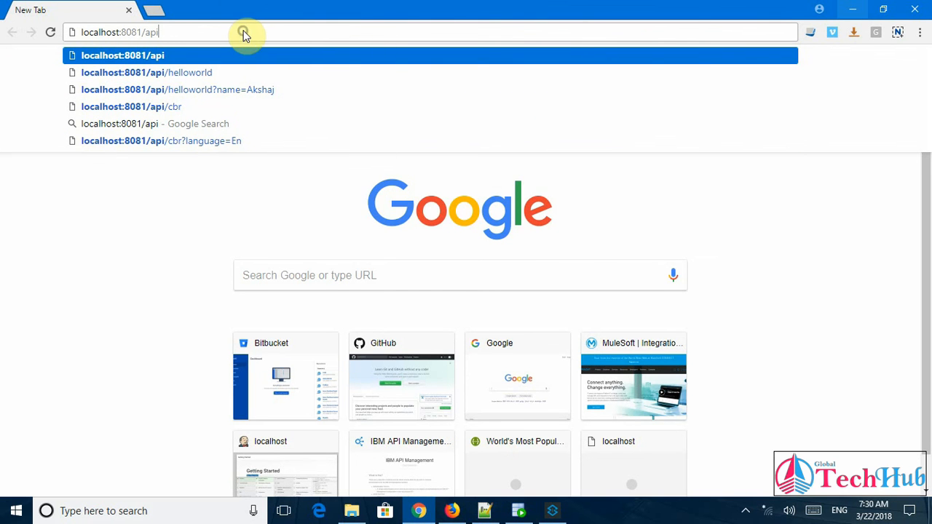
pyautogui.write('/db2/customers/{customerID}')
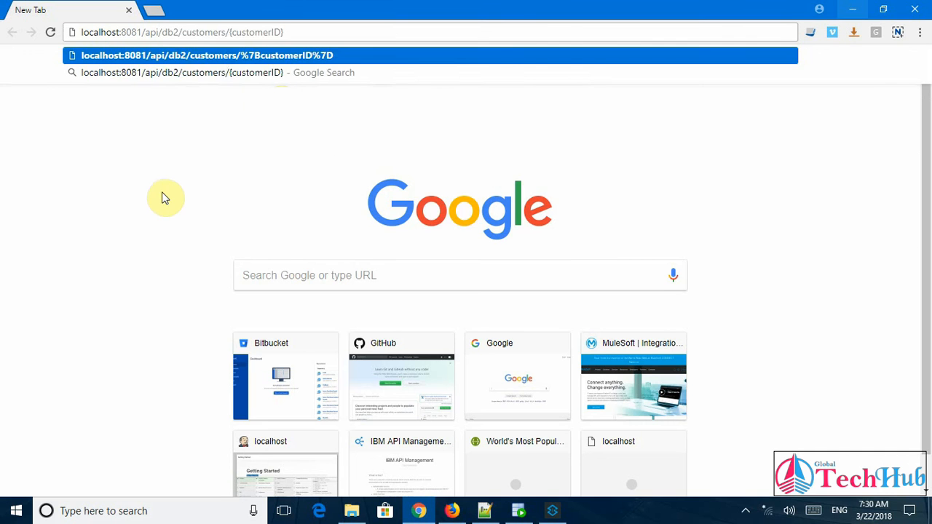
# Step: Replace {customerID} with 222 and confirm customer 222 exists in the query results
pyautogui.click(237, 32)
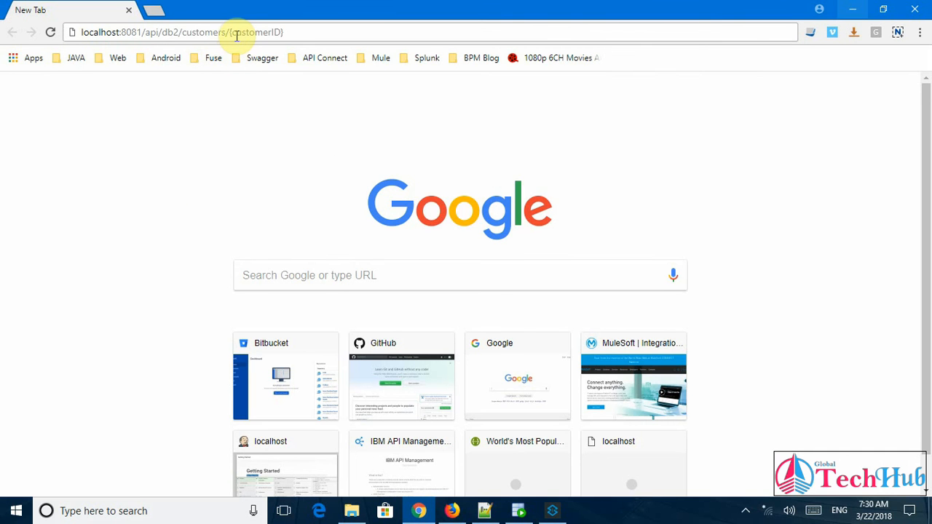
pyautogui.doubleClick(254, 32)
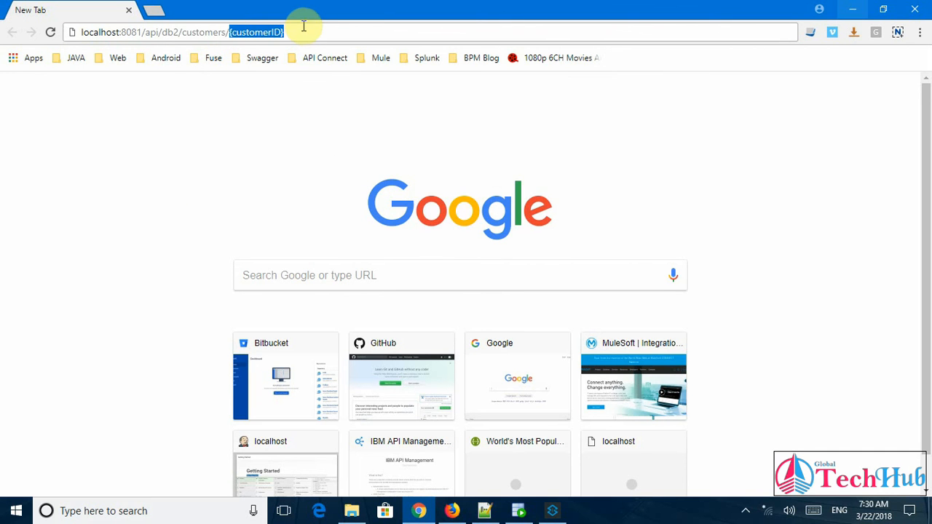
pyautogui.moveTo(319, 26)
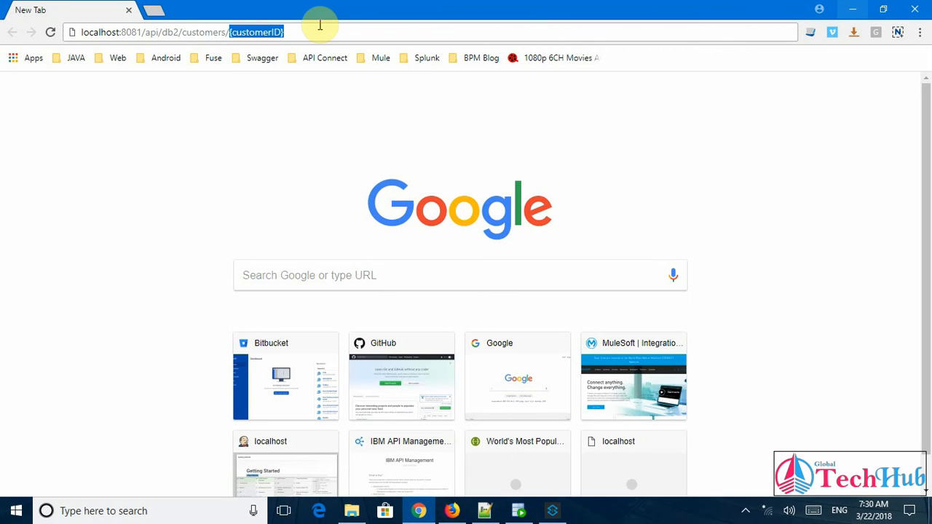
pyautogui.write('222')
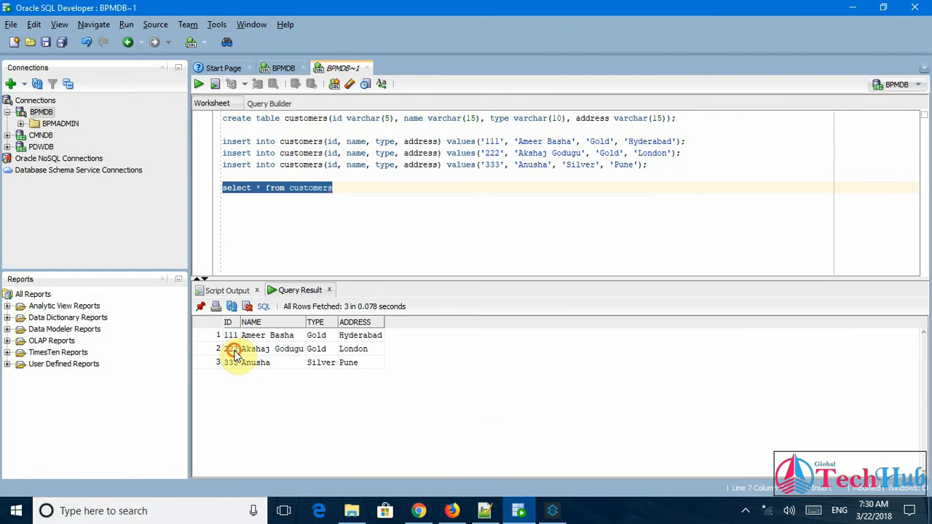
pyautogui.click(231, 349)
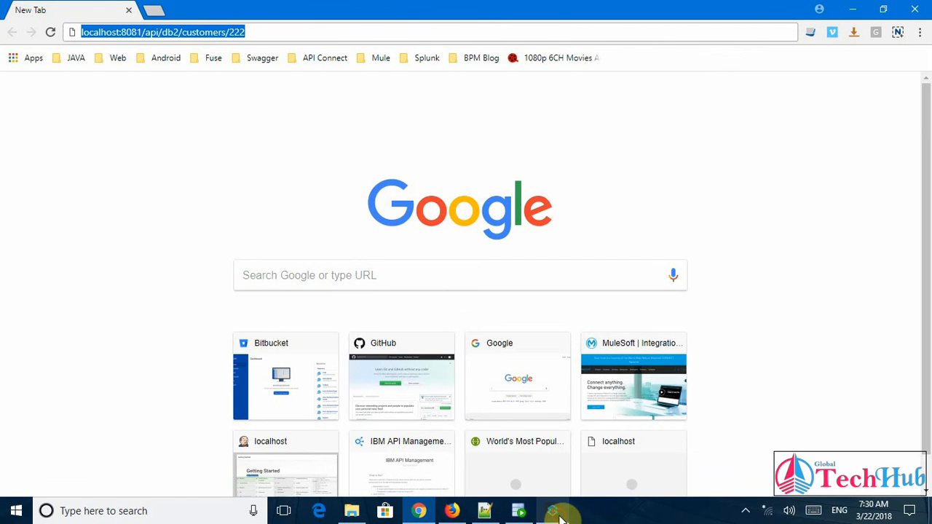
# Step: Request customer 222, see the DB2 SQLCODE=-104 error, and return to Anypoint Studio
pyautogui.click(552, 511)
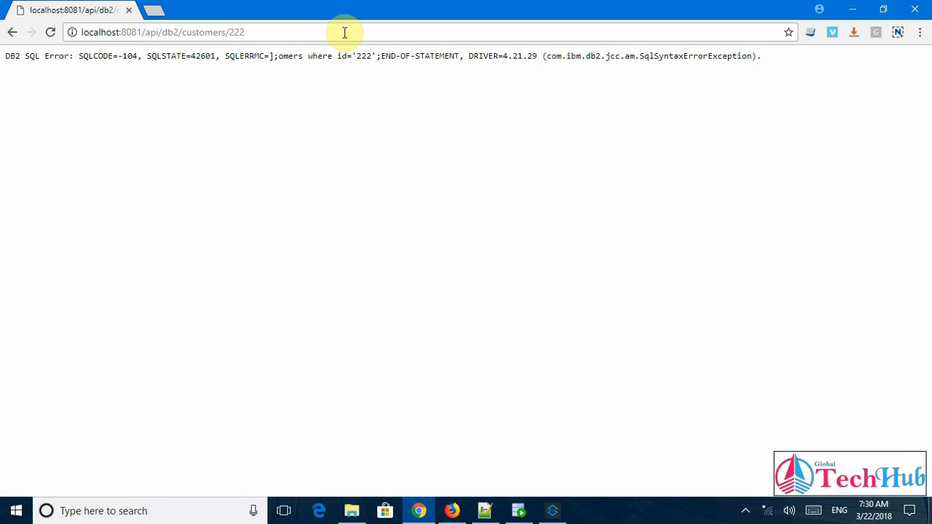
pyautogui.moveTo(687, 57)
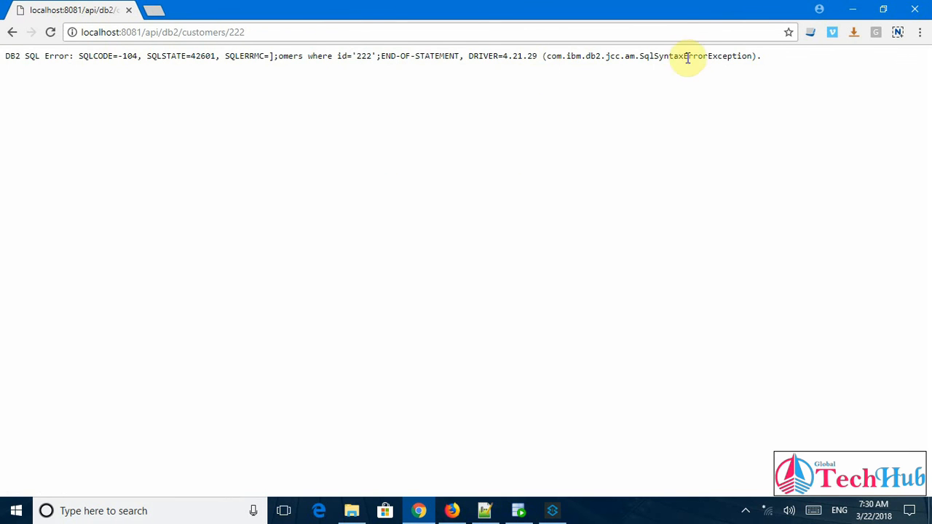
pyautogui.moveTo(598, 170)
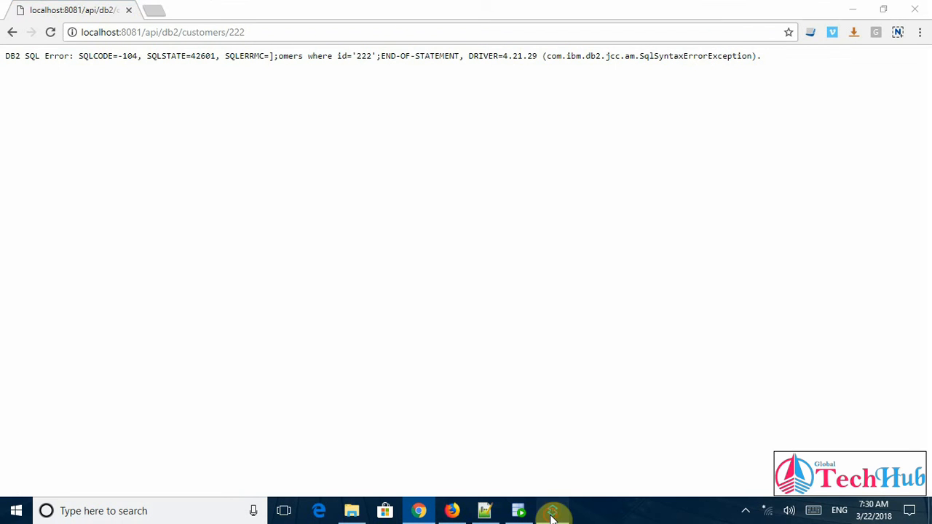
pyautogui.click(553, 510)
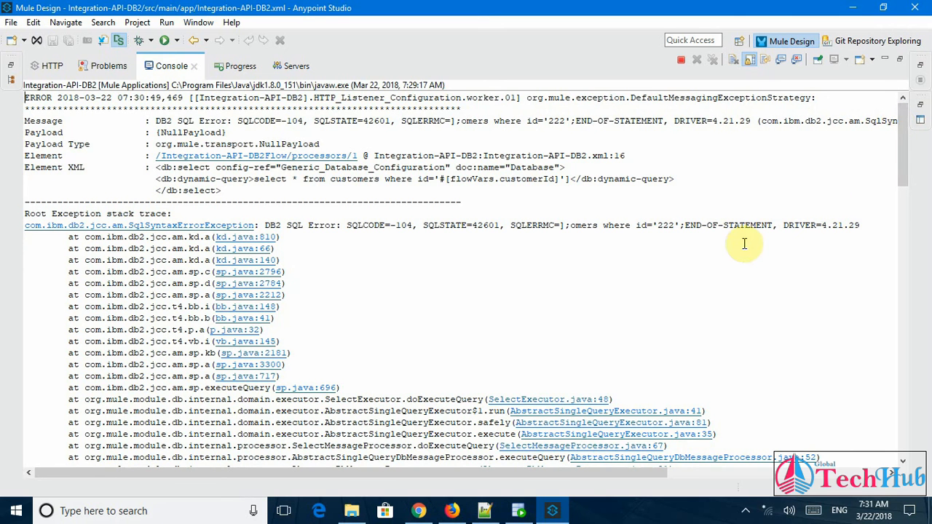
pyautogui.moveTo(620, 295)
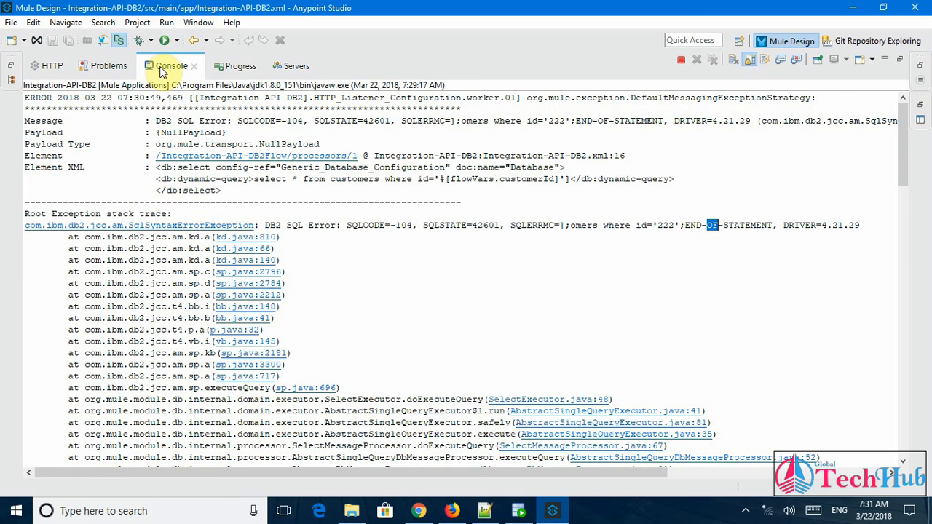
pyautogui.moveTo(743, 82)
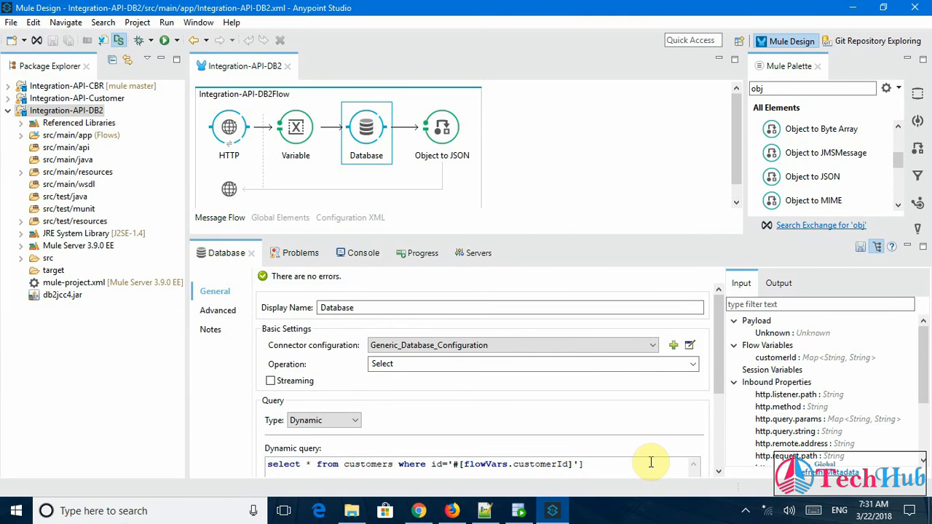
# Step: Make the customers query end without ';', save, and watch Integration-API-DB2 redeploy
pyautogui.write(';')
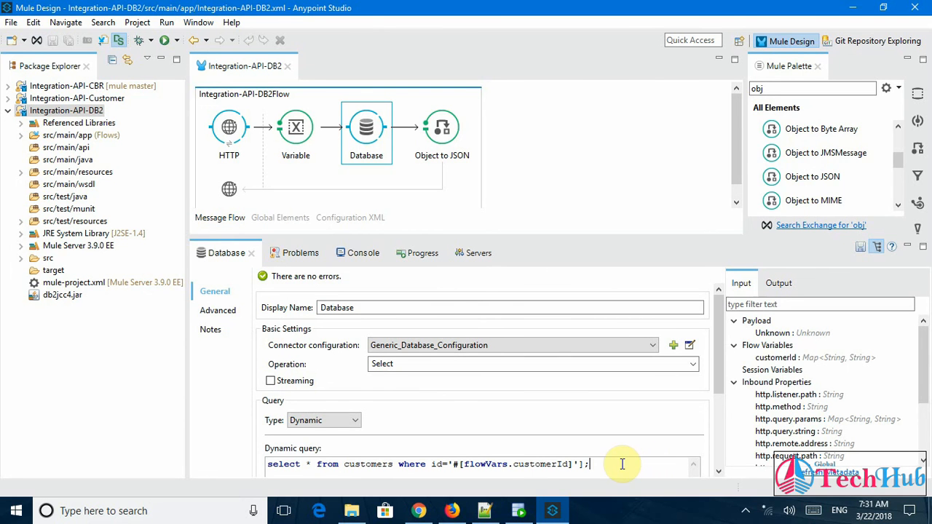
pyautogui.moveTo(630, 486)
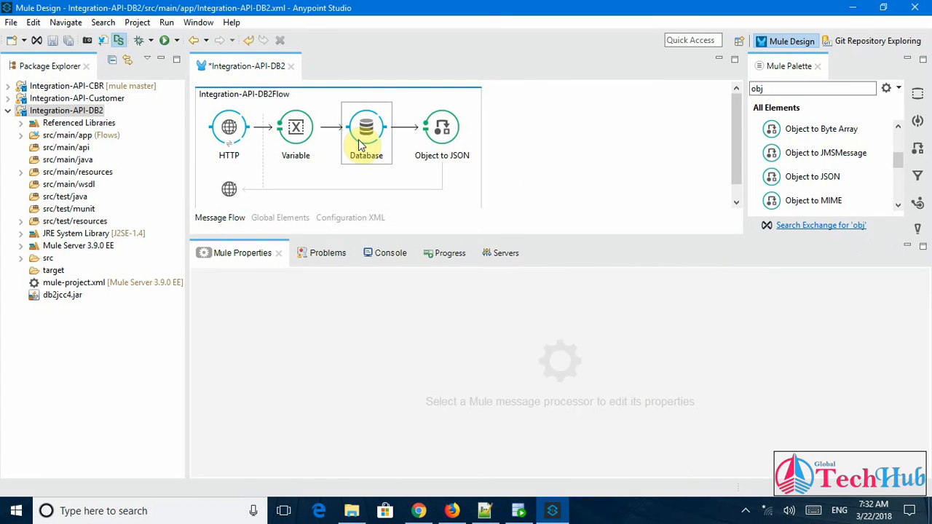
pyautogui.click(367, 128)
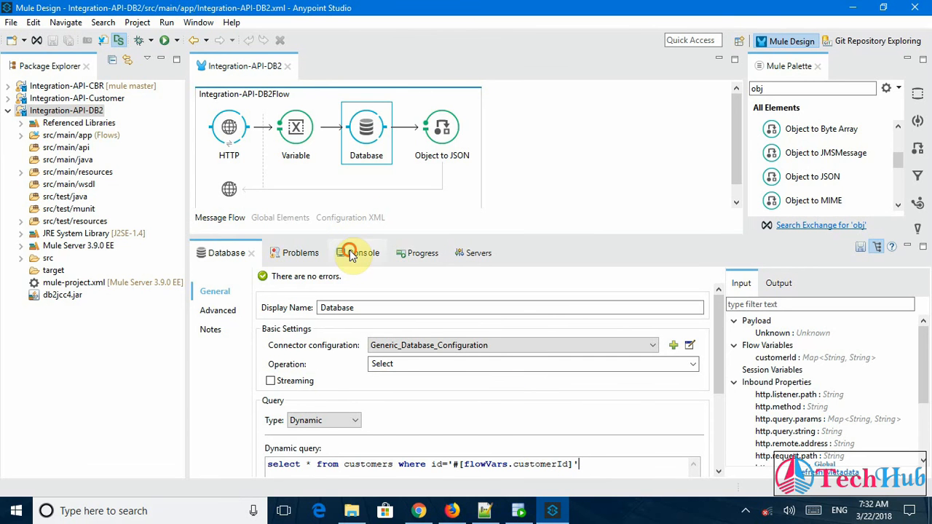
pyautogui.click(354, 253)
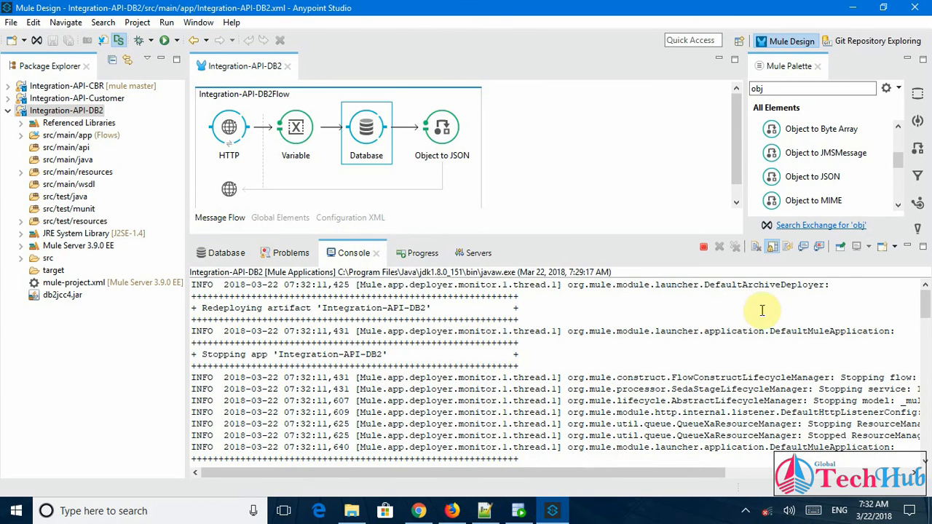
pyautogui.click(719, 246)
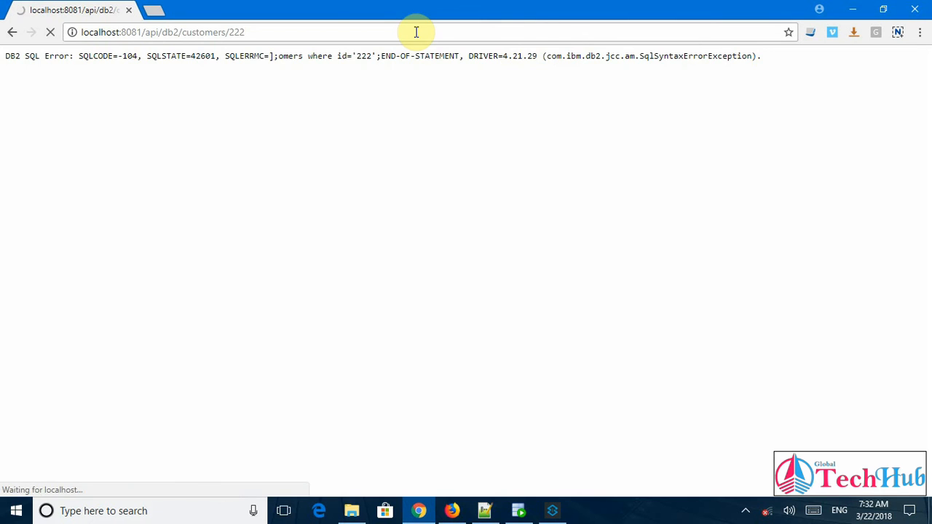
# Step: Reload customer 222 and highlight the returned JSON record: Gold, London, ID 222
pyautogui.click(50, 32)
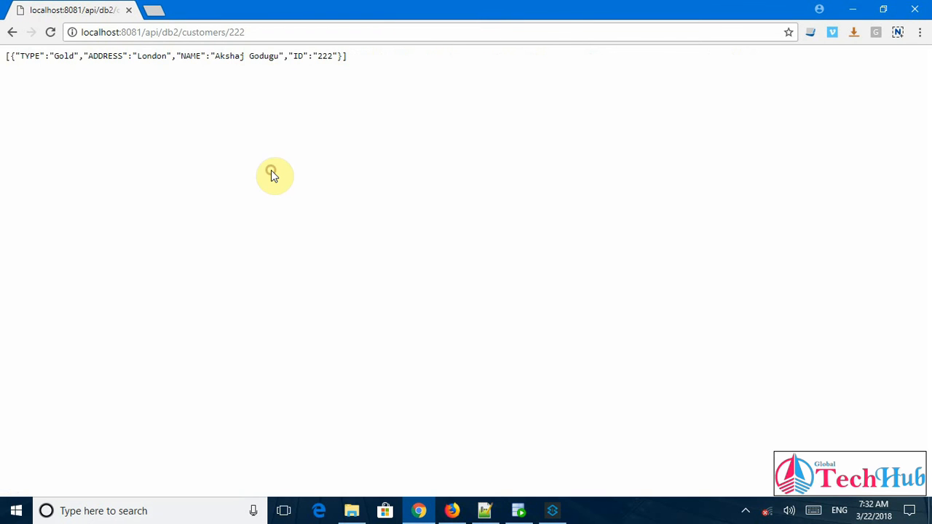
pyautogui.moveTo(14, 55)
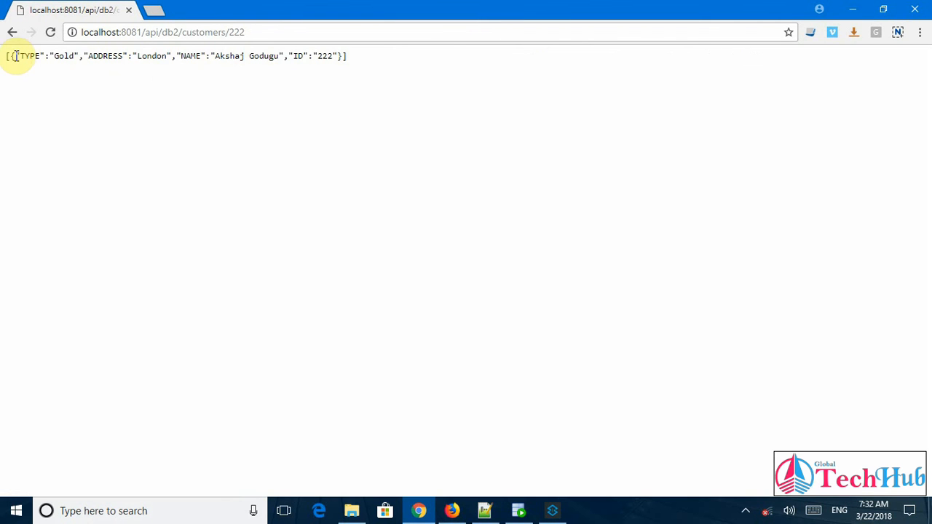
pyautogui.moveTo(7, 56); pyautogui.dragTo(211, 56)
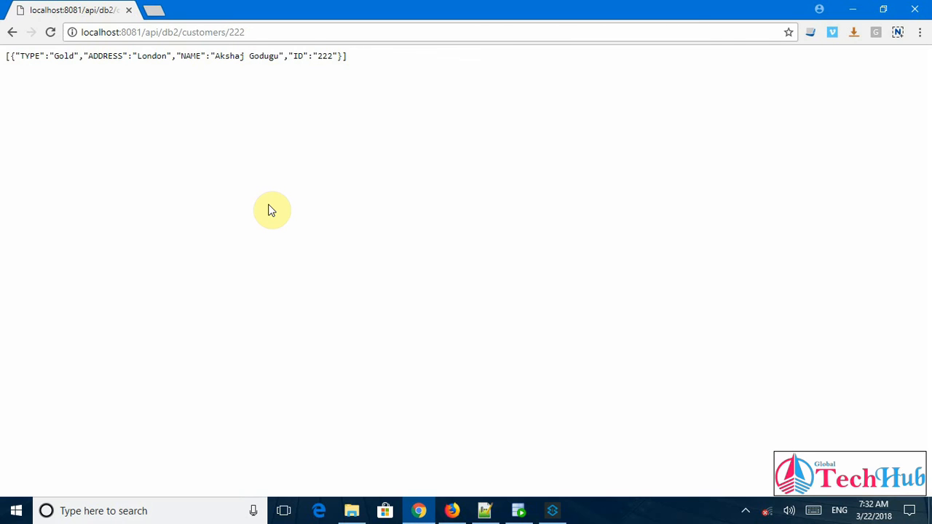
pyautogui.click(552, 511)
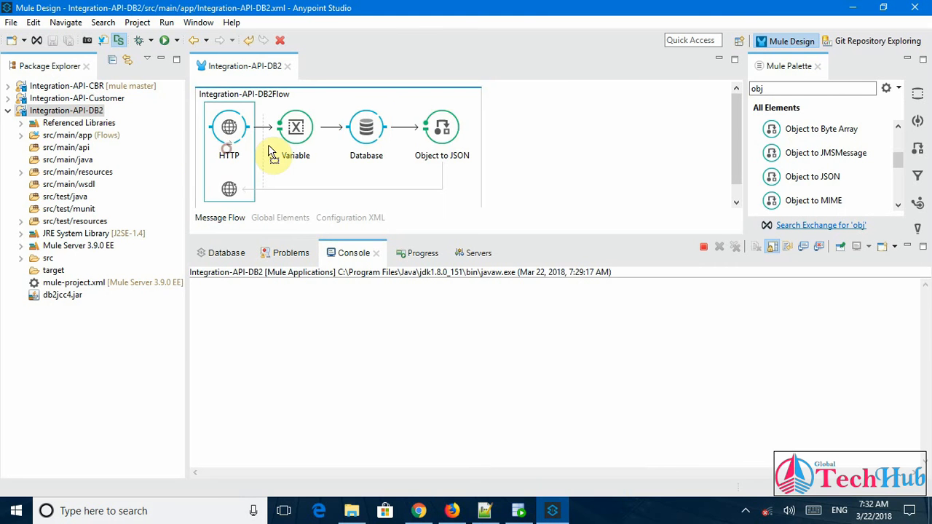
pyautogui.click(366, 132)
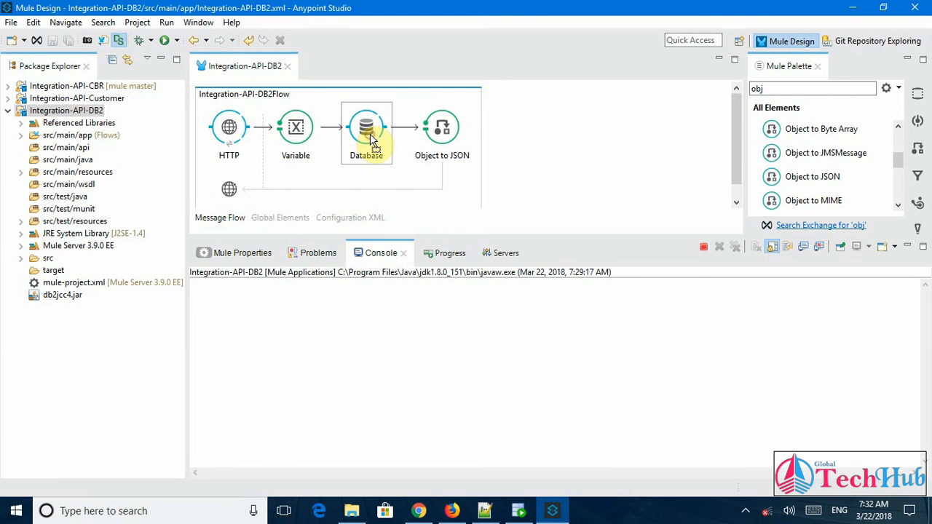
pyautogui.click(366, 127)
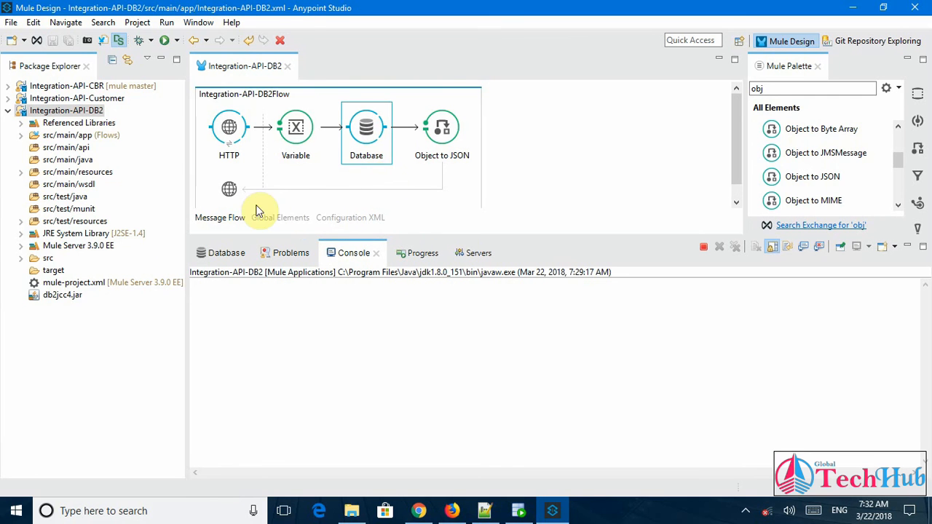
pyautogui.click(61, 295)
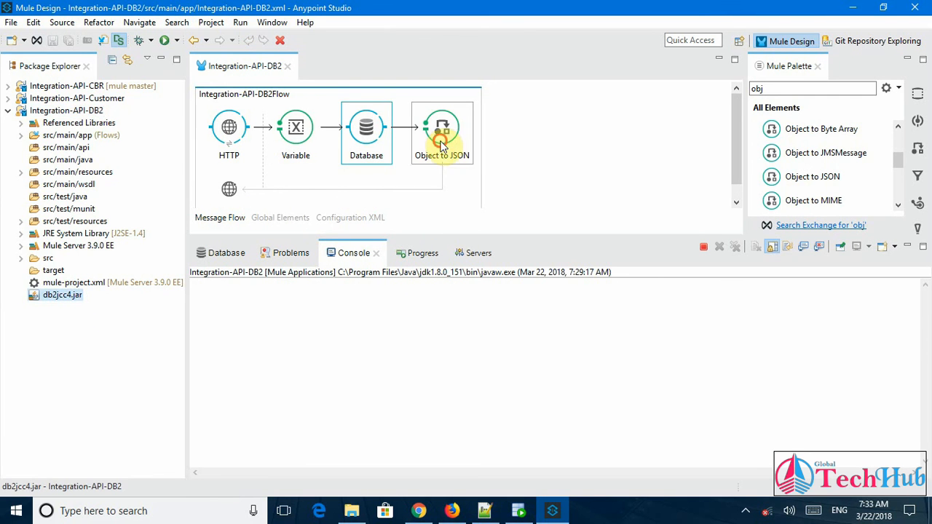
pyautogui.click(443, 131)
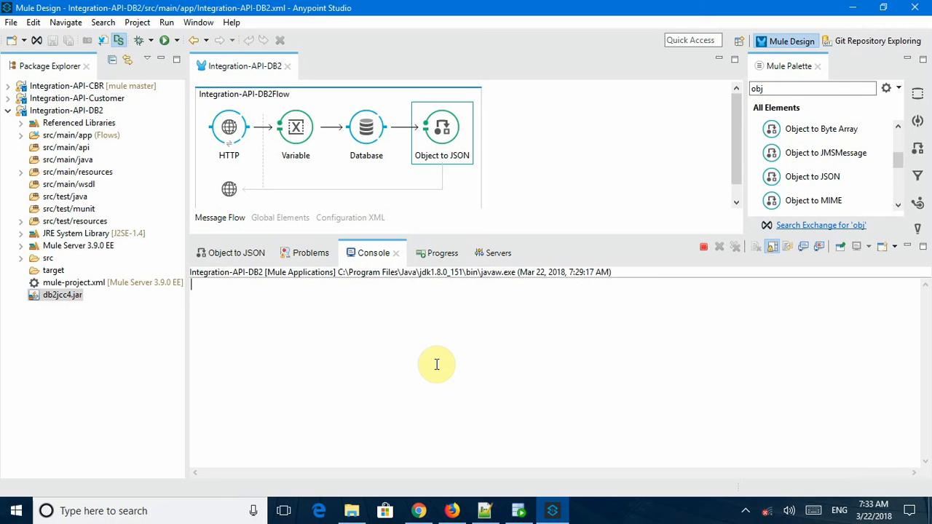
pyautogui.moveTo(623, 375)
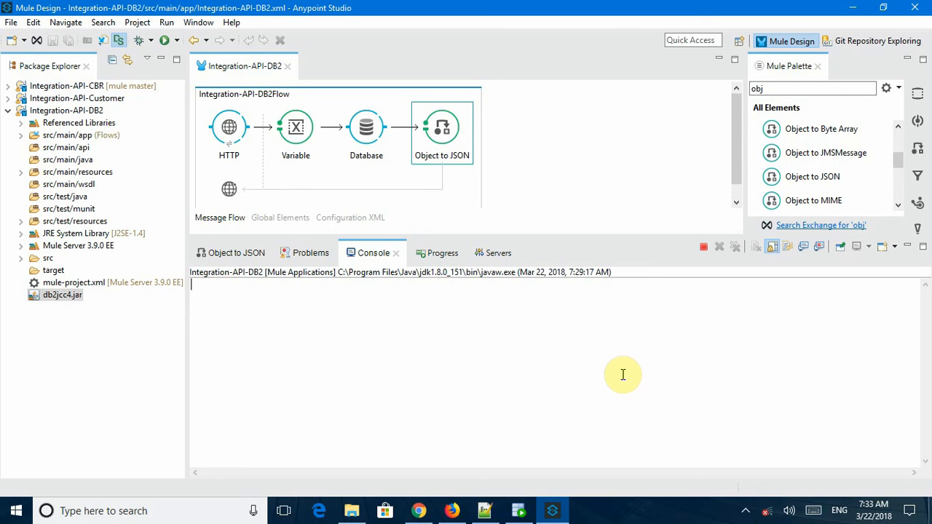